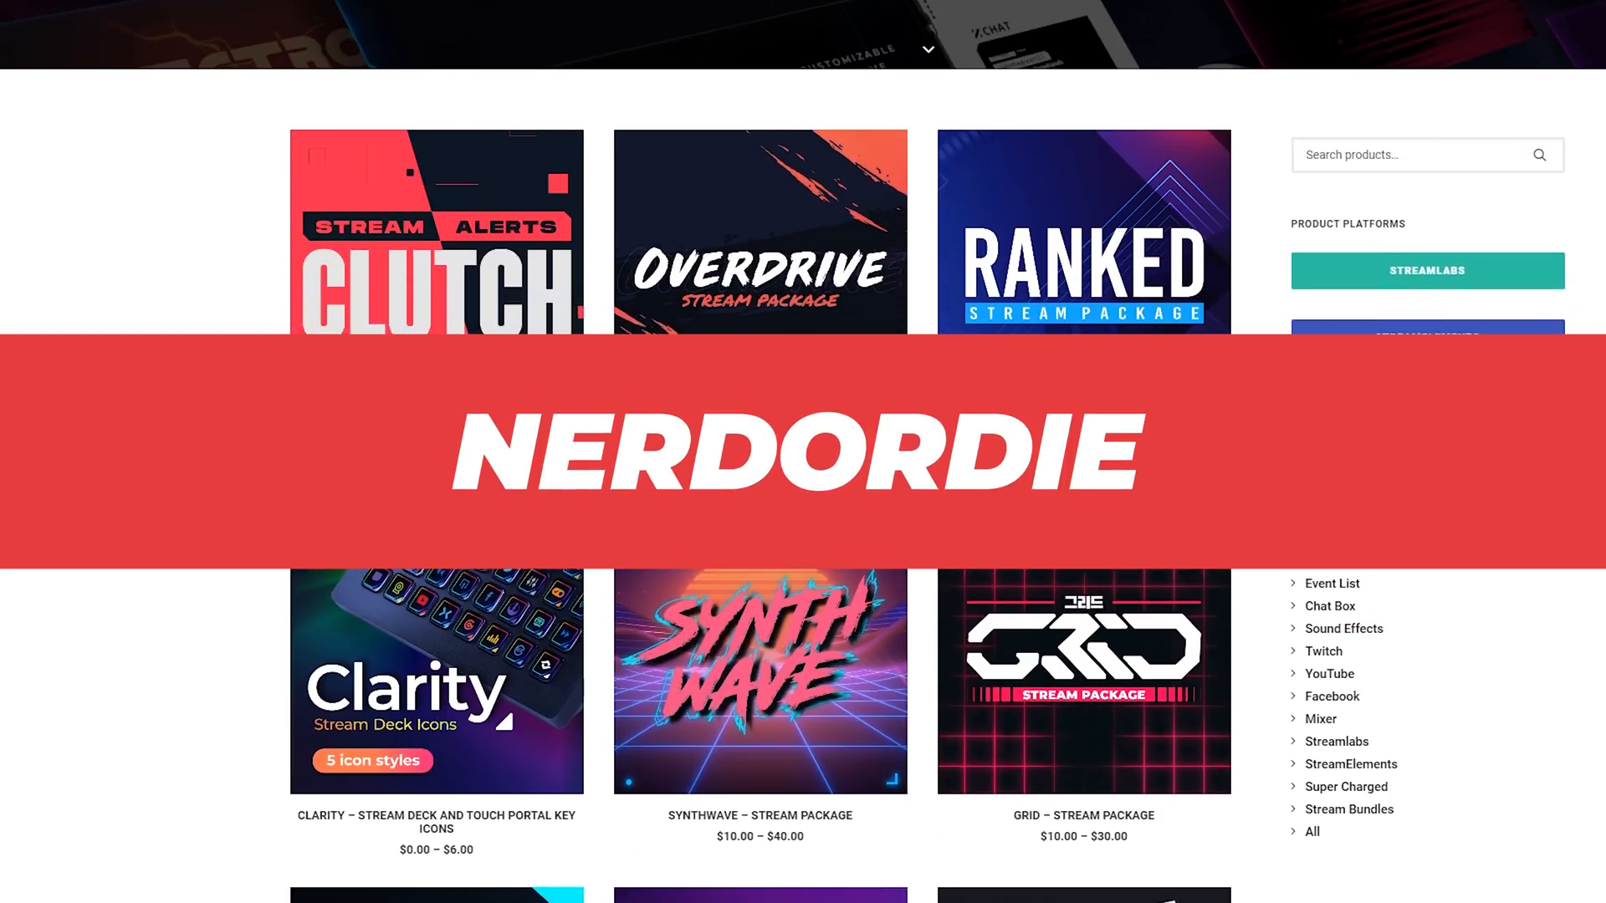
Make the Sony A6400 camera, webcam border and stream-label support bars visible.
scroll(down, 3)
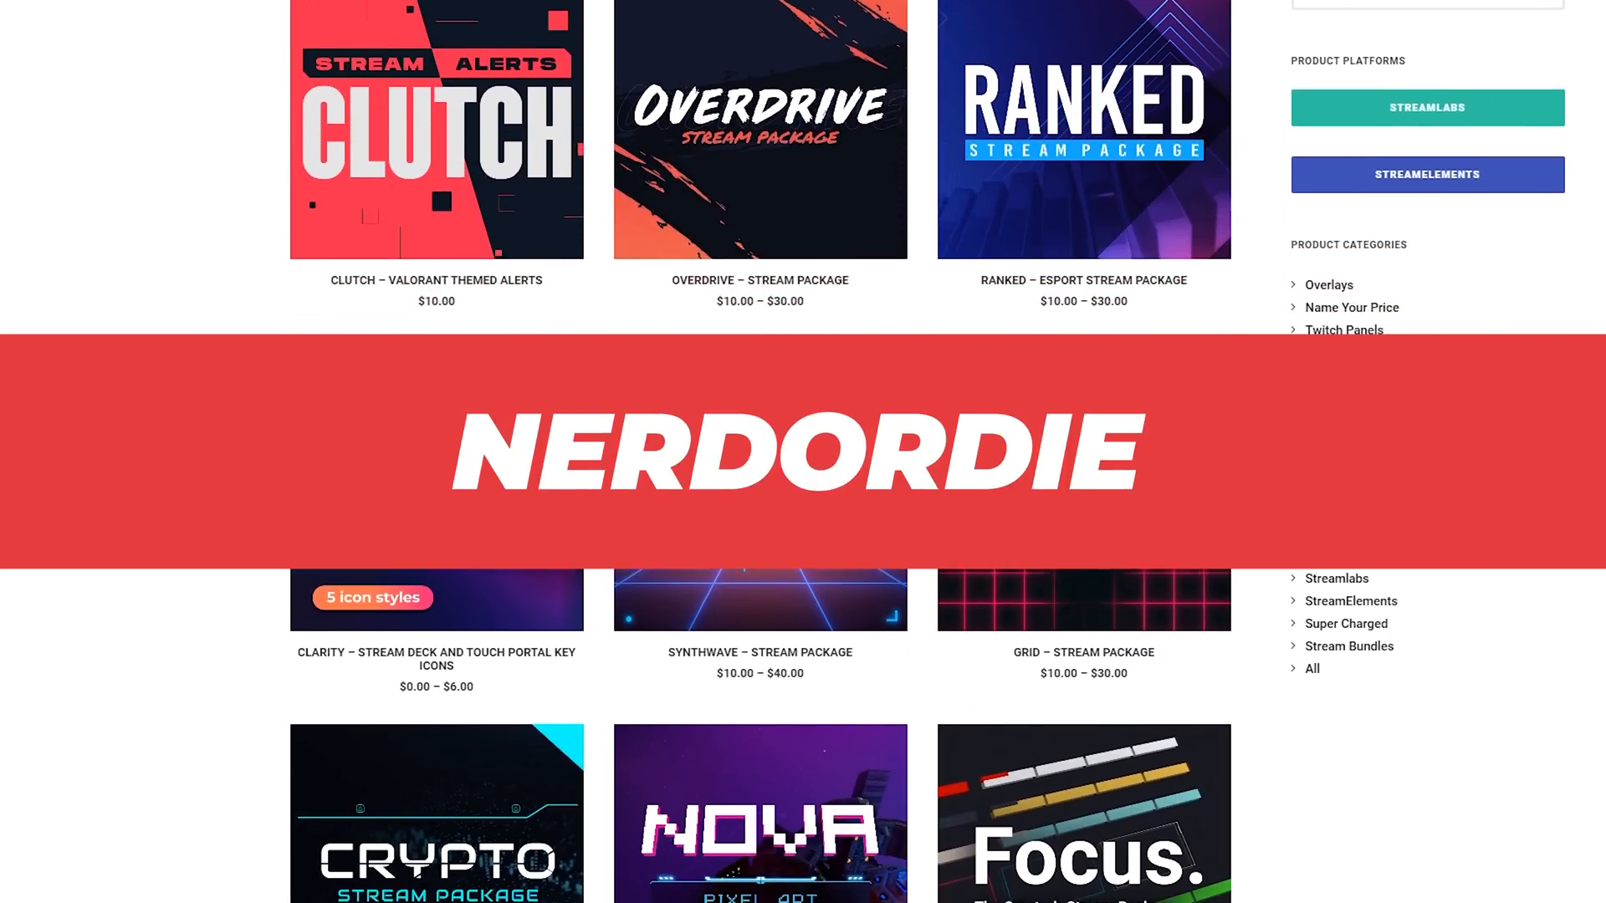
scroll(down, 3)
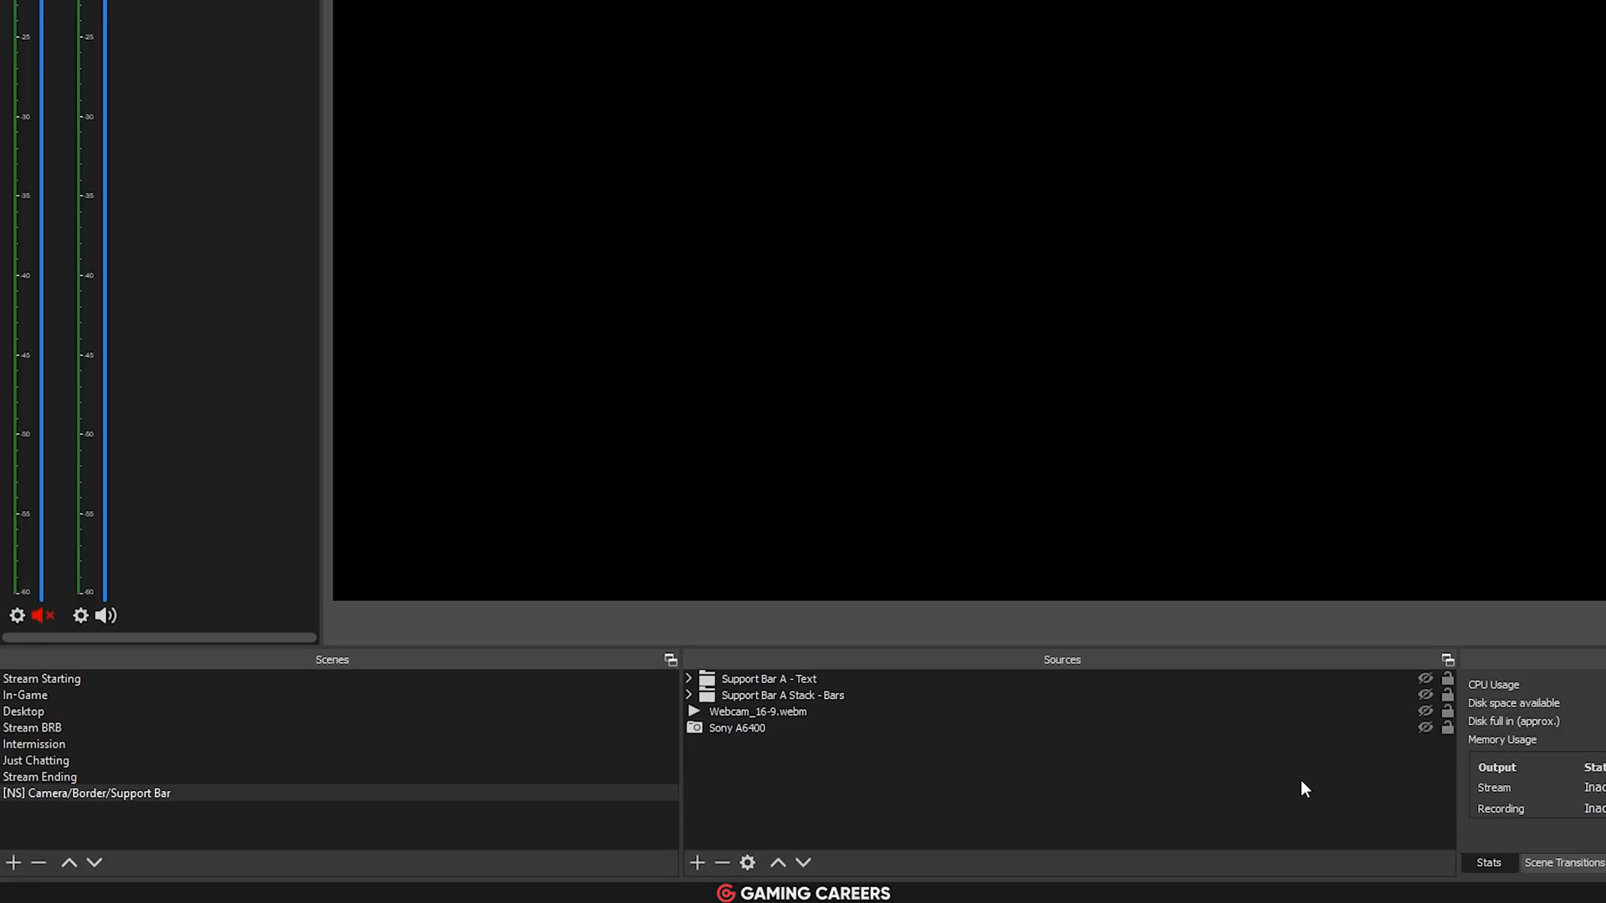
click(1423, 728)
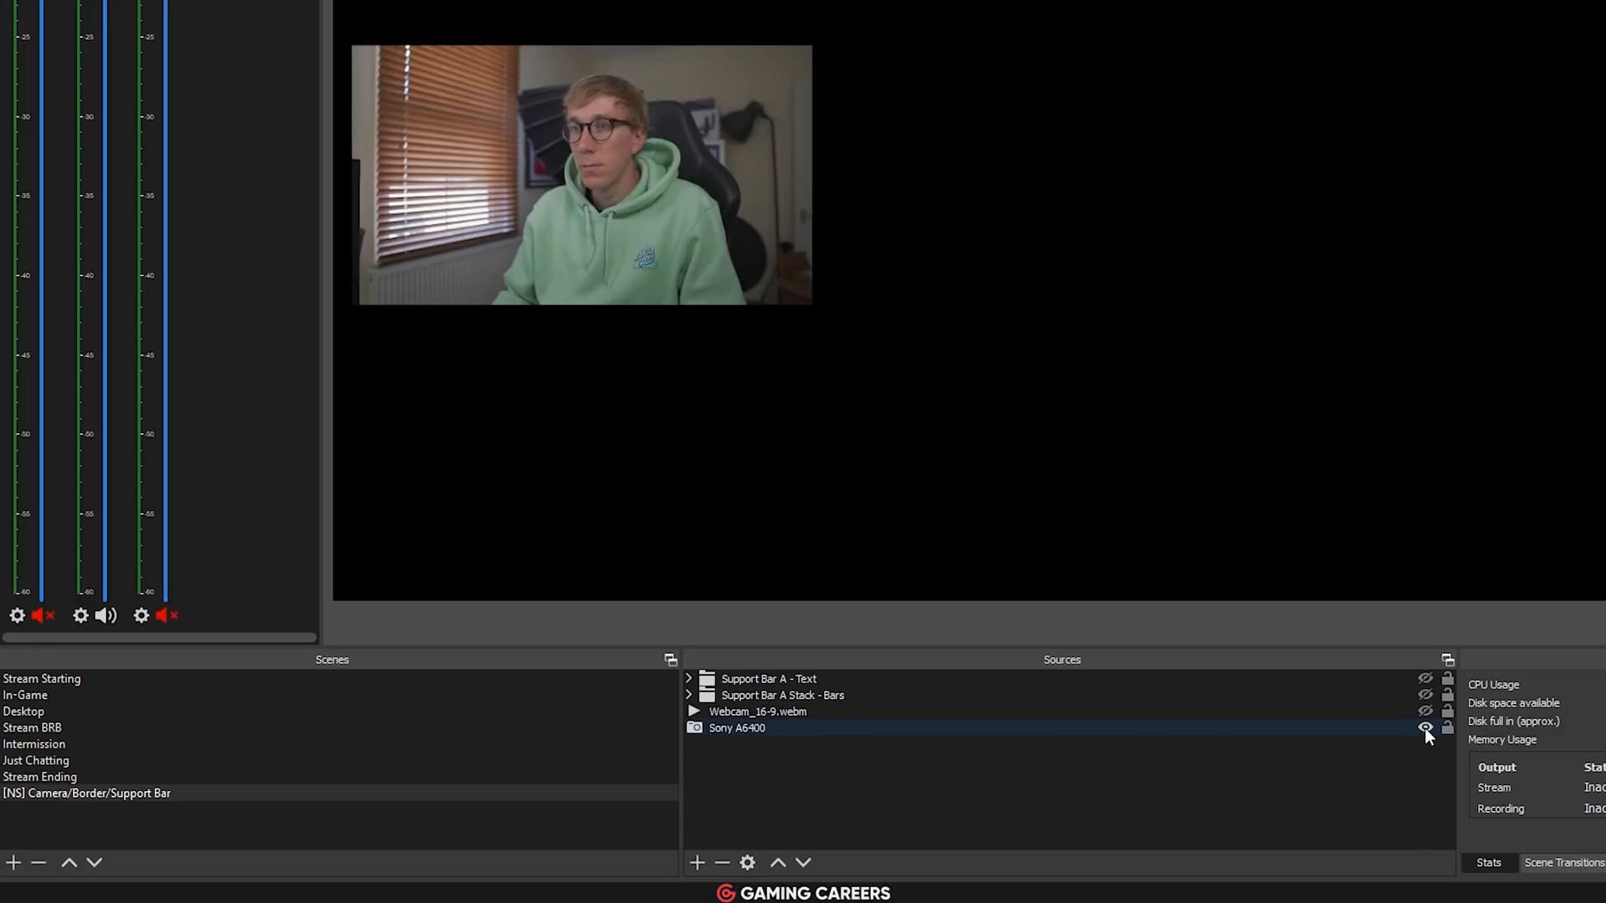
click(781, 696)
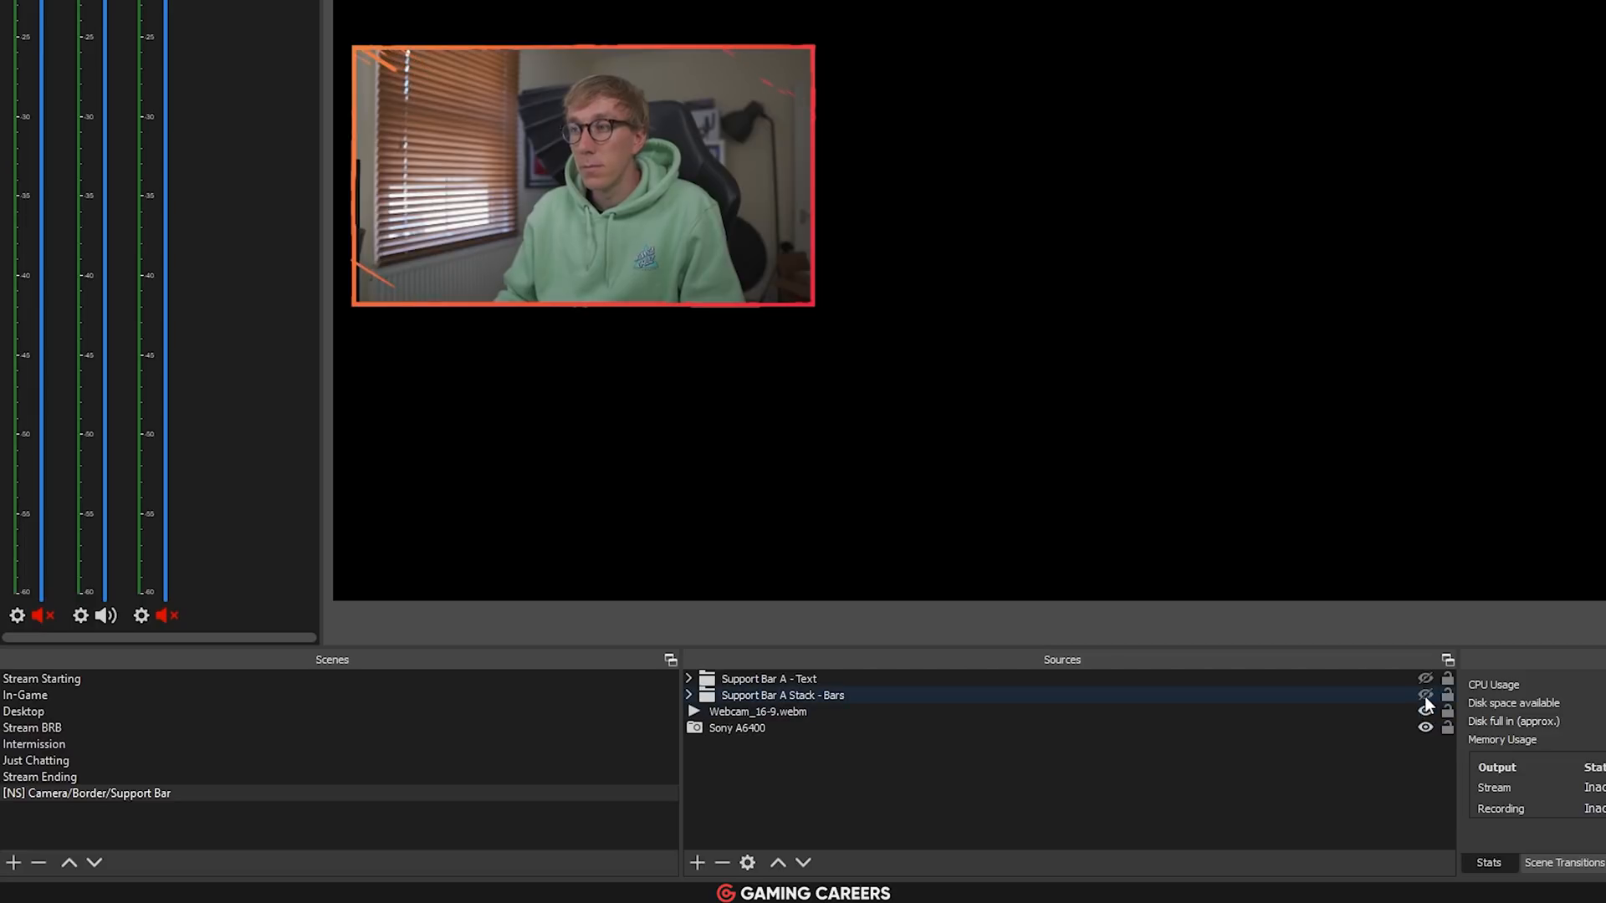
click(1426, 696)
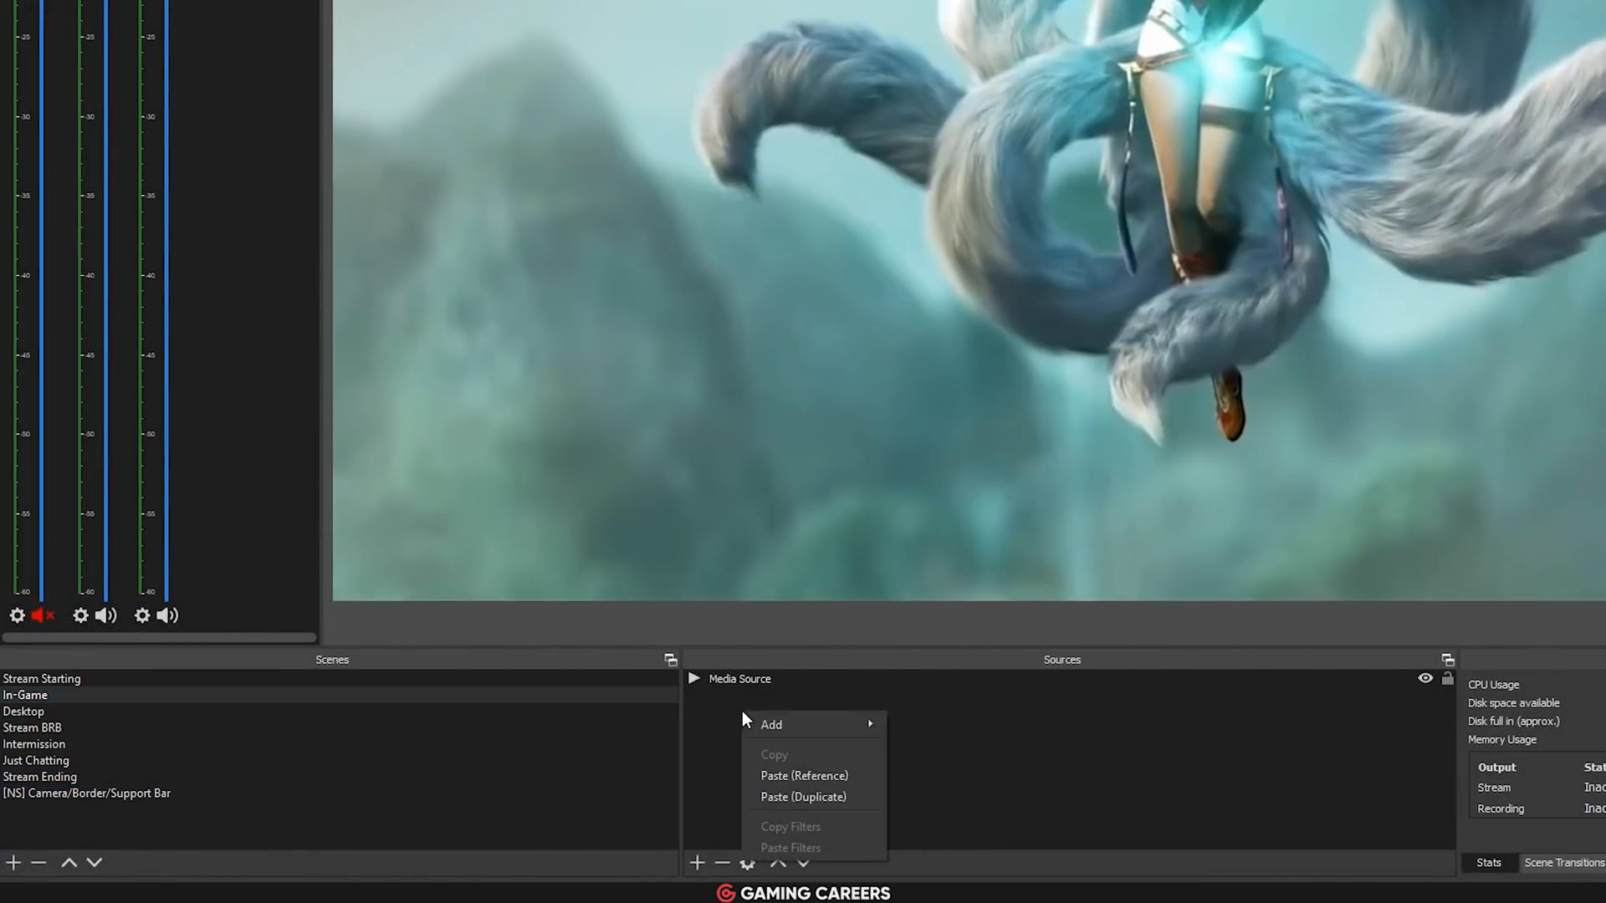
Nest the [NS] Camera/Border/Support Bar scene as a source into the In-Game scene.
click(769, 725)
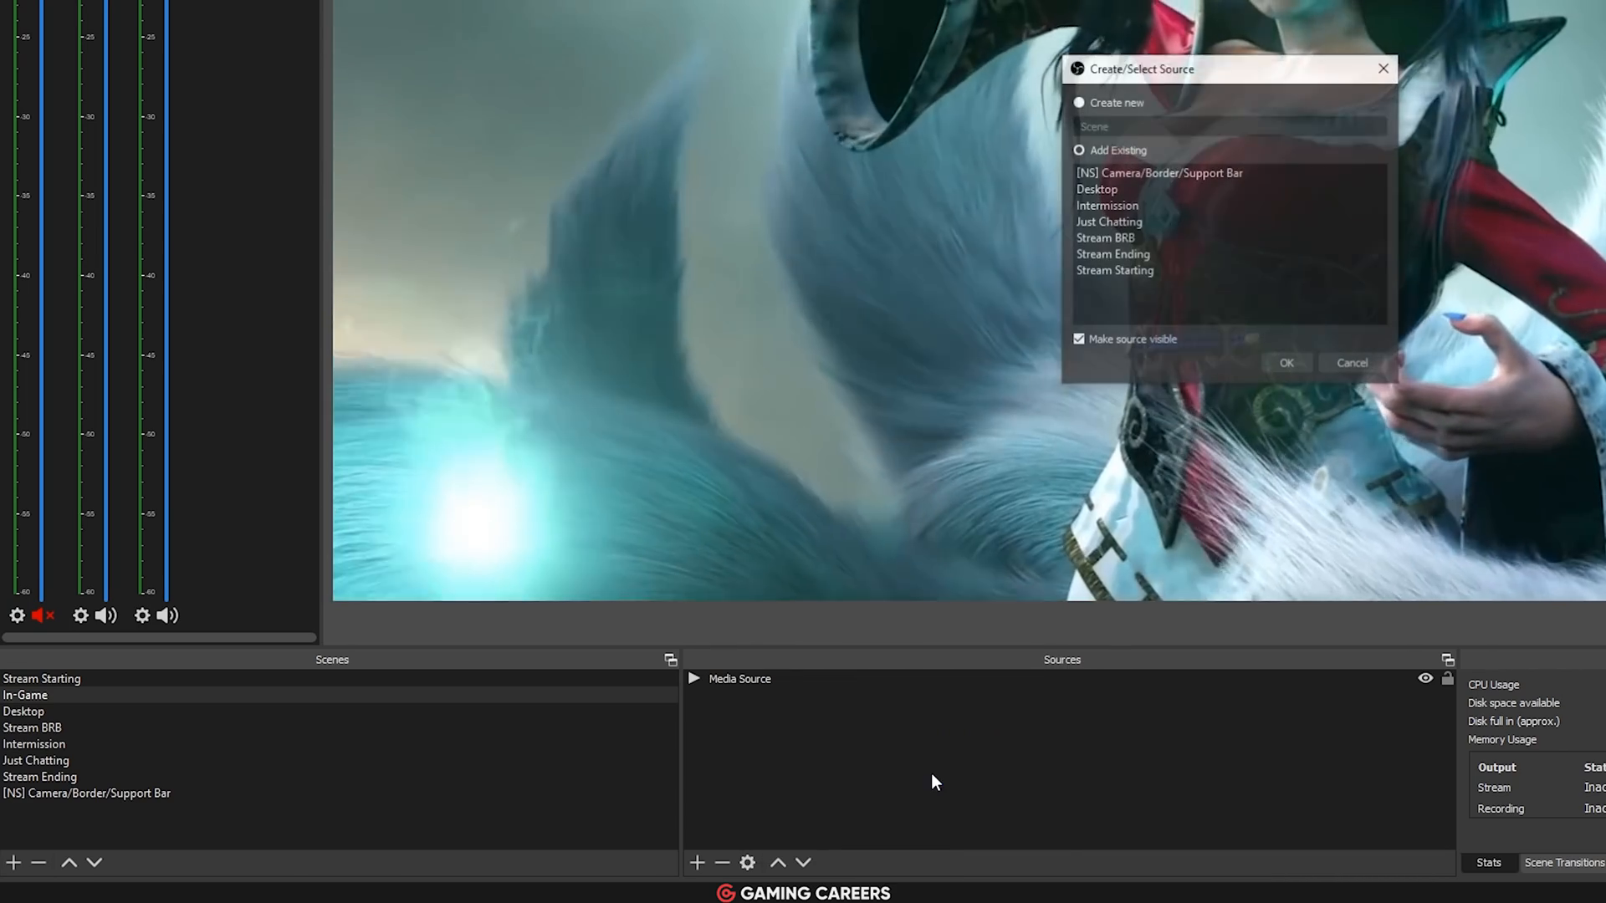
click(1158, 172)
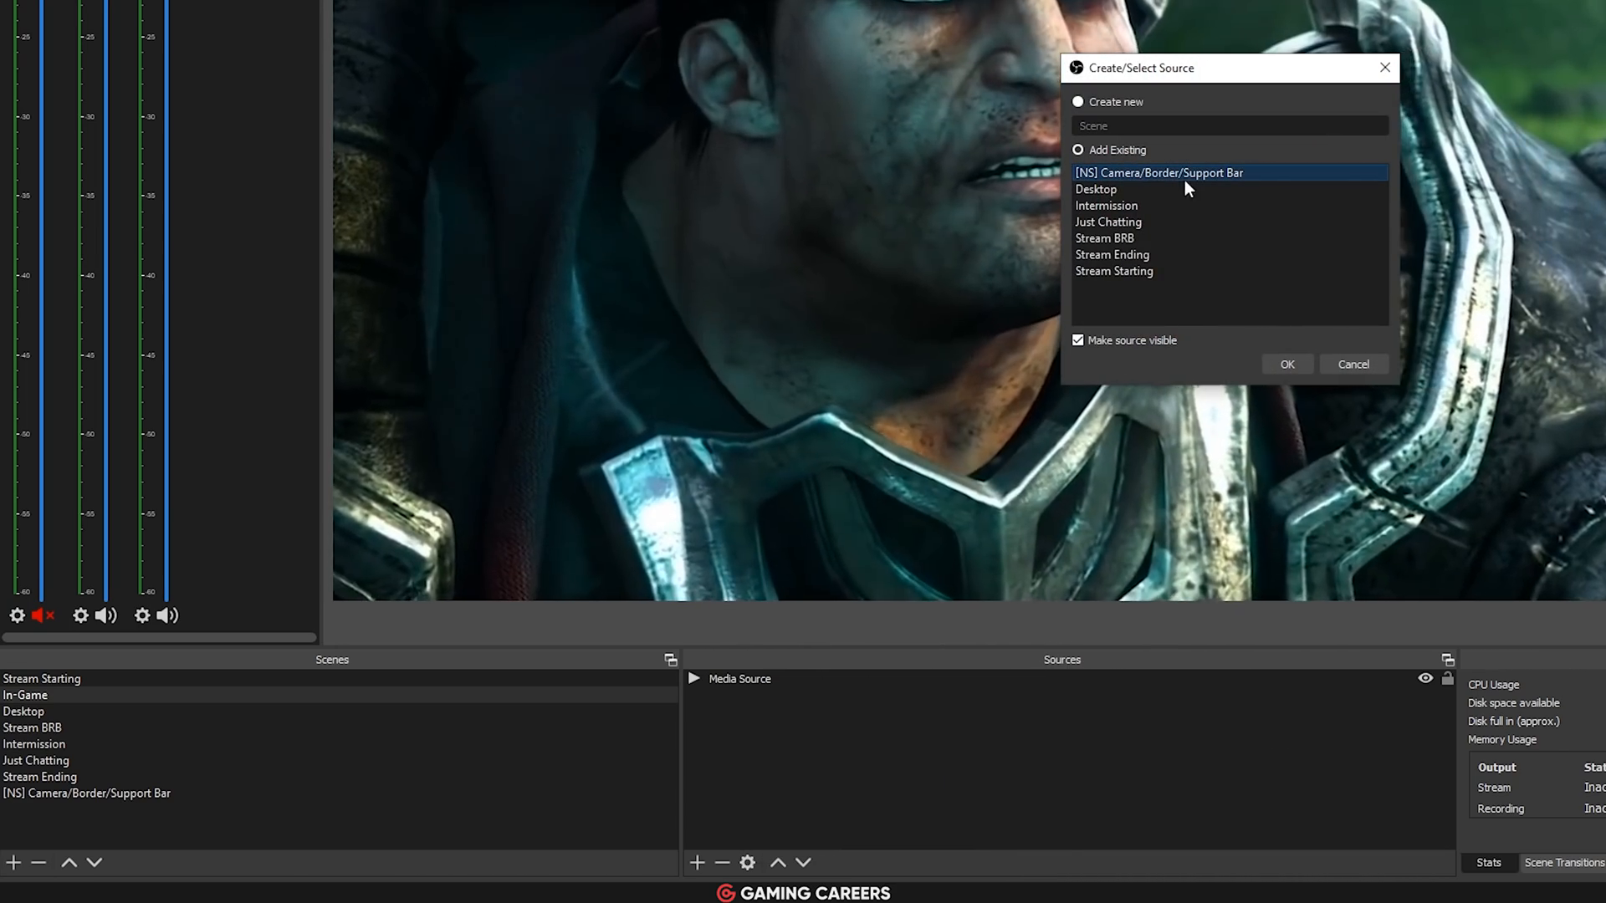
click(1287, 363)
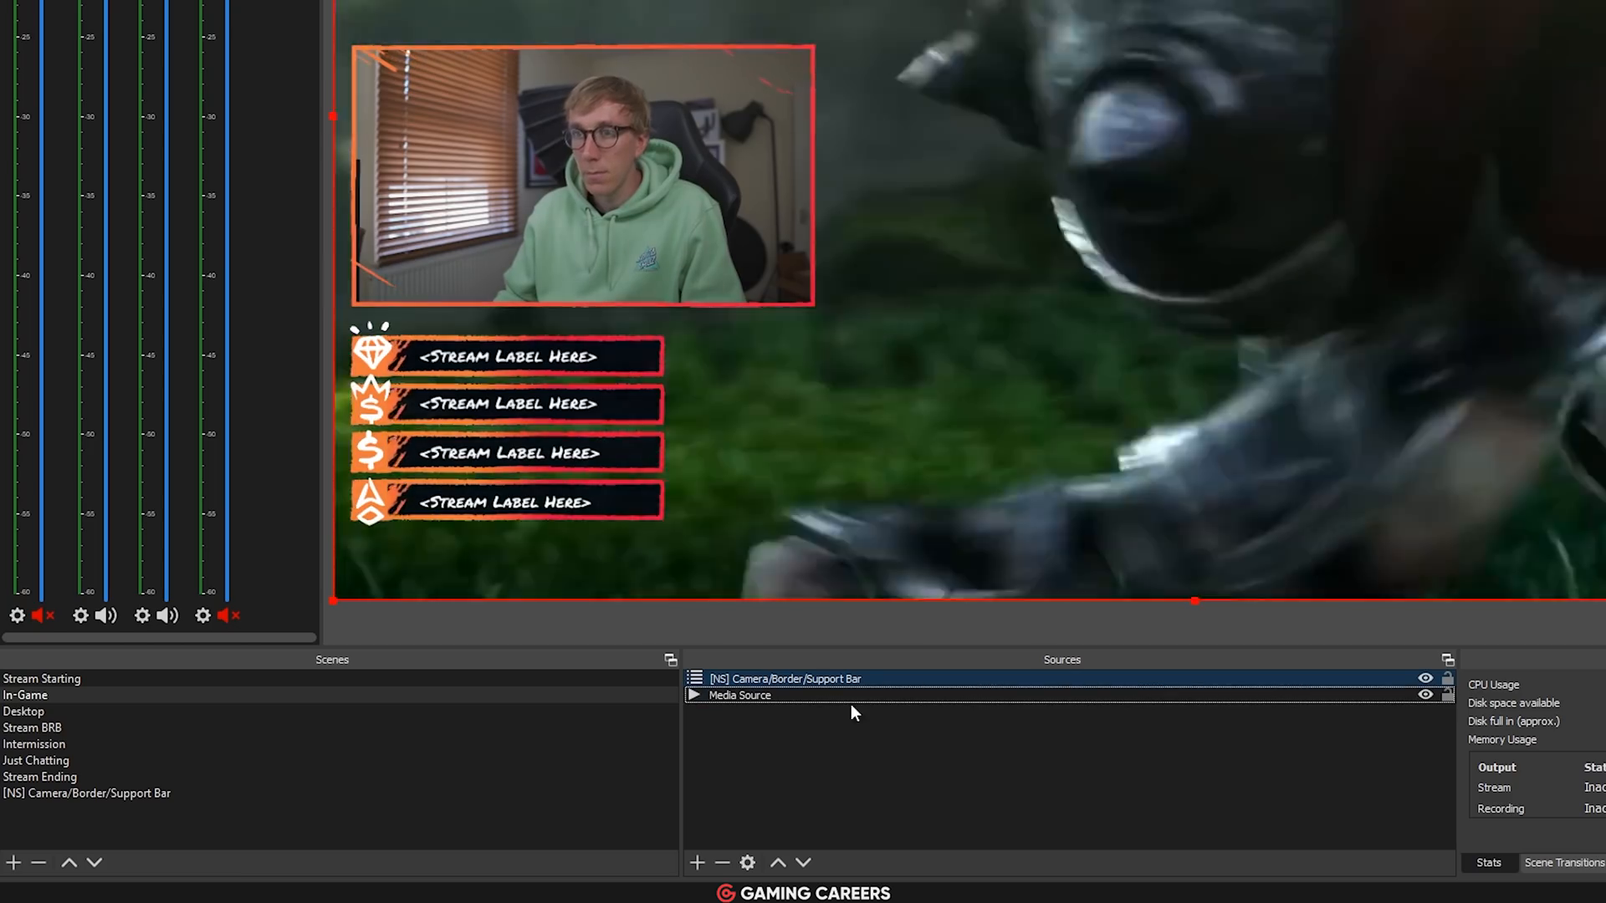
click(23, 762)
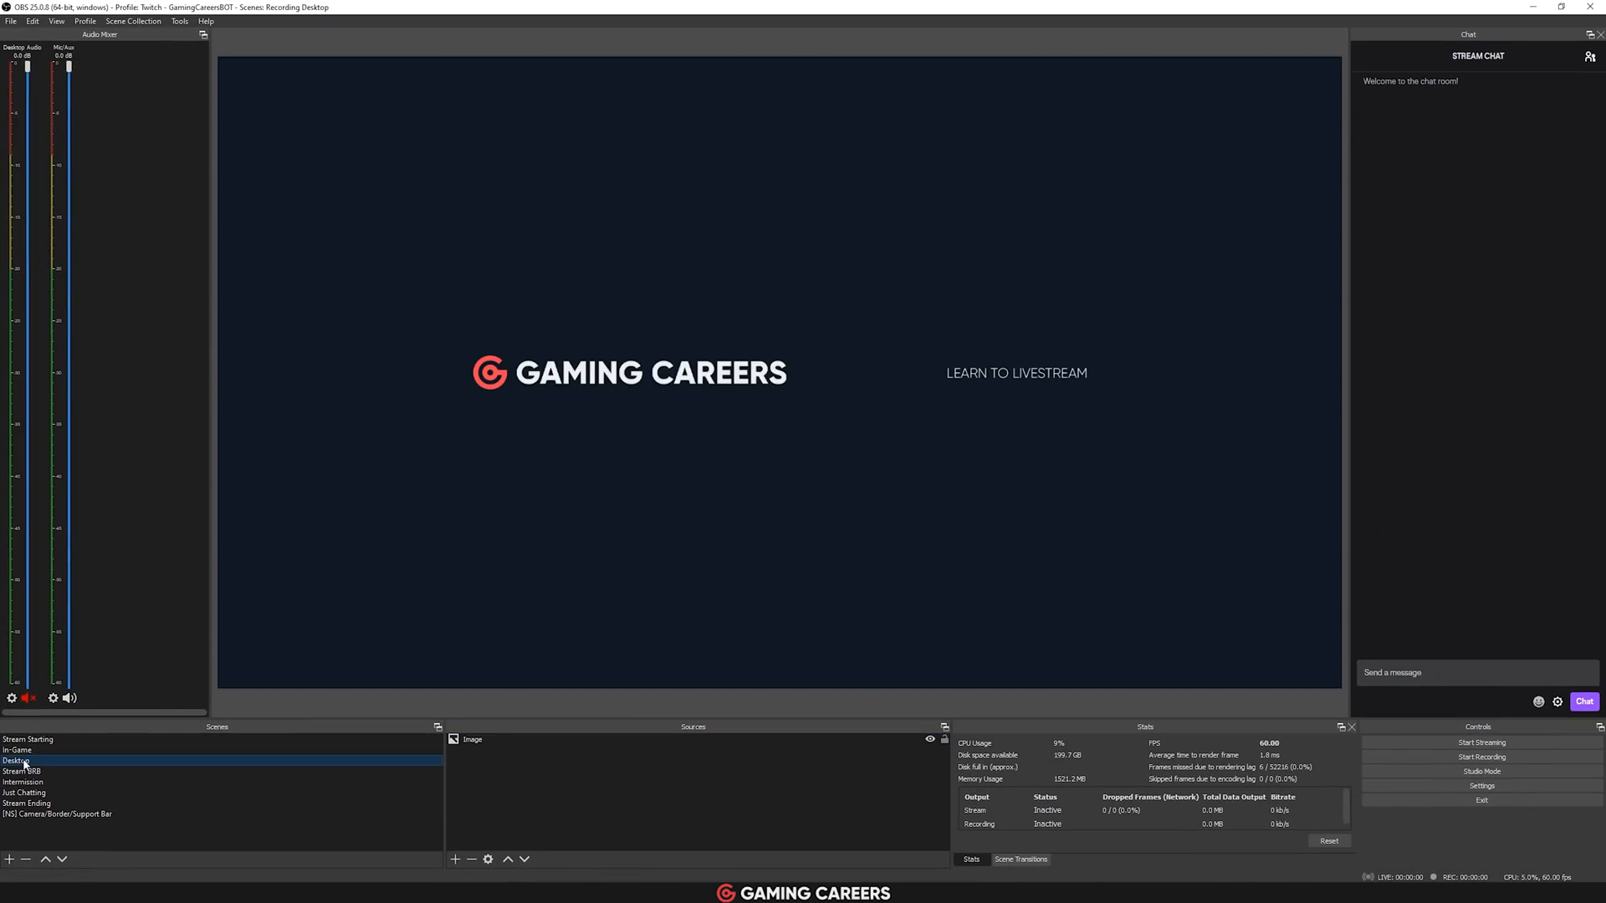
Add the existing [NS] Camera/Border/Support Bar scene into the Desktop scene.
click(453, 860)
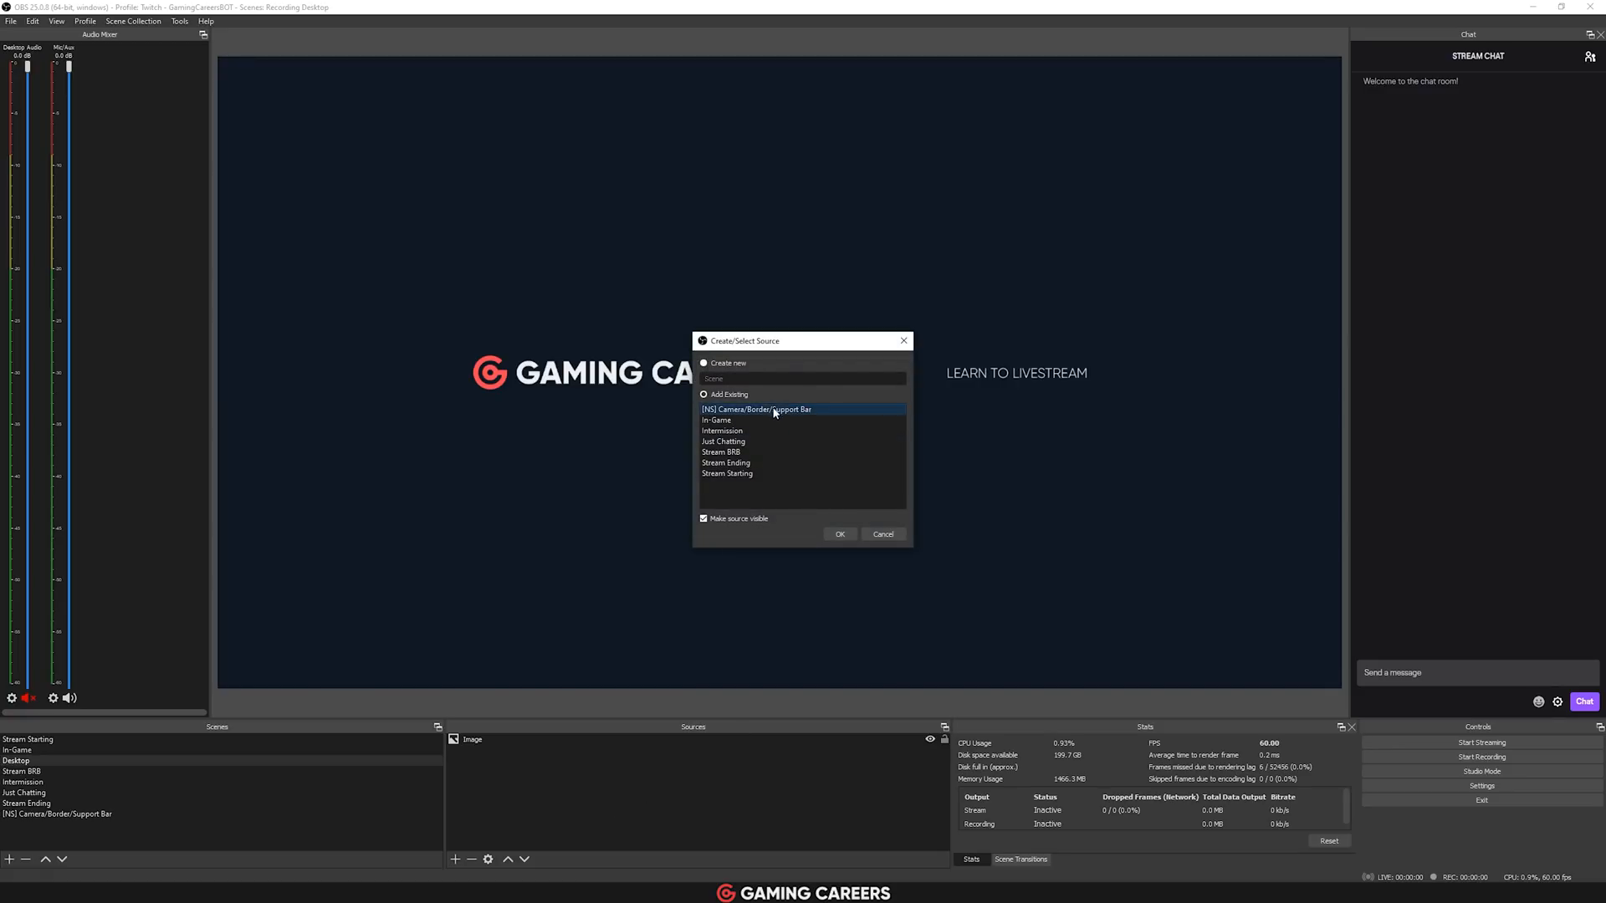
click(838, 534)
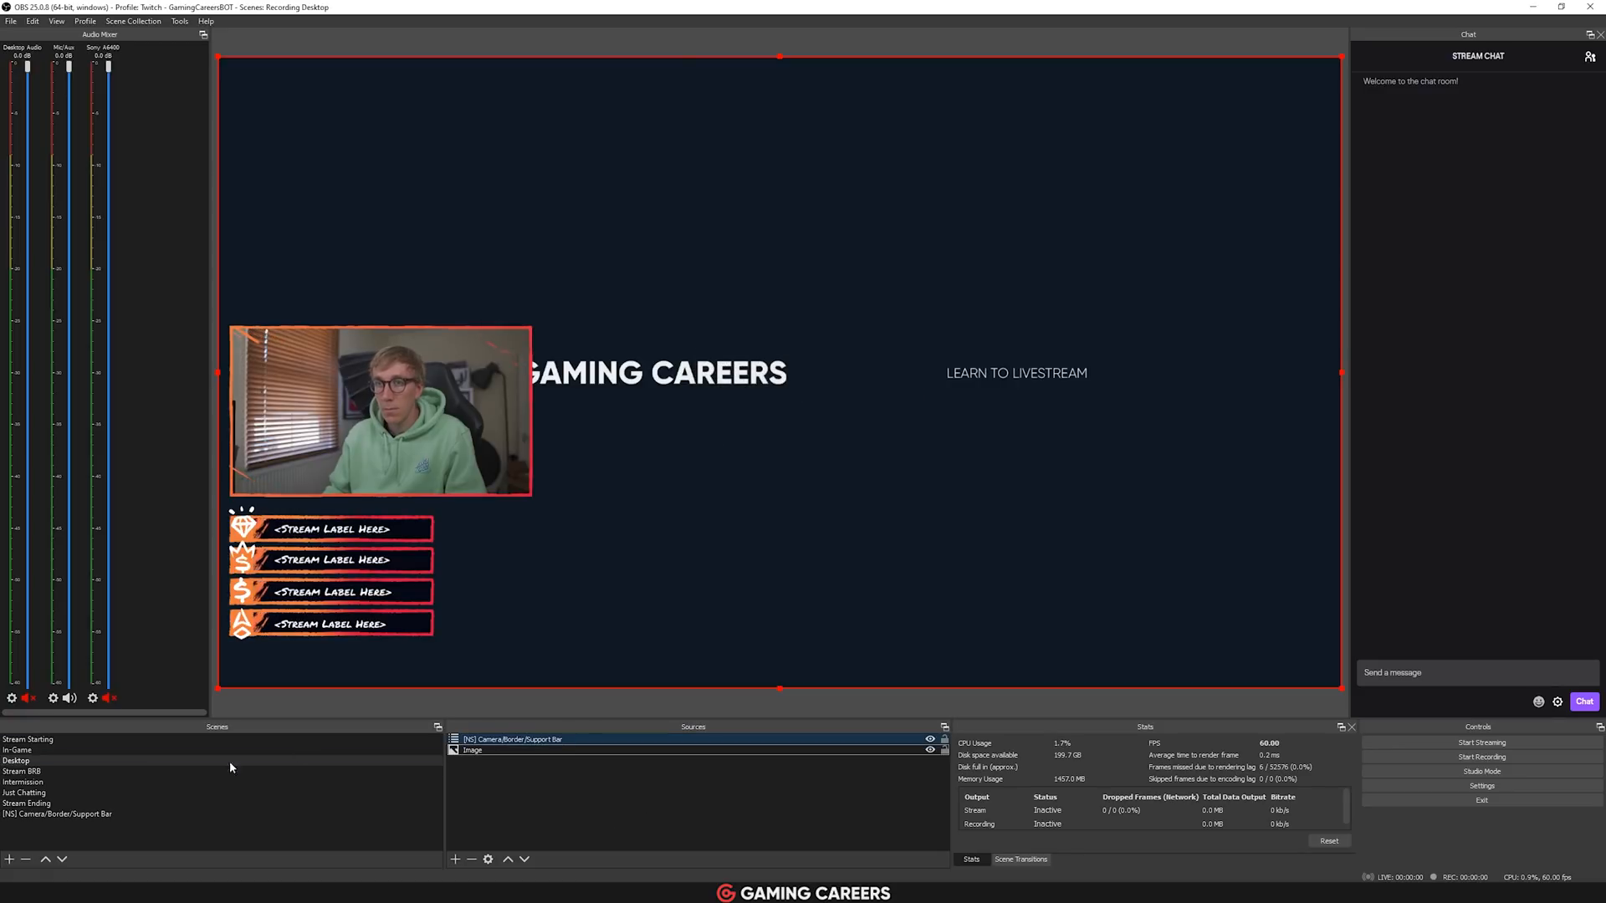
click(17, 750)
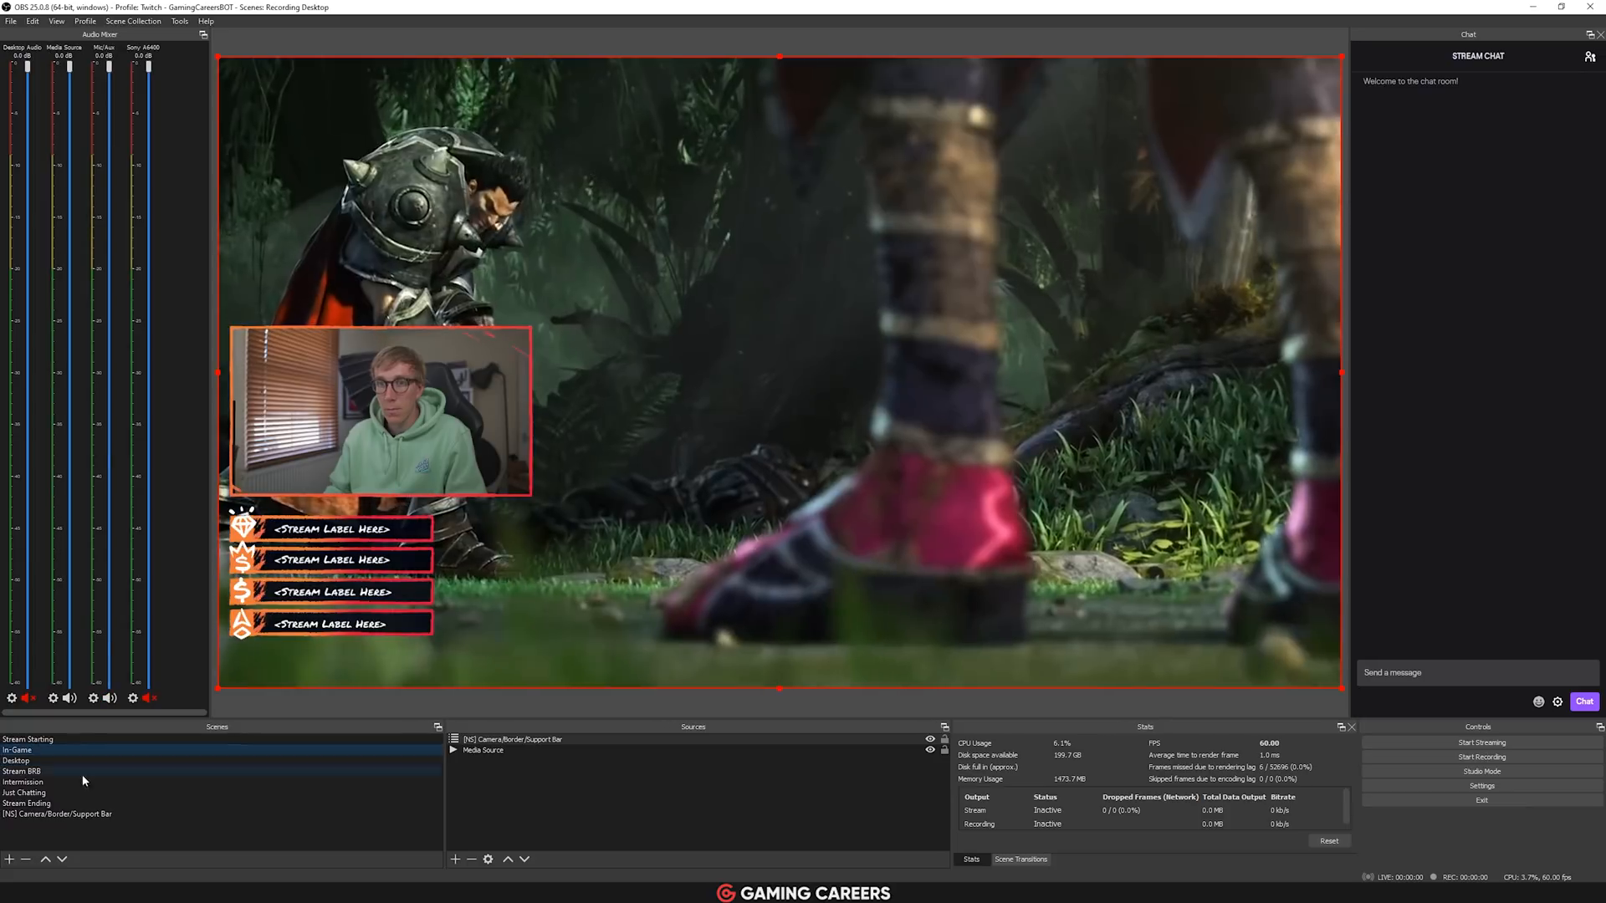
Move the camera and support bars slightly upward inside the overlay scene.
click(57, 813)
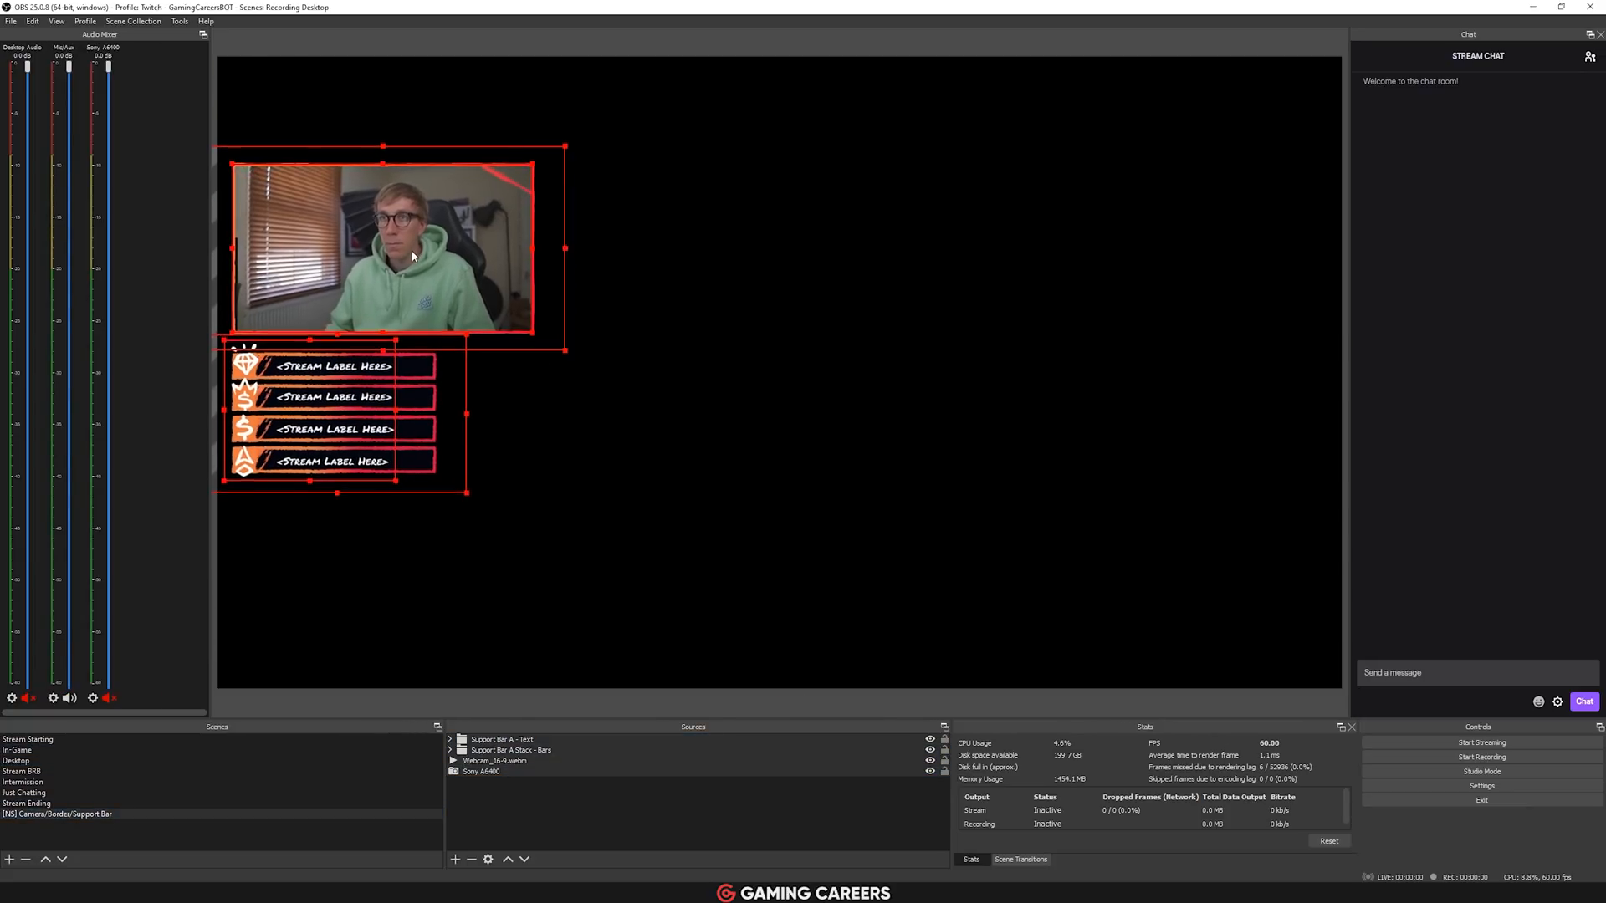
drag(390, 246, 389, 216)
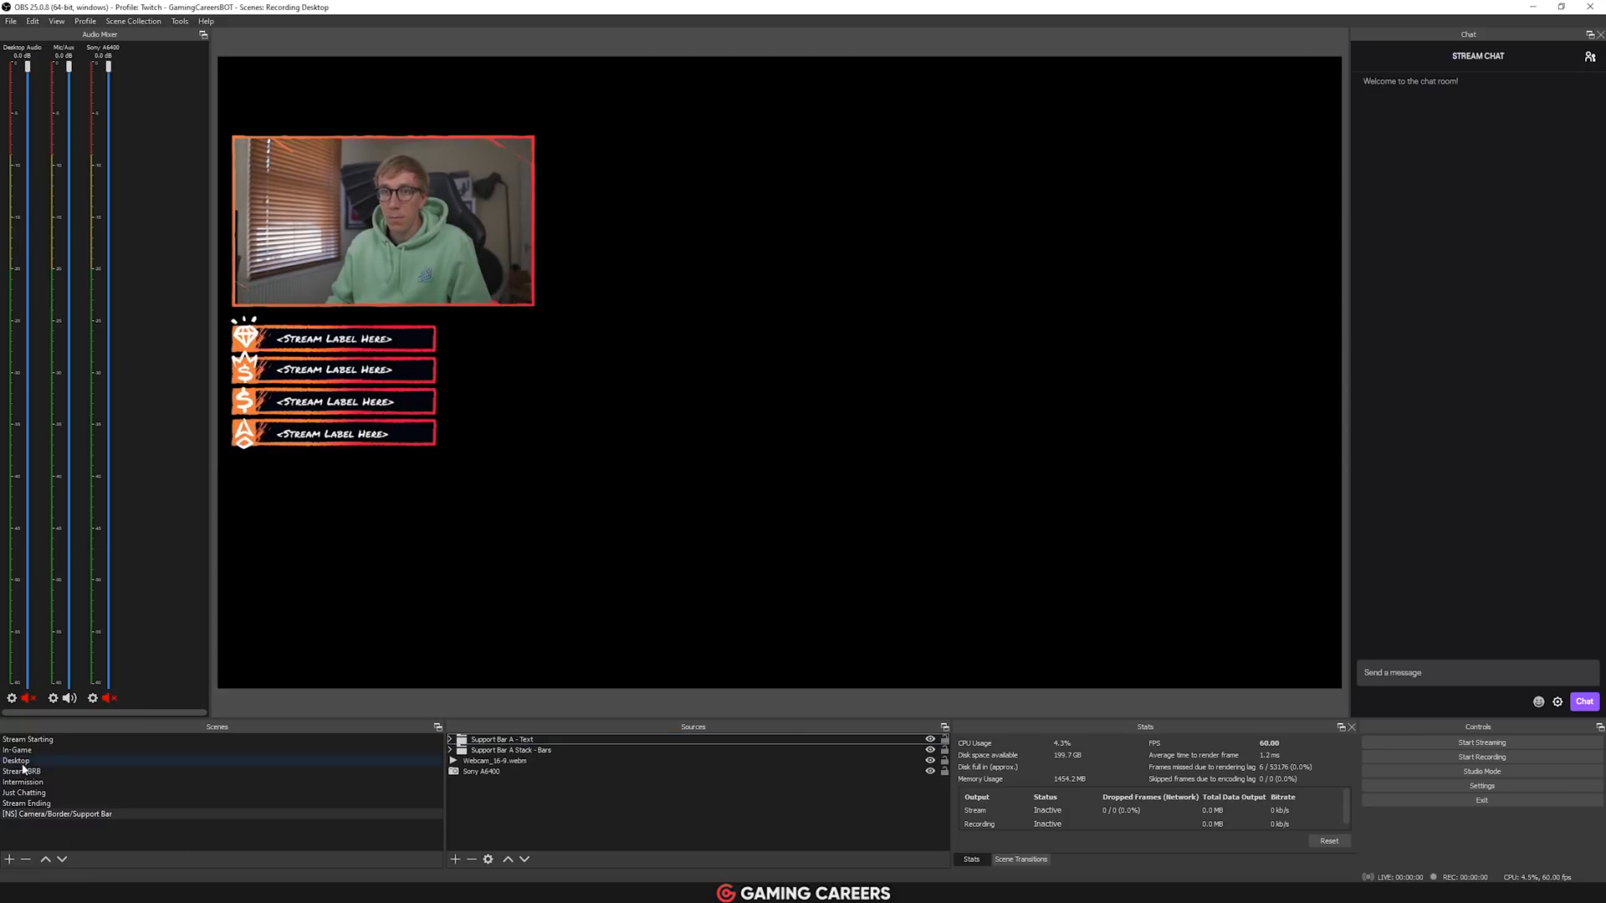
click(17, 749)
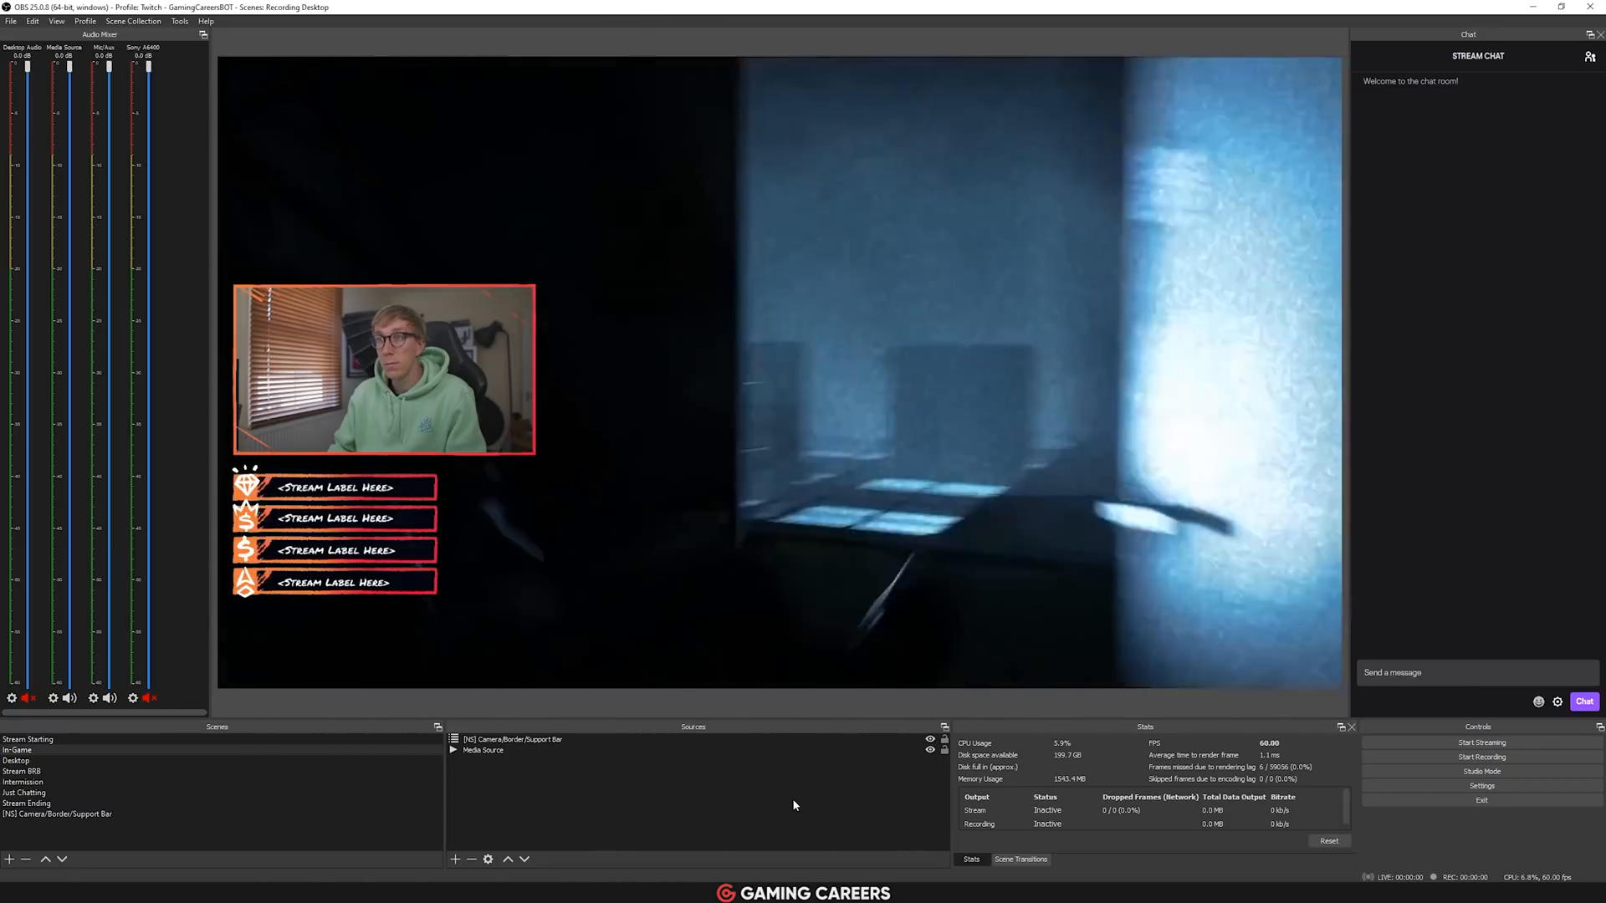
Create a new scene named '[NS] Camera + Border'.
click(57, 813)
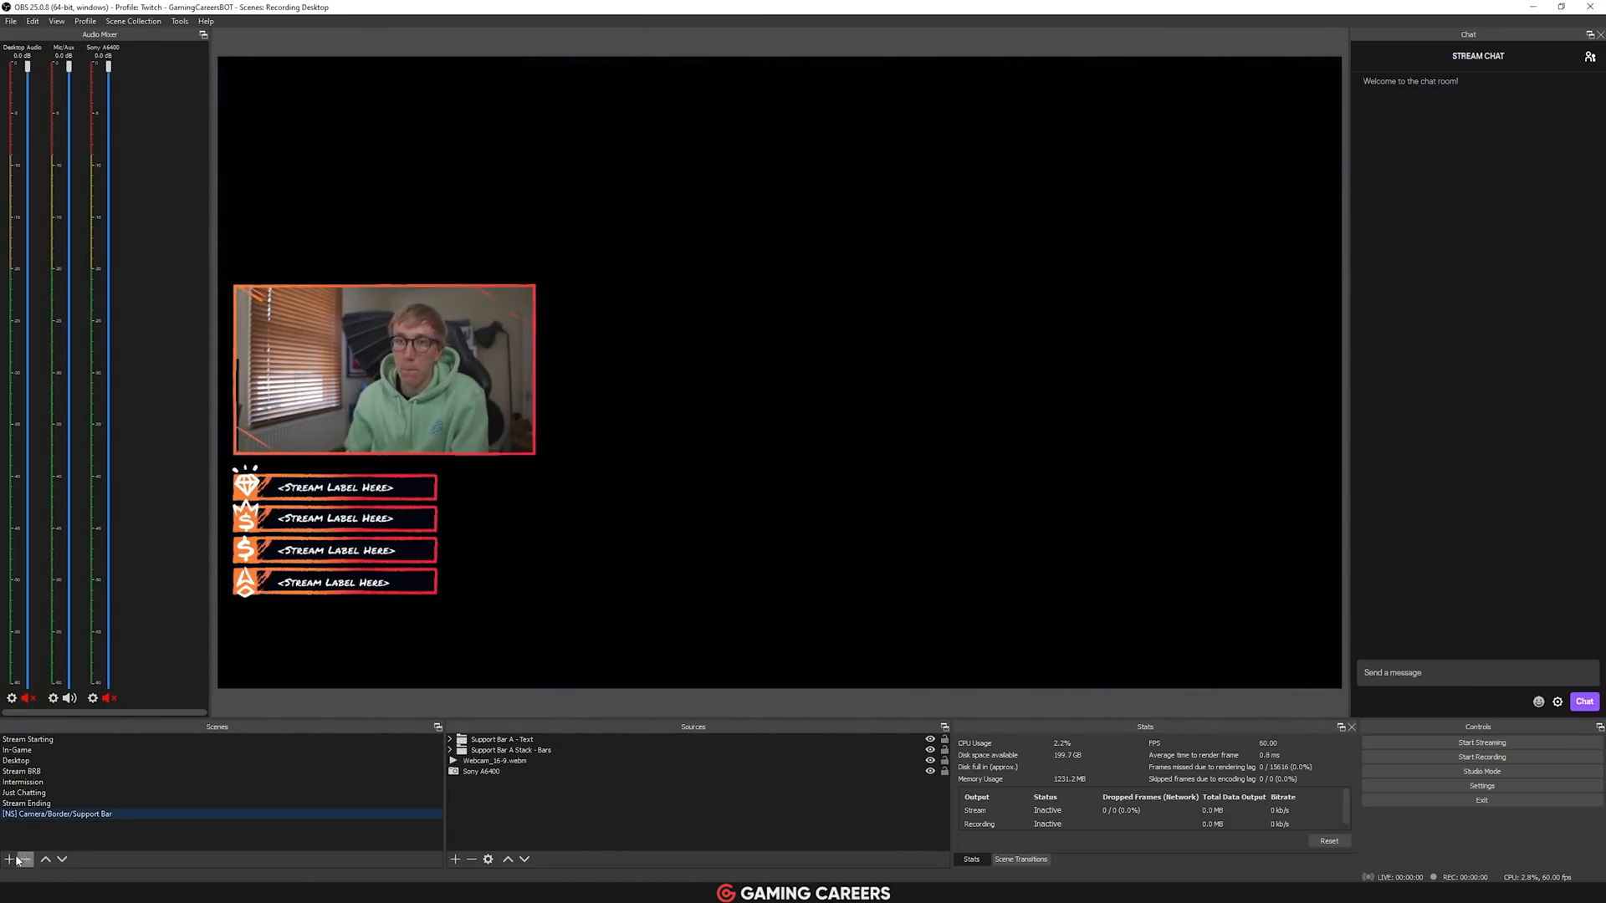
click(11, 860)
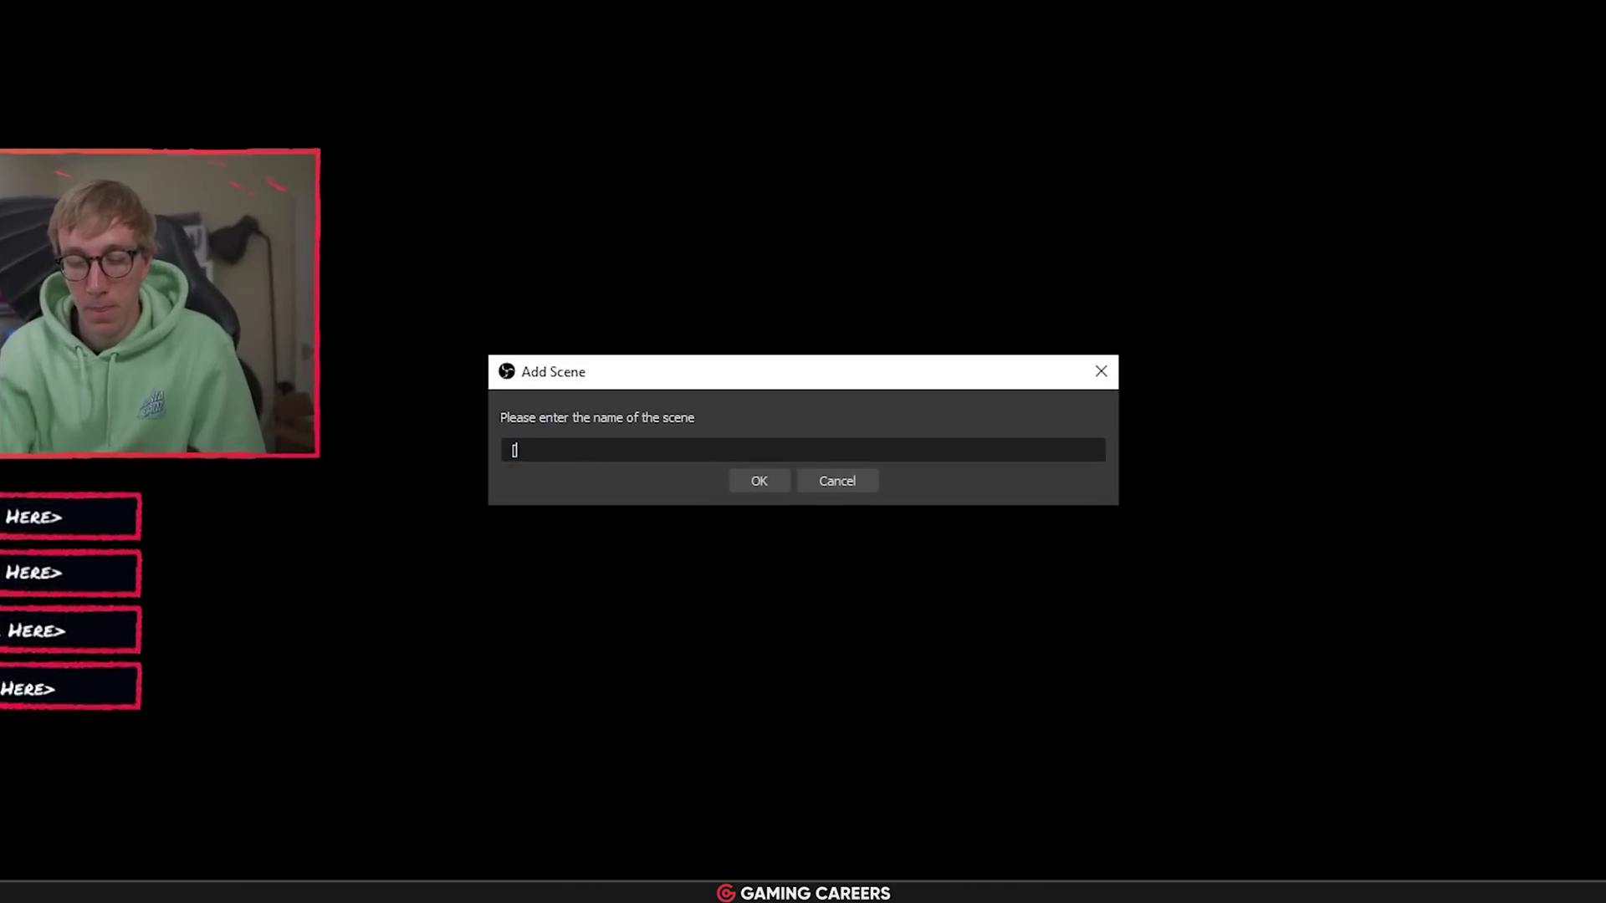
text([NS])
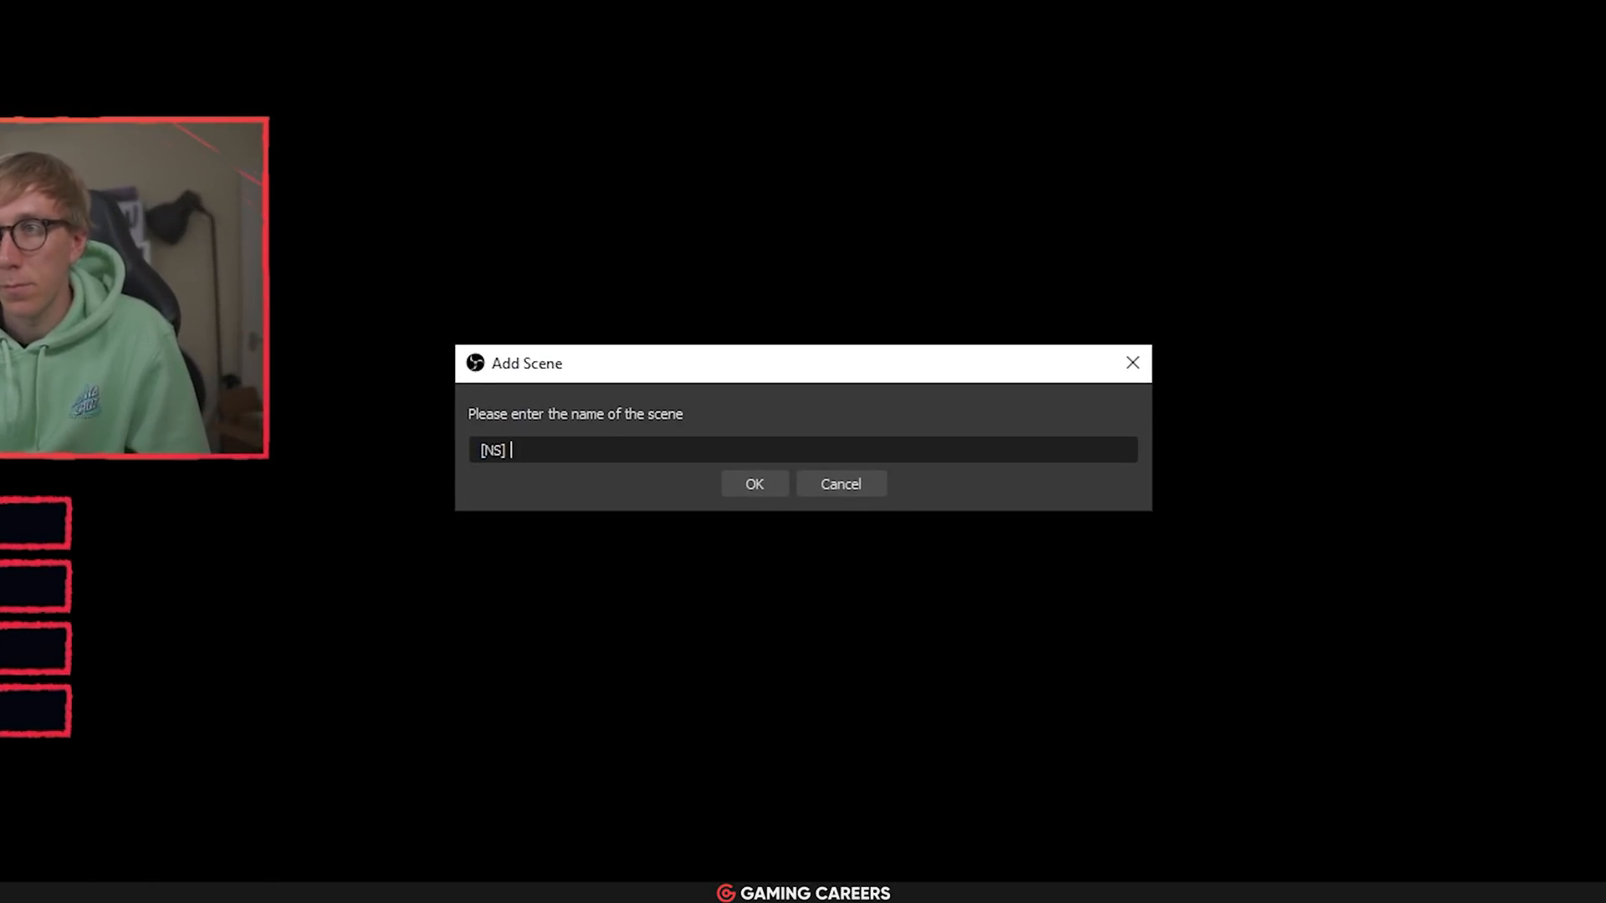
text(Camera + Borde)
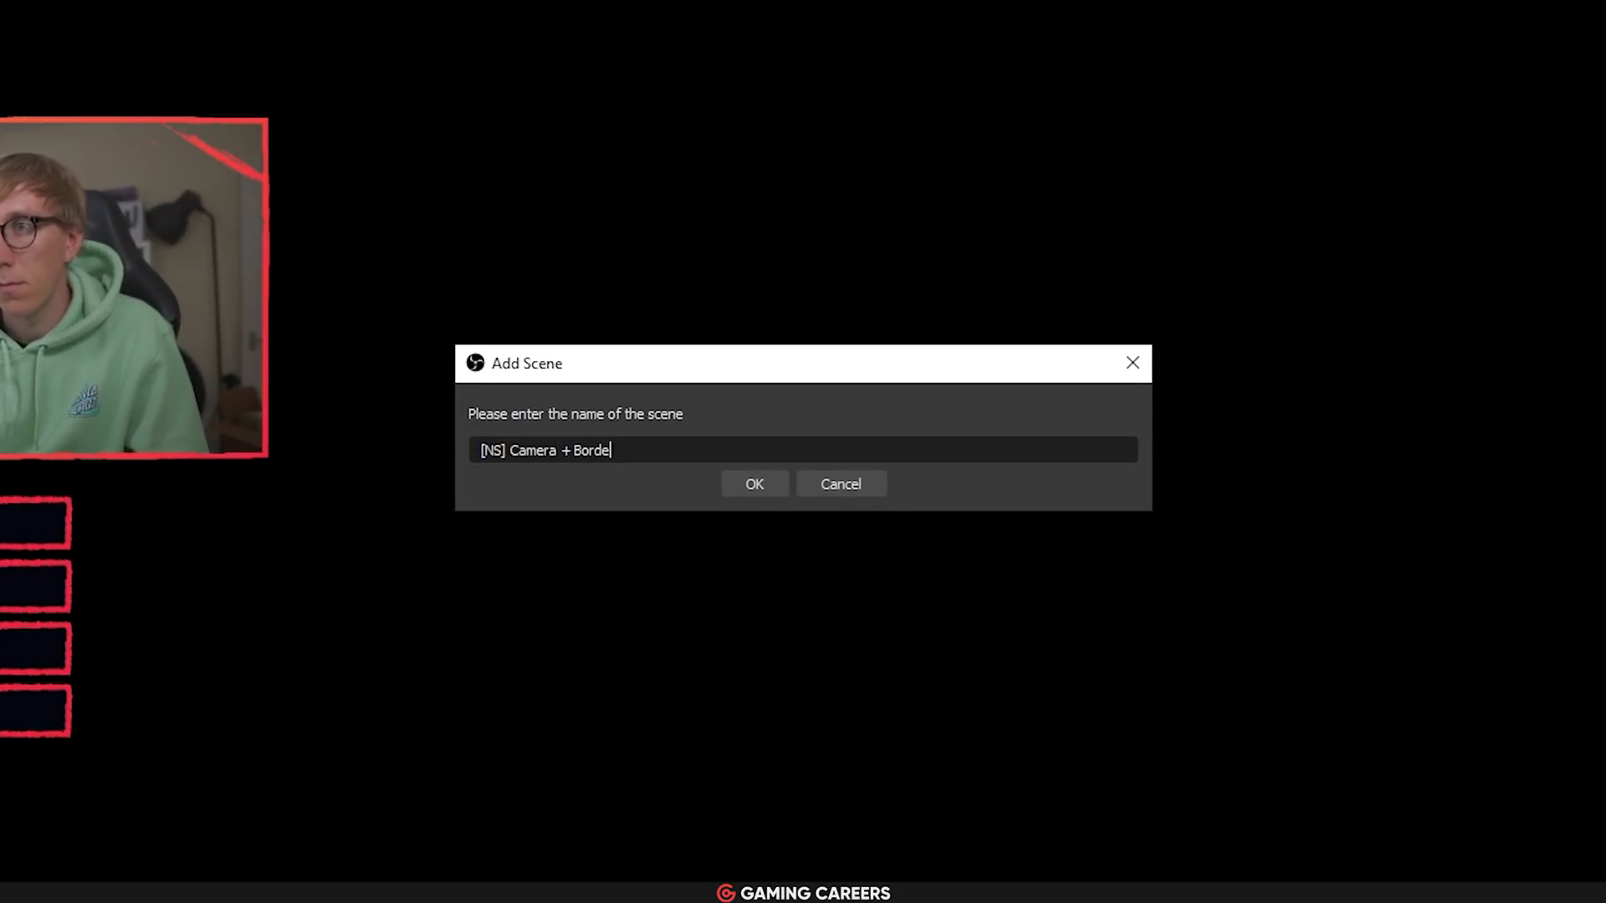
click(754, 483)
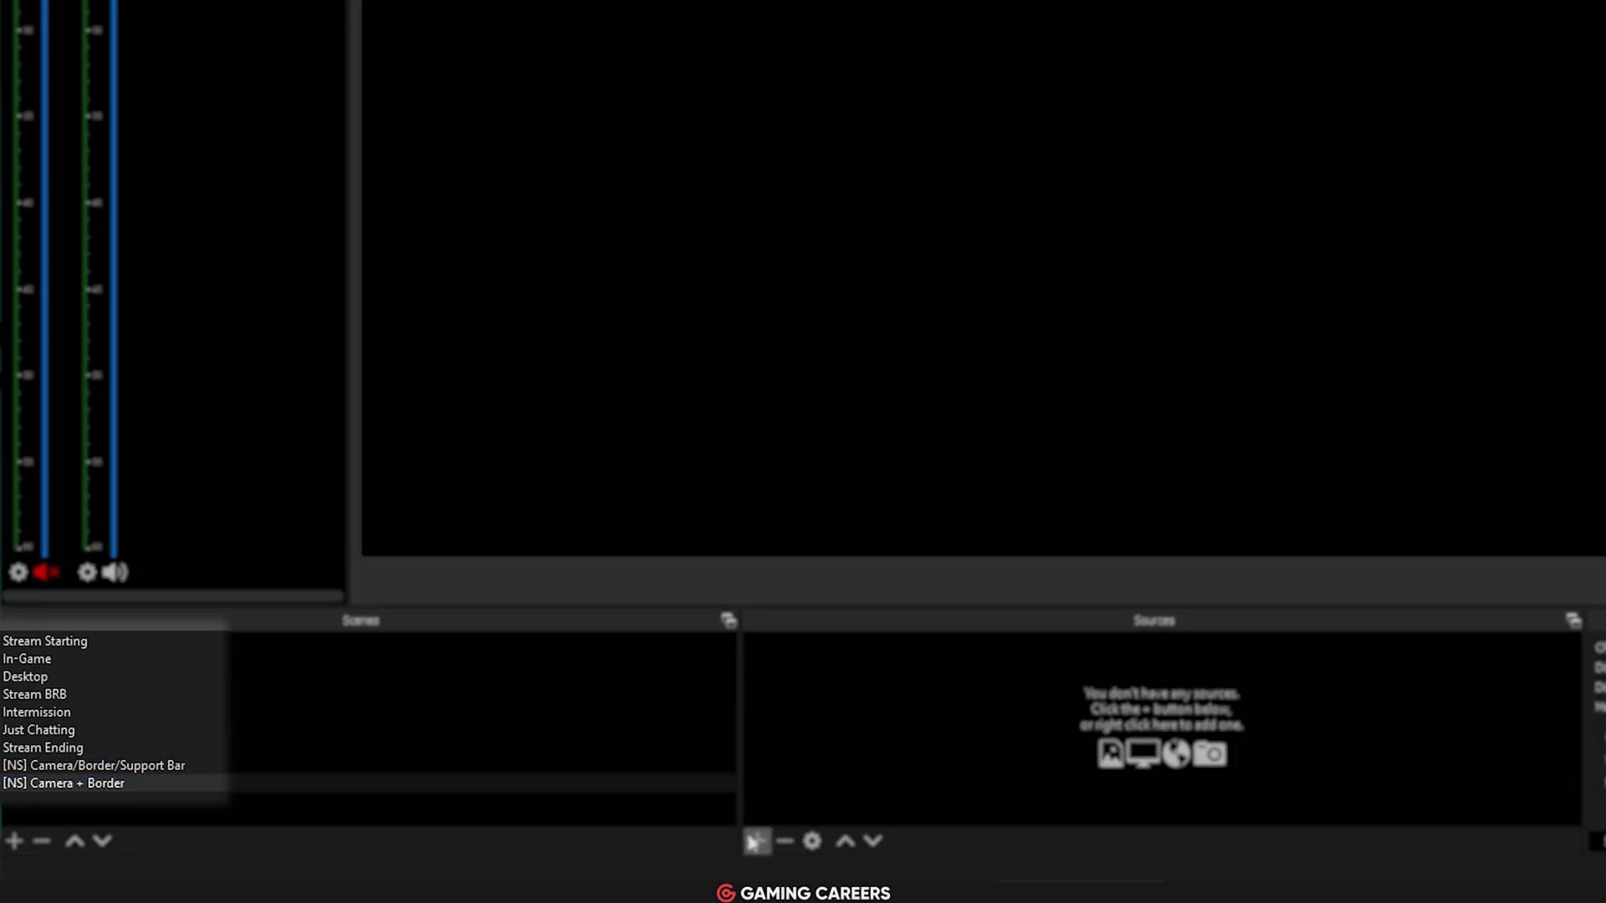
Reuse the Sony A6400 source in it, then nest [NS] Camera + Border into Desktop.
click(756, 842)
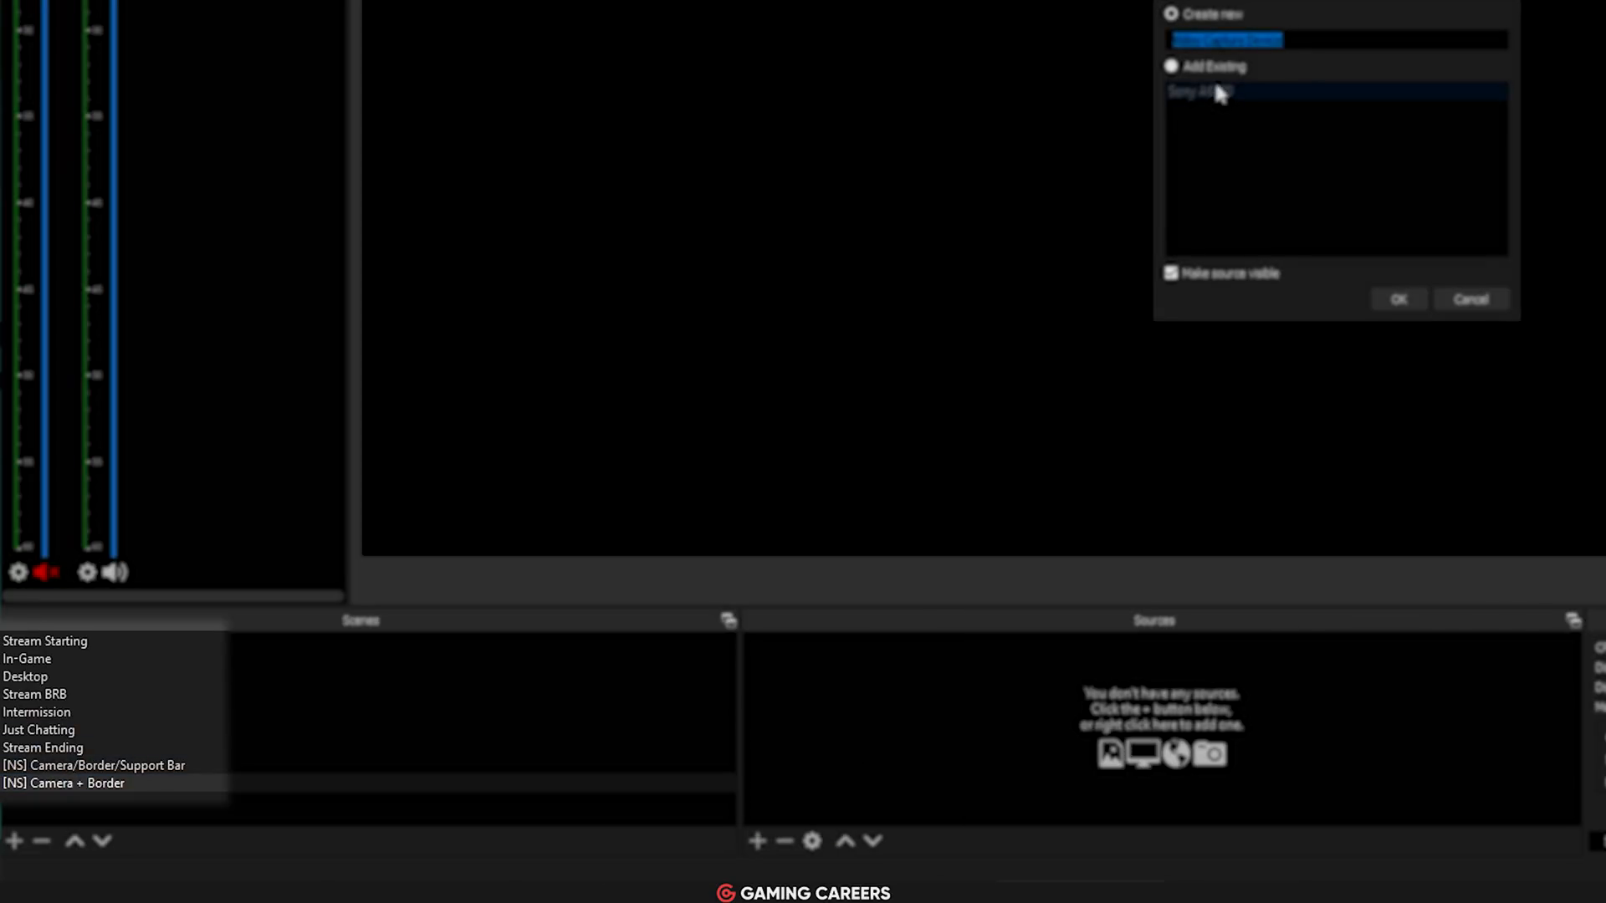
click(1397, 298)
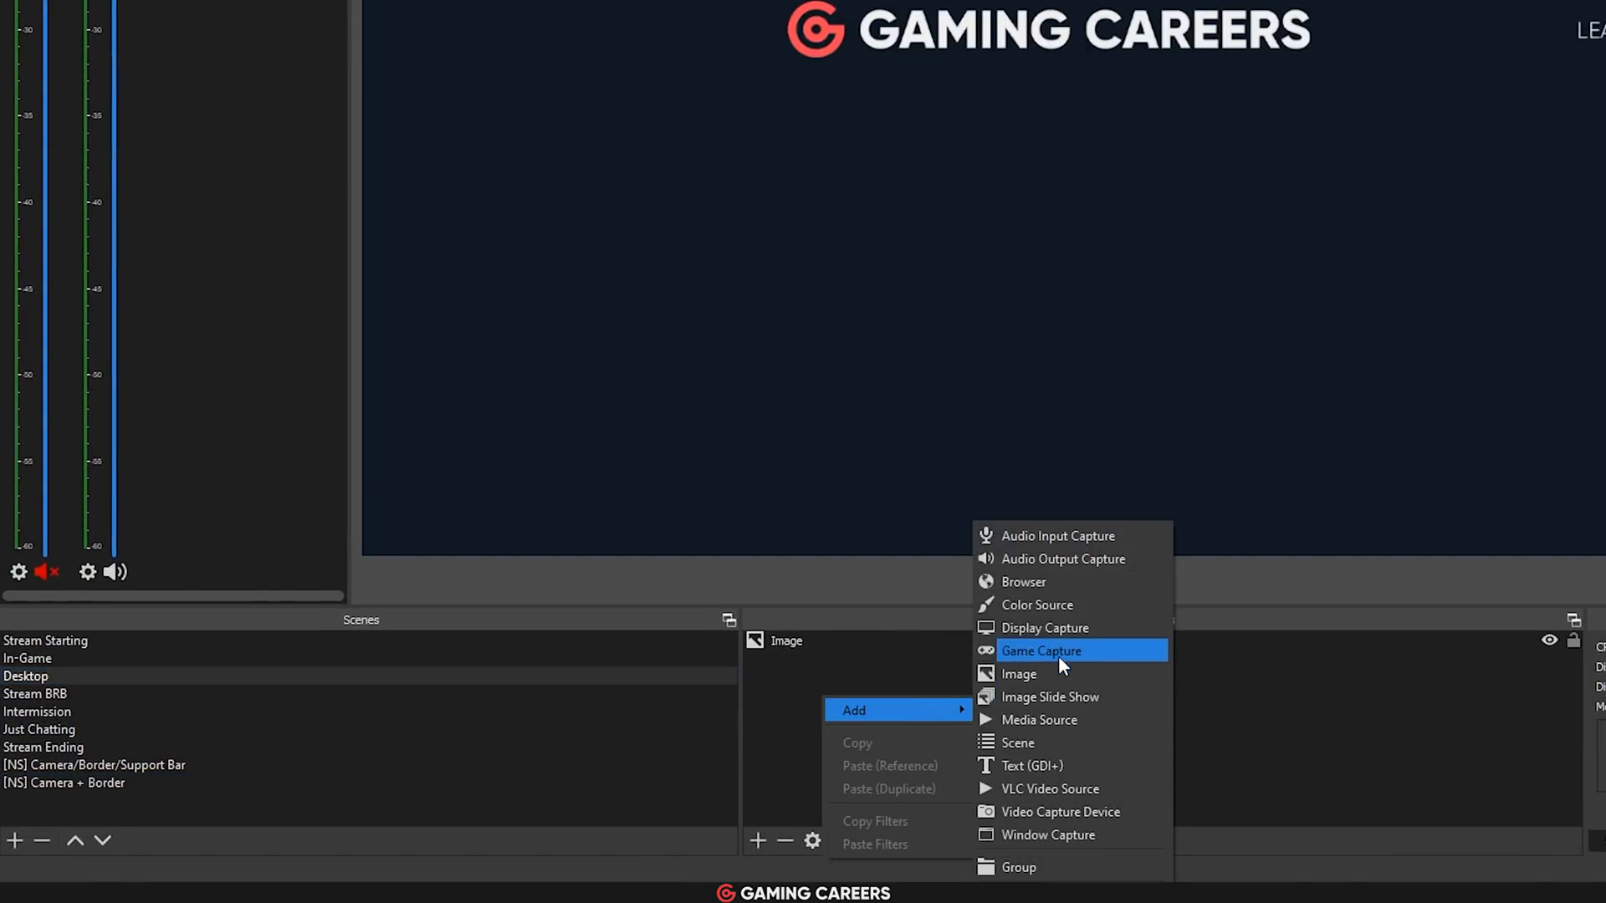
click(1016, 742)
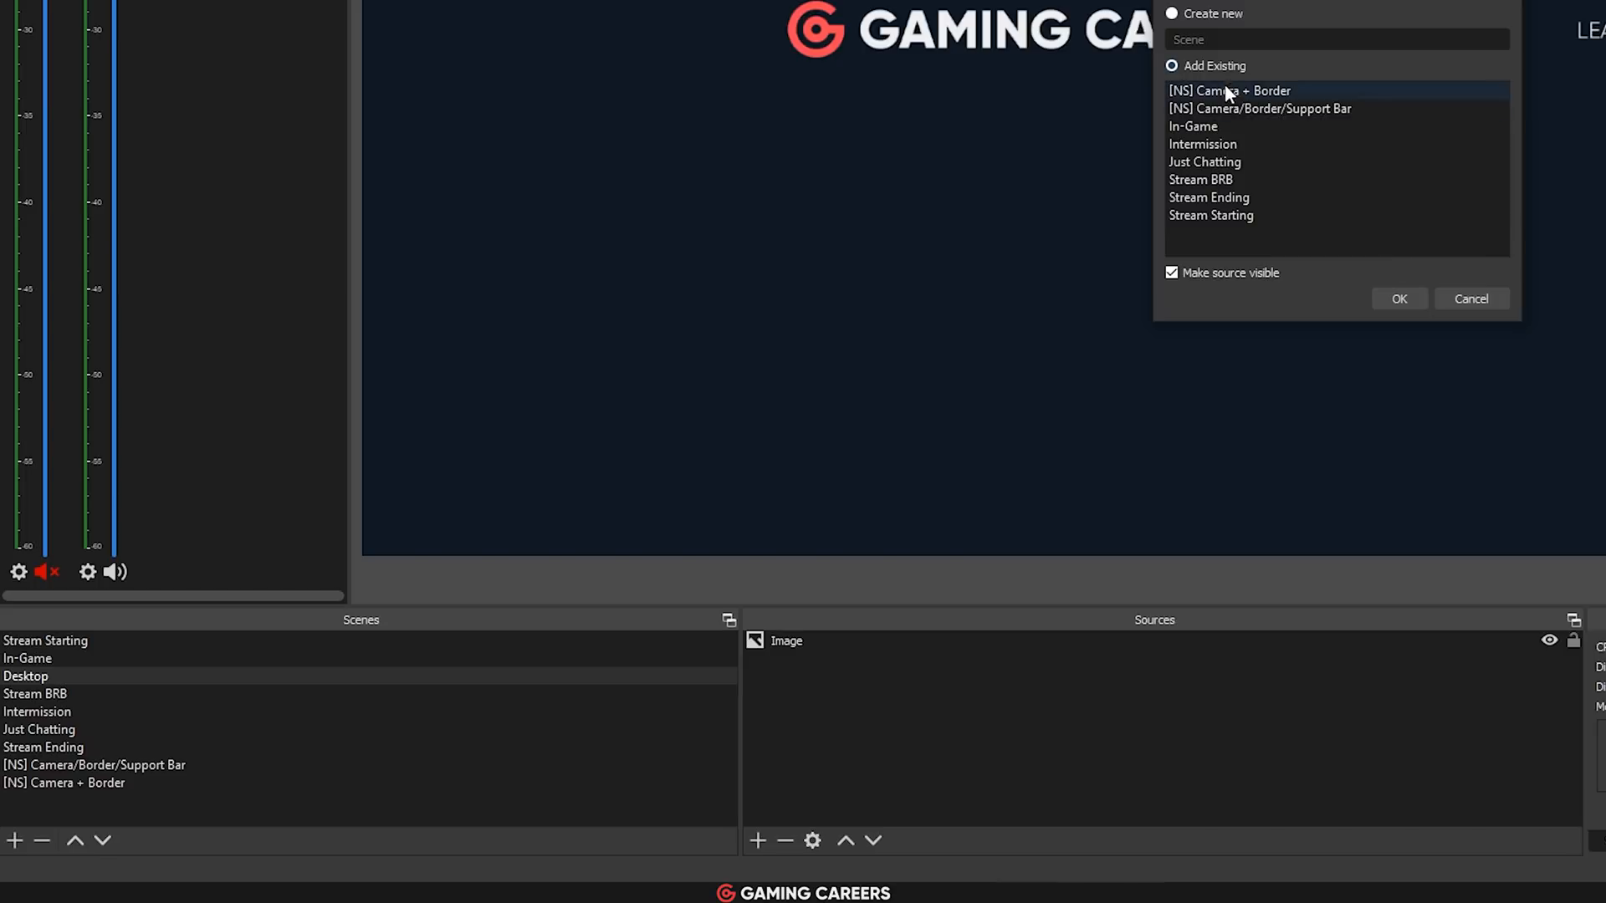
click(1398, 298)
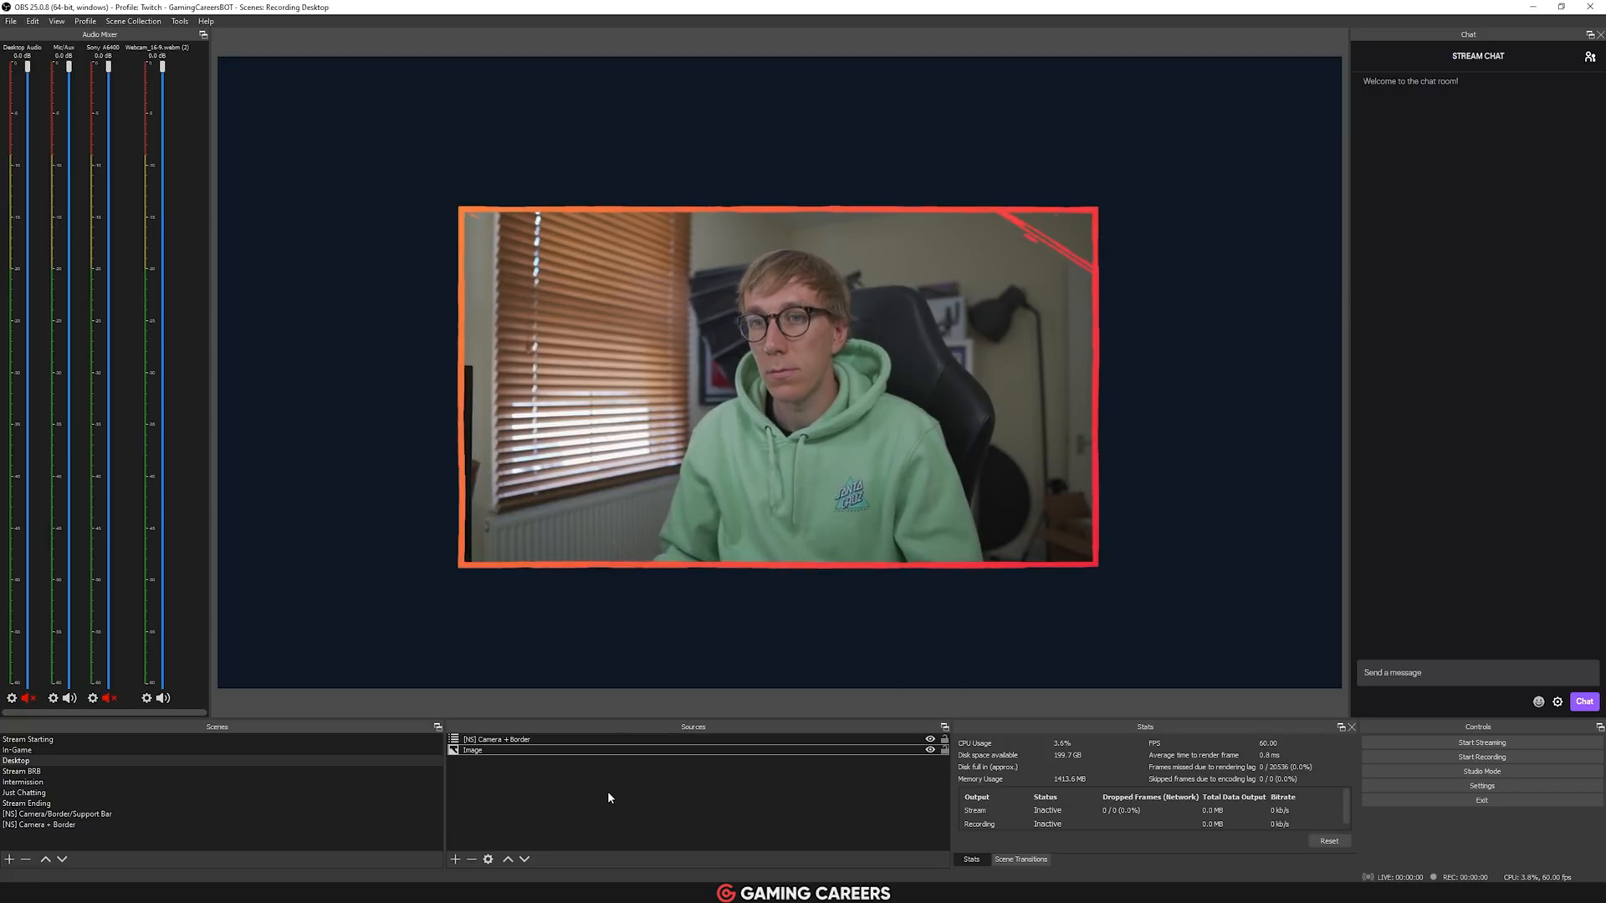
click(92, 34)
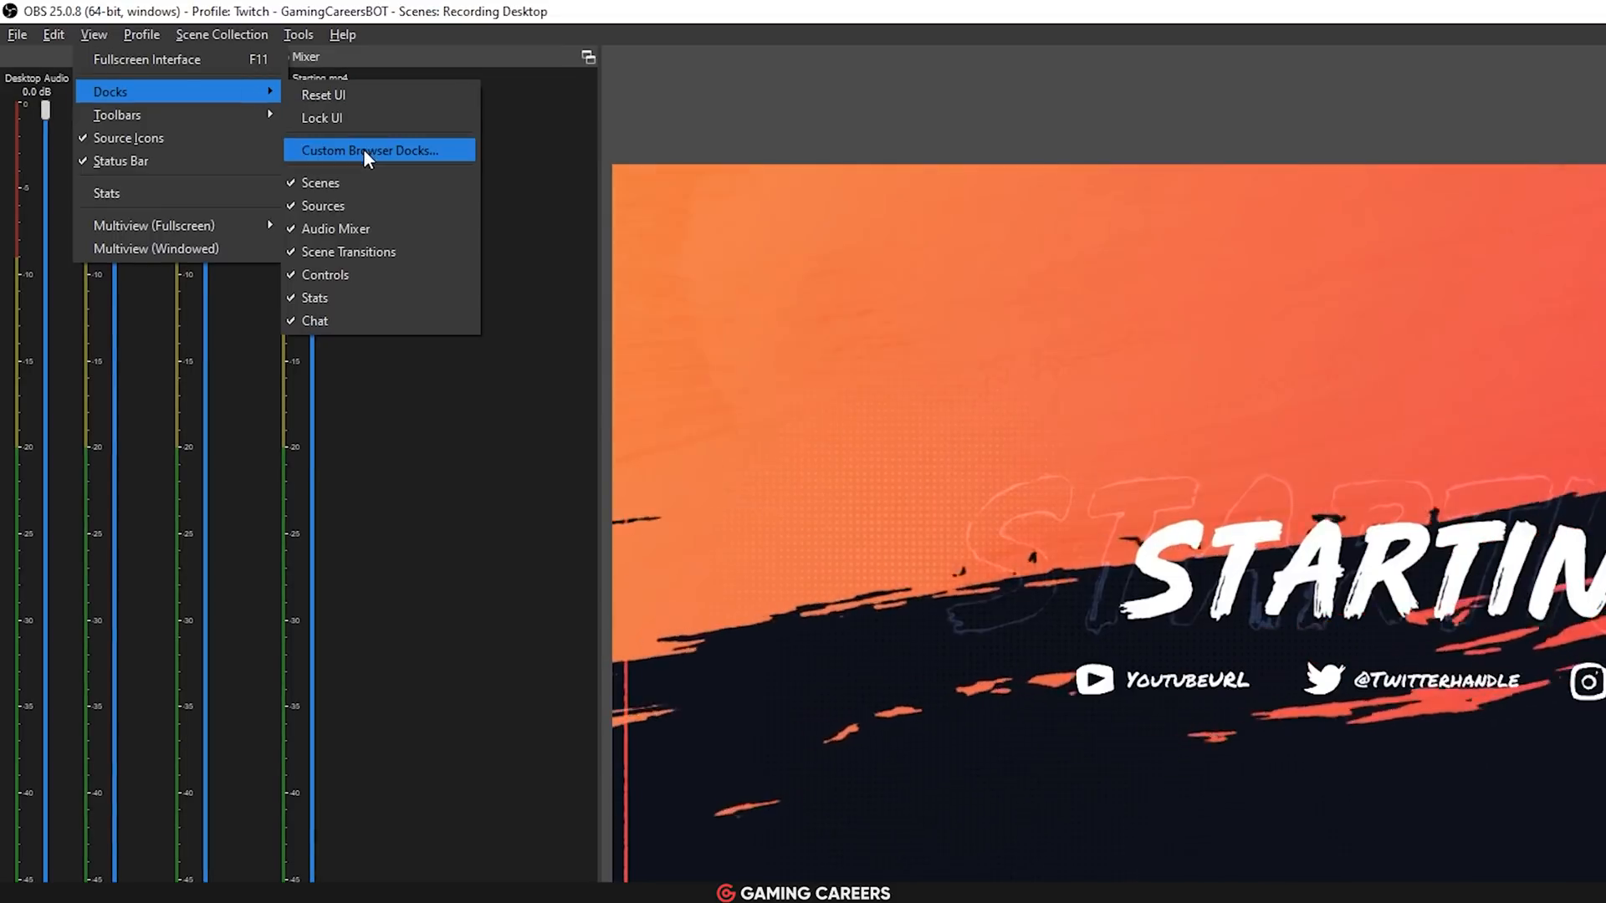
Add a StreamElements Activity Feed custom browser dock and apply it.
click(371, 149)
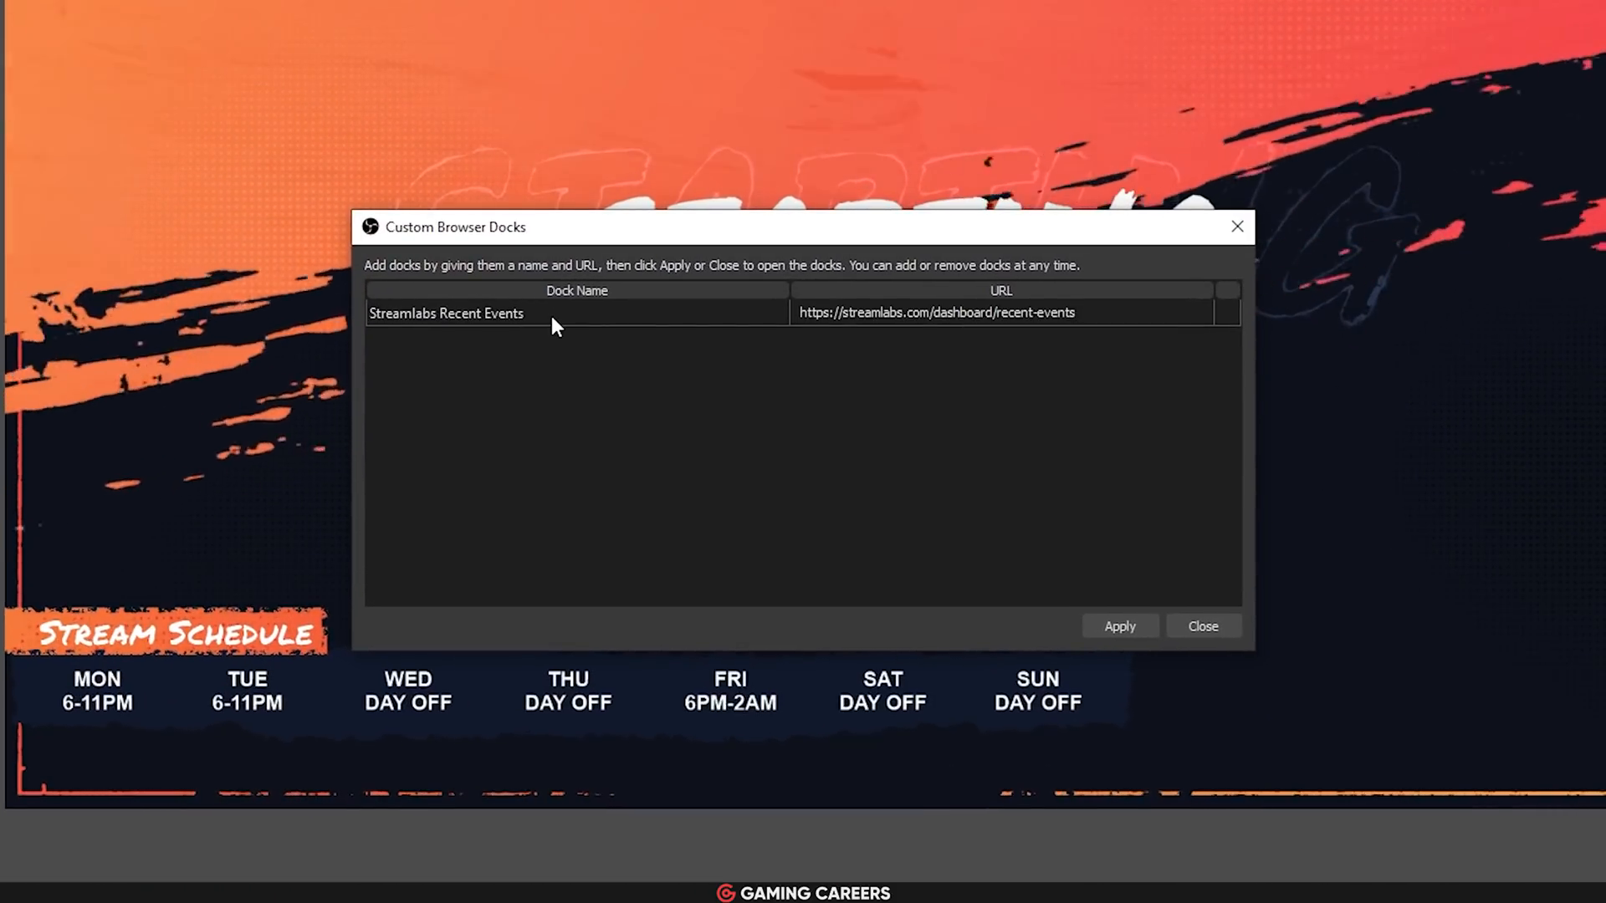
click(1119, 626)
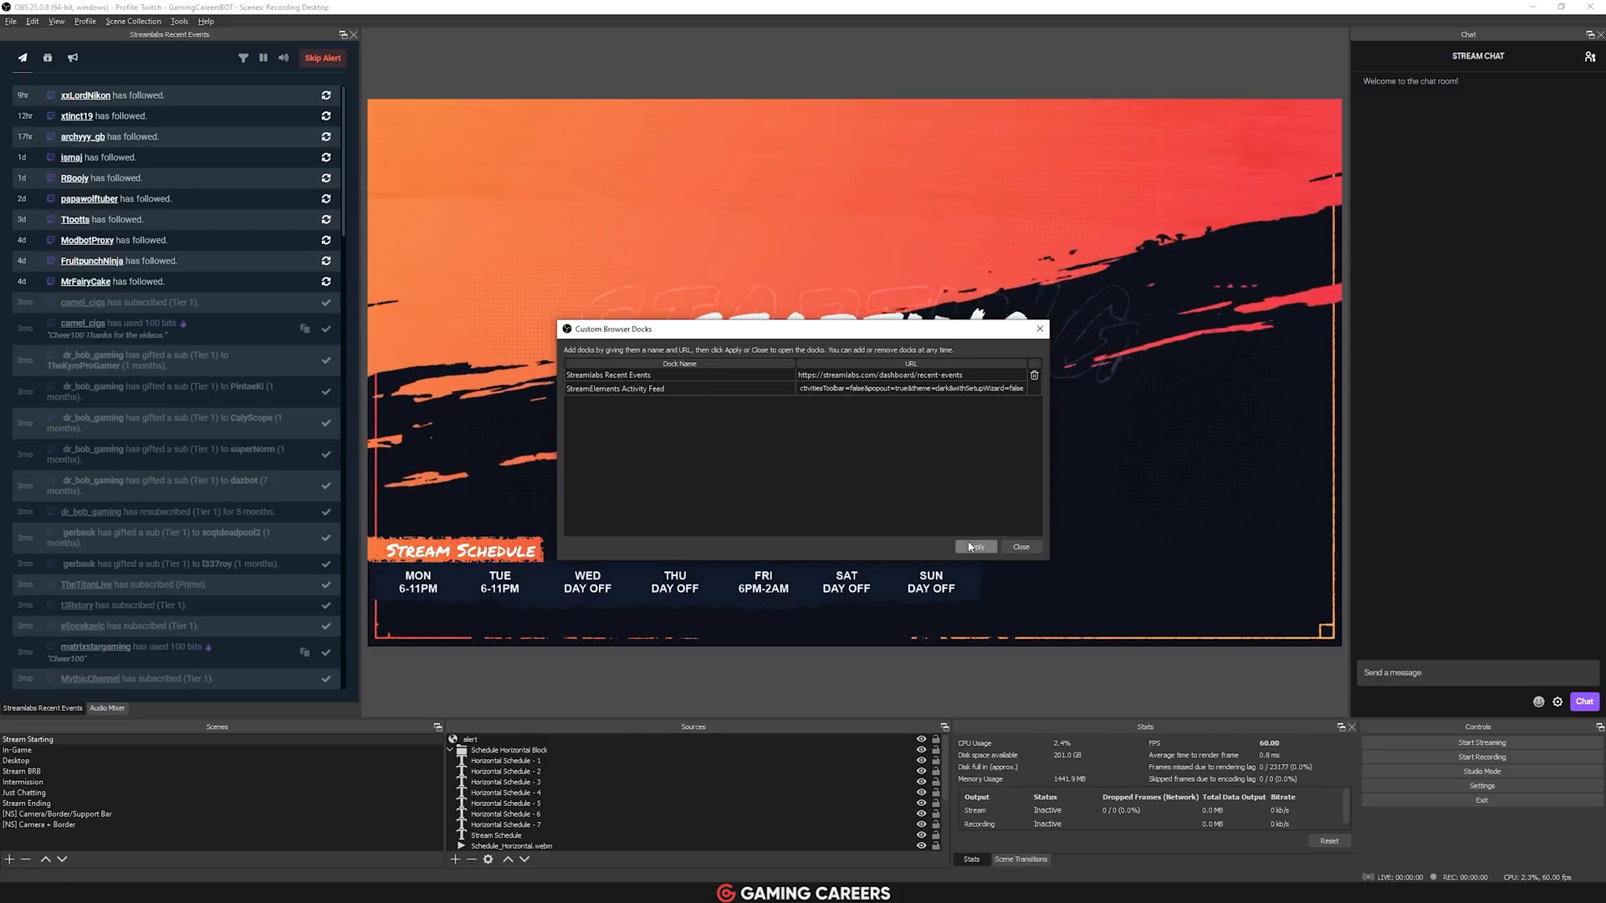
click(974, 546)
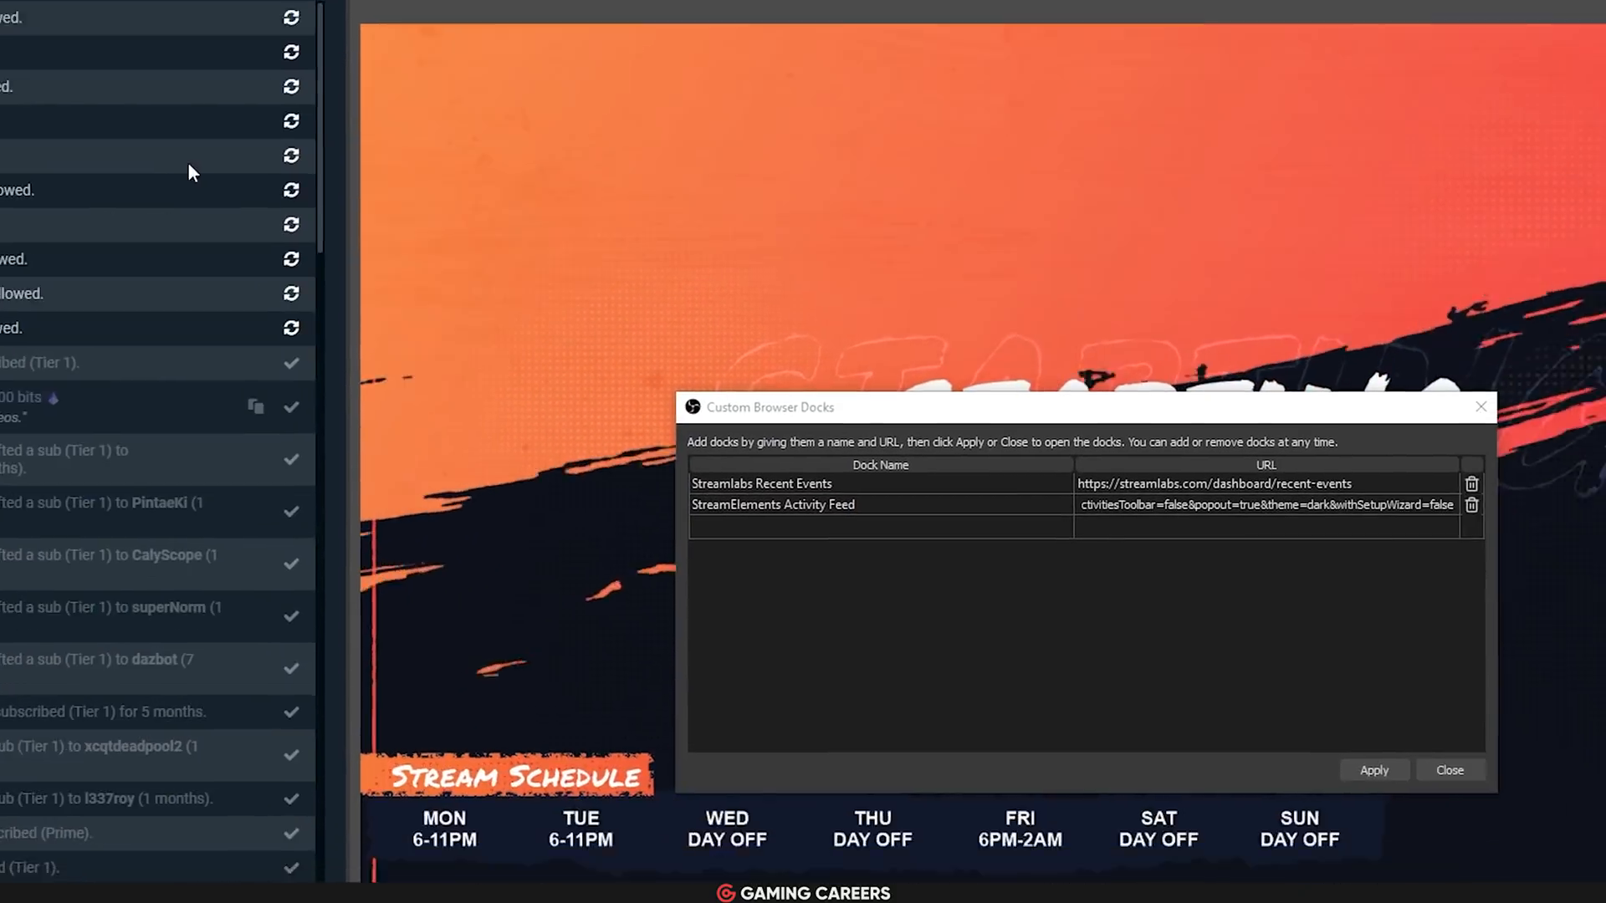
Add a Twitch Stream Preview browser dock and apply it.
text(Twitch Stream Preview)
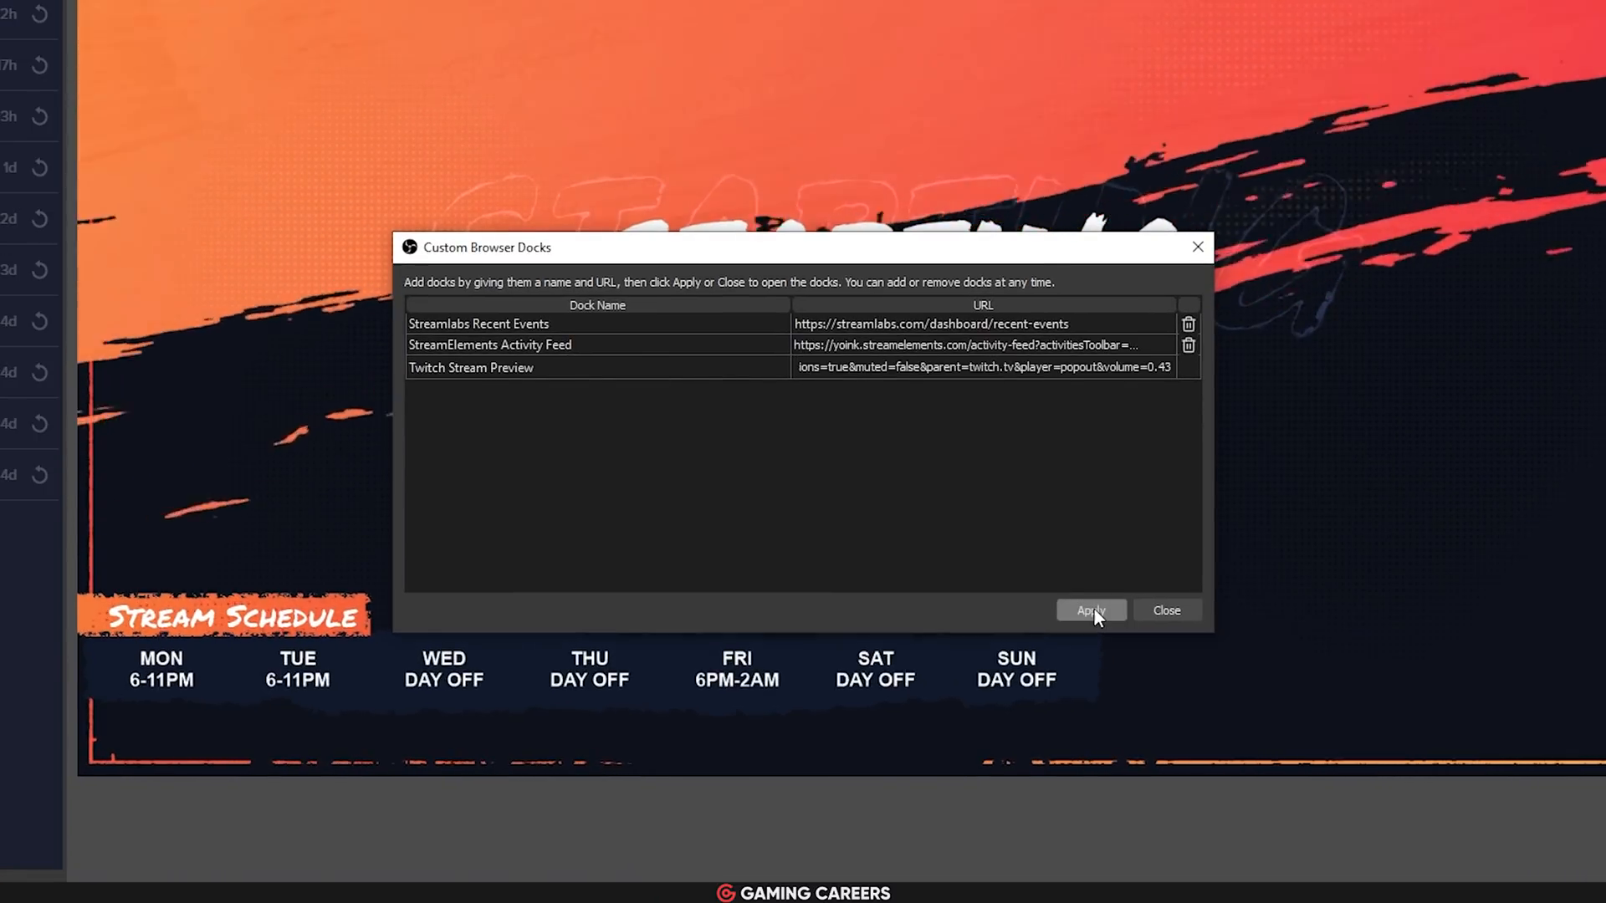
click(1089, 611)
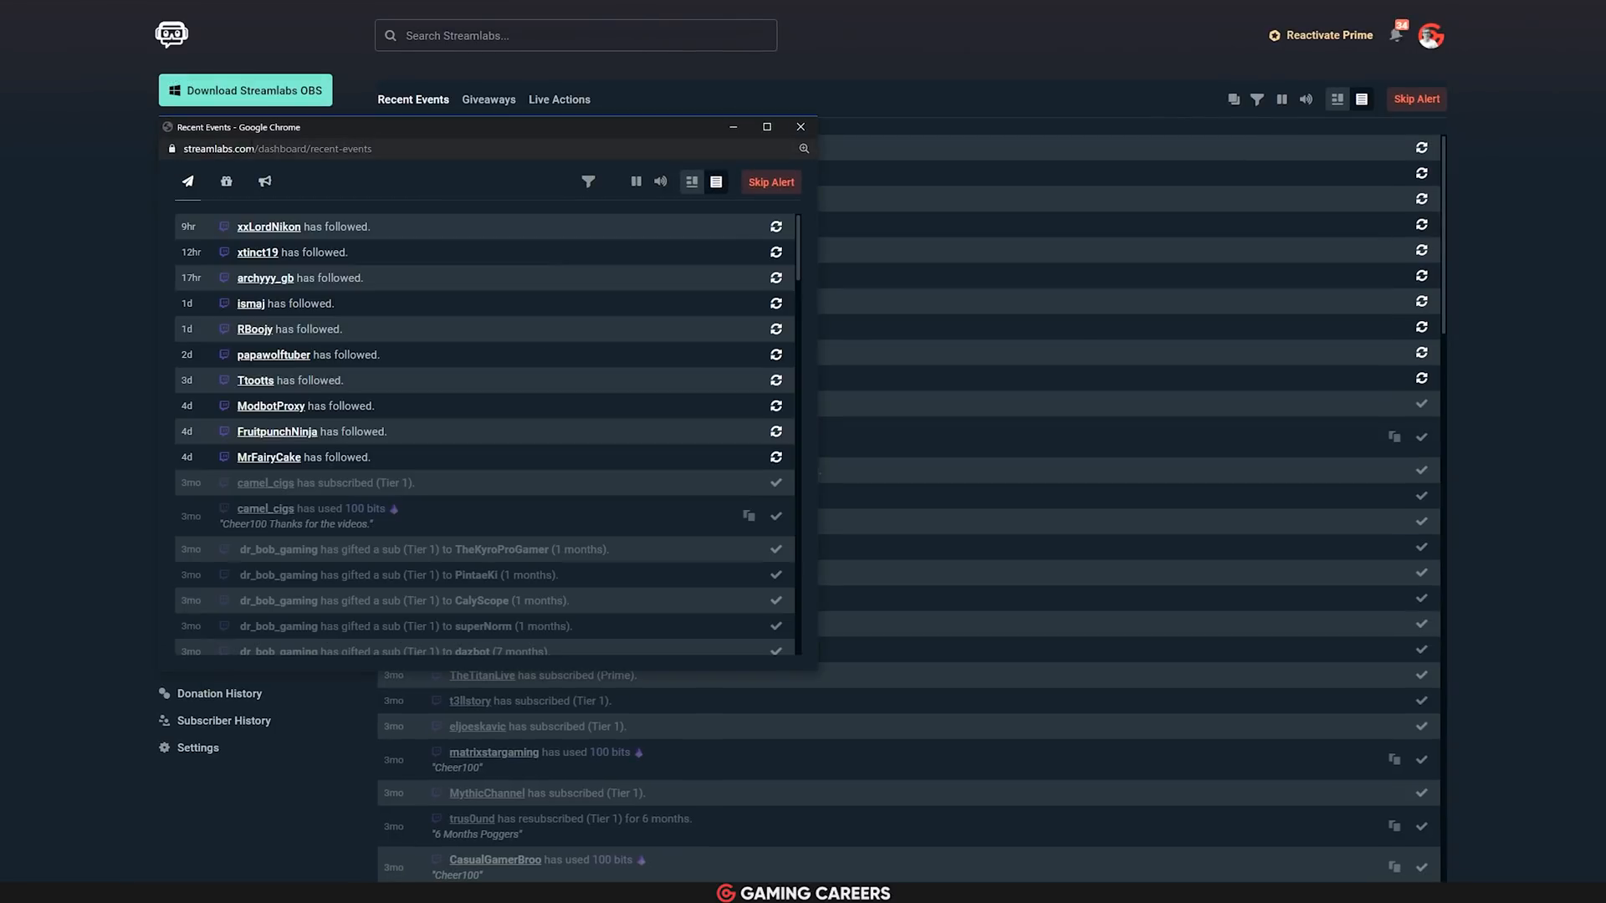
Pop out the StreamElements activity feed and the Twitch stream player into separate windows.
right_click(276, 149)
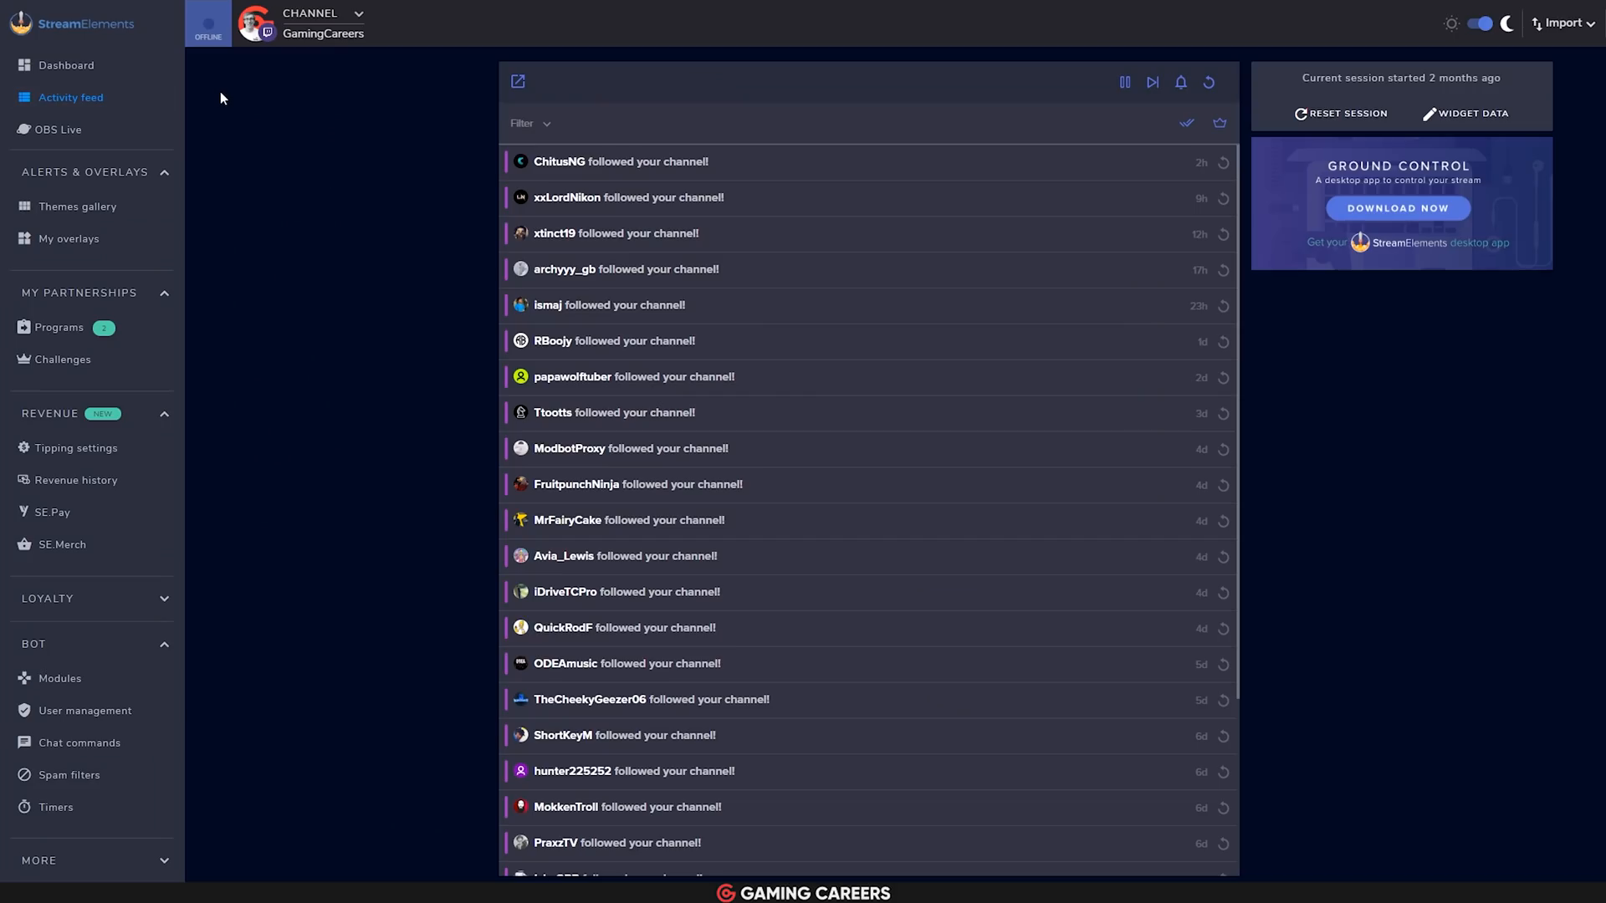
mouse_move(257, 109)
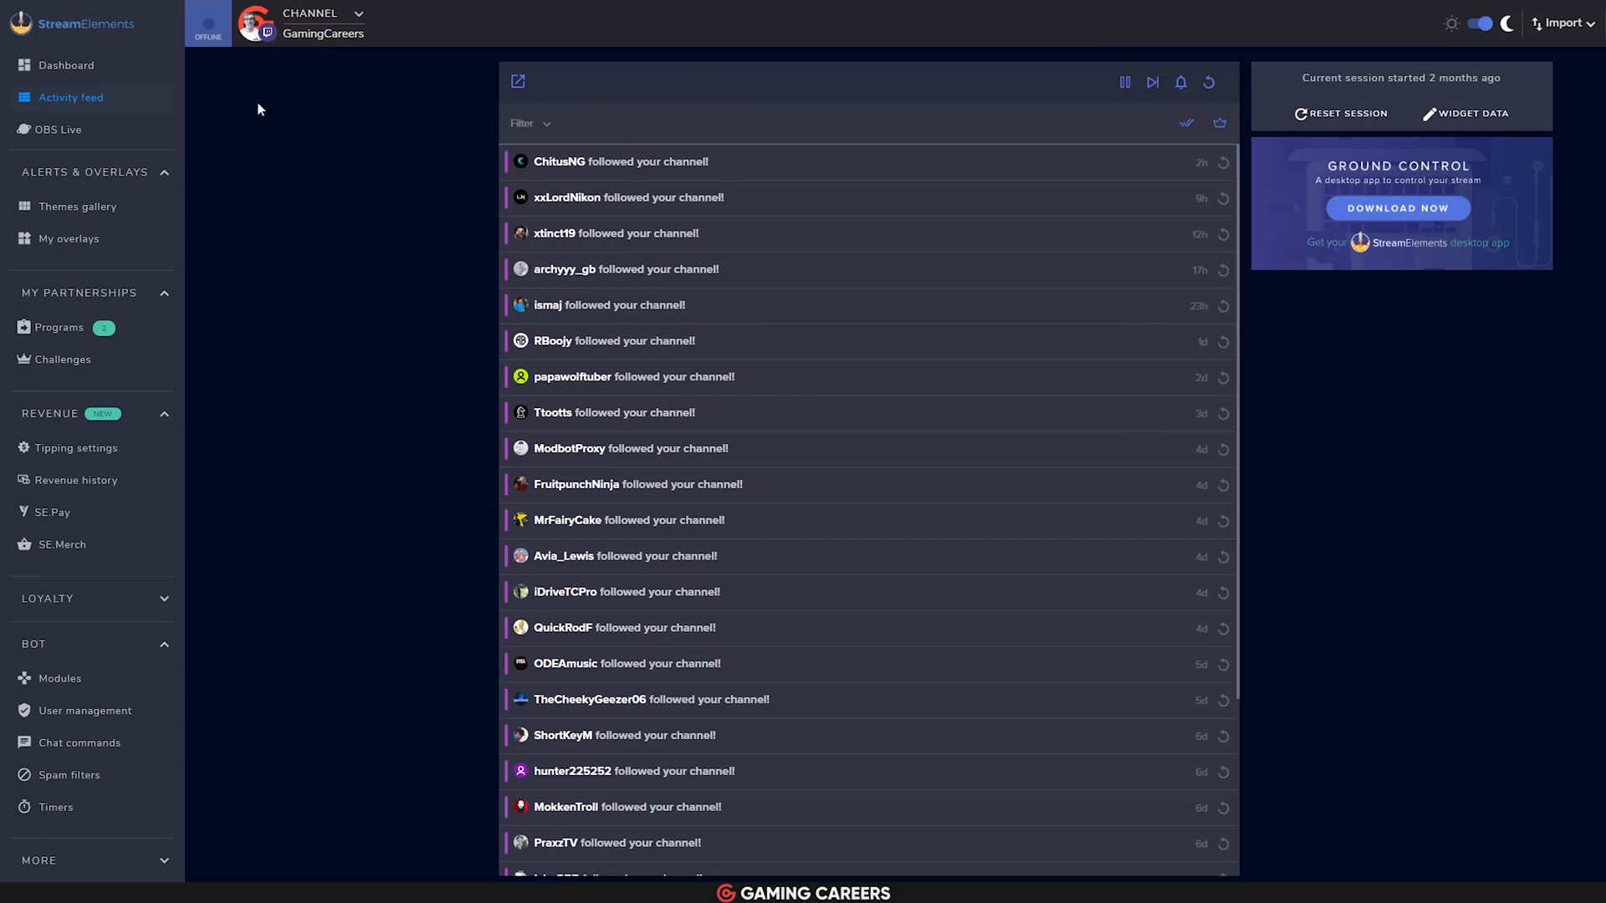
mouse_move(517, 82)
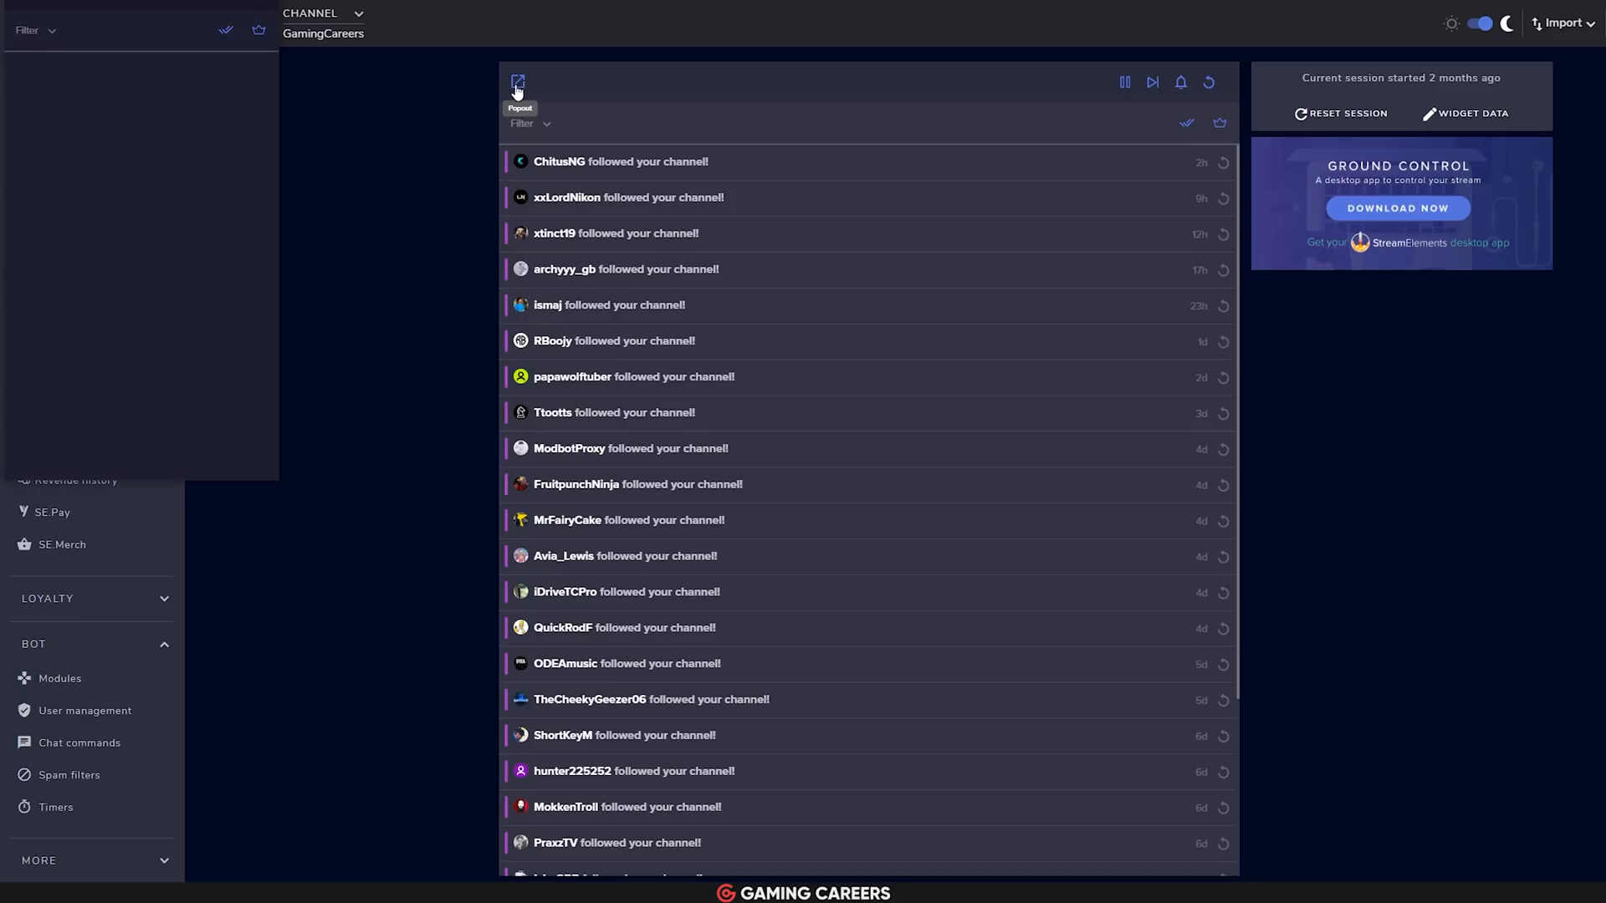
click(517, 82)
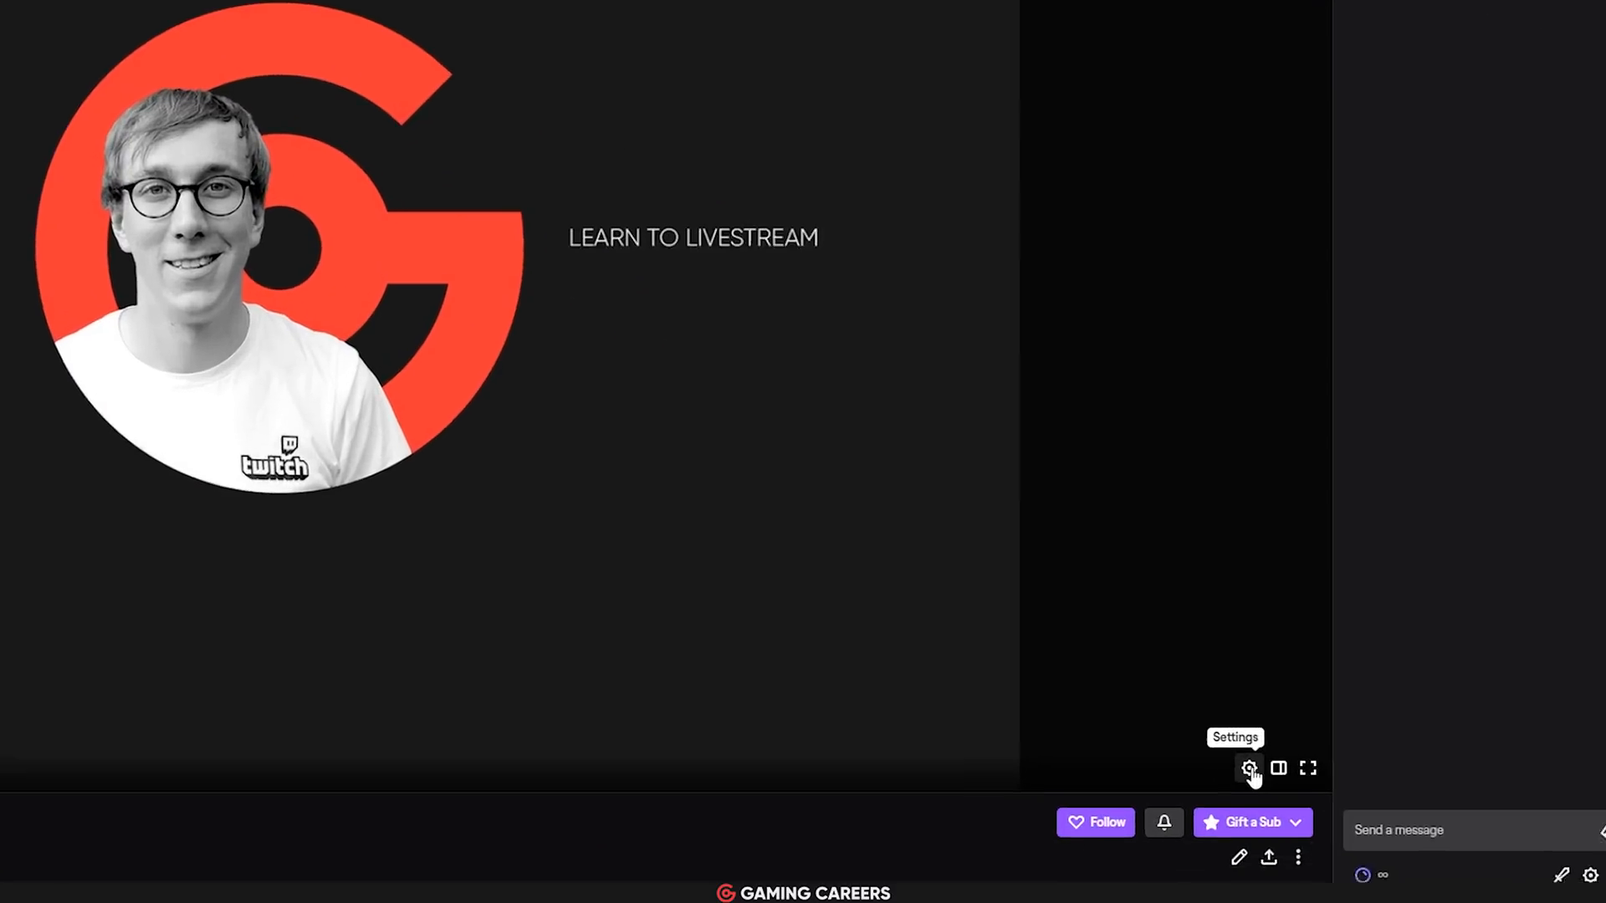
click(1248, 768)
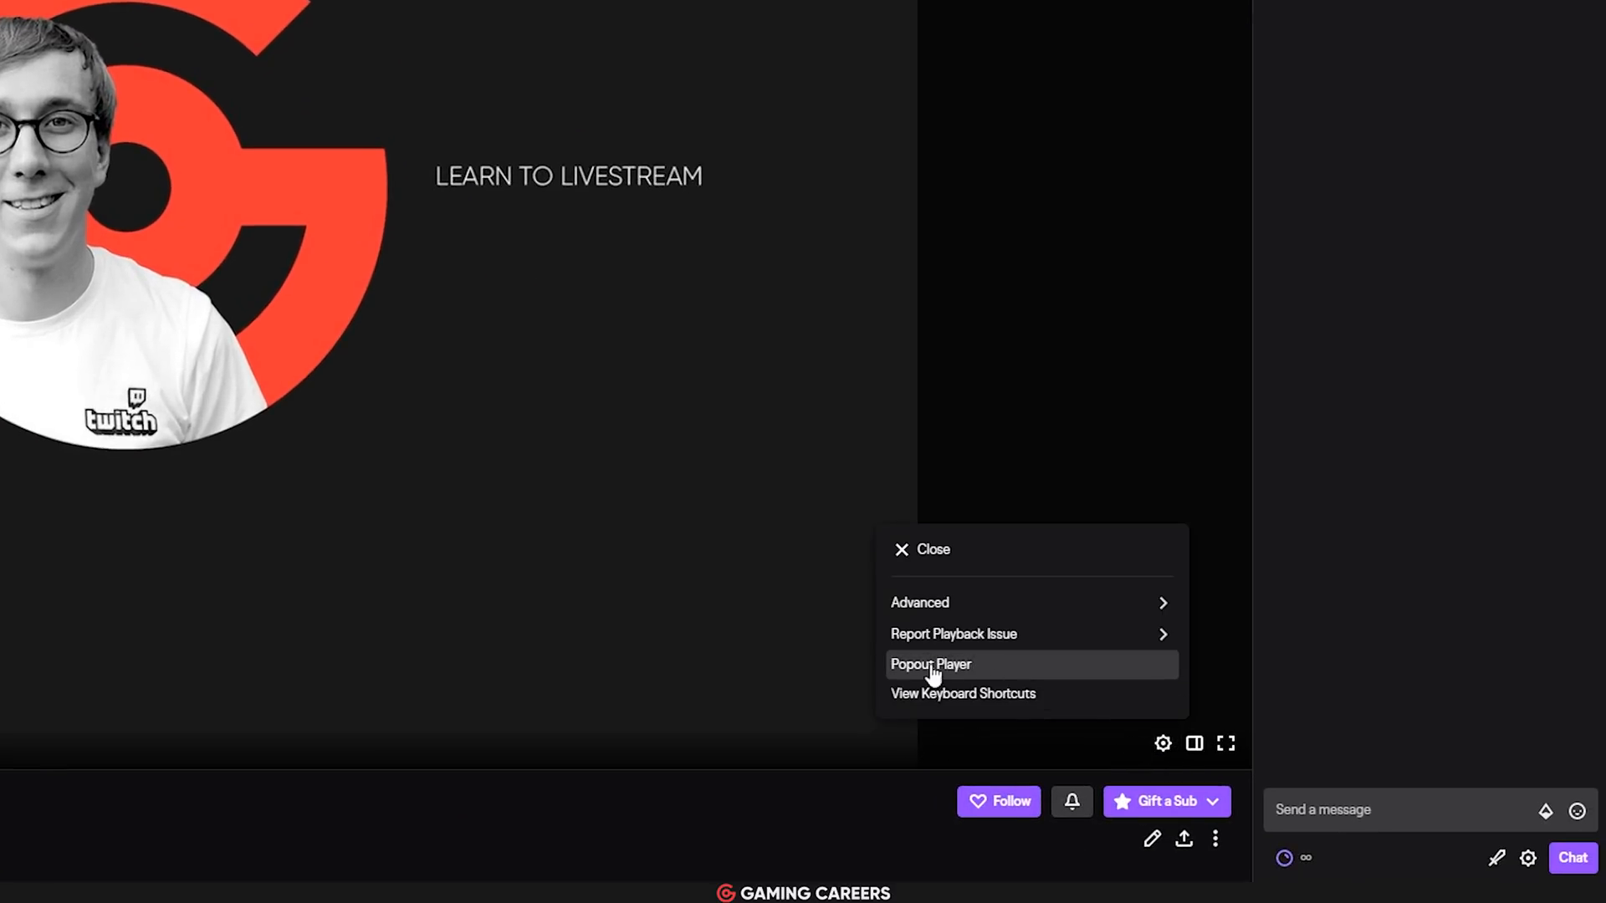
click(930, 664)
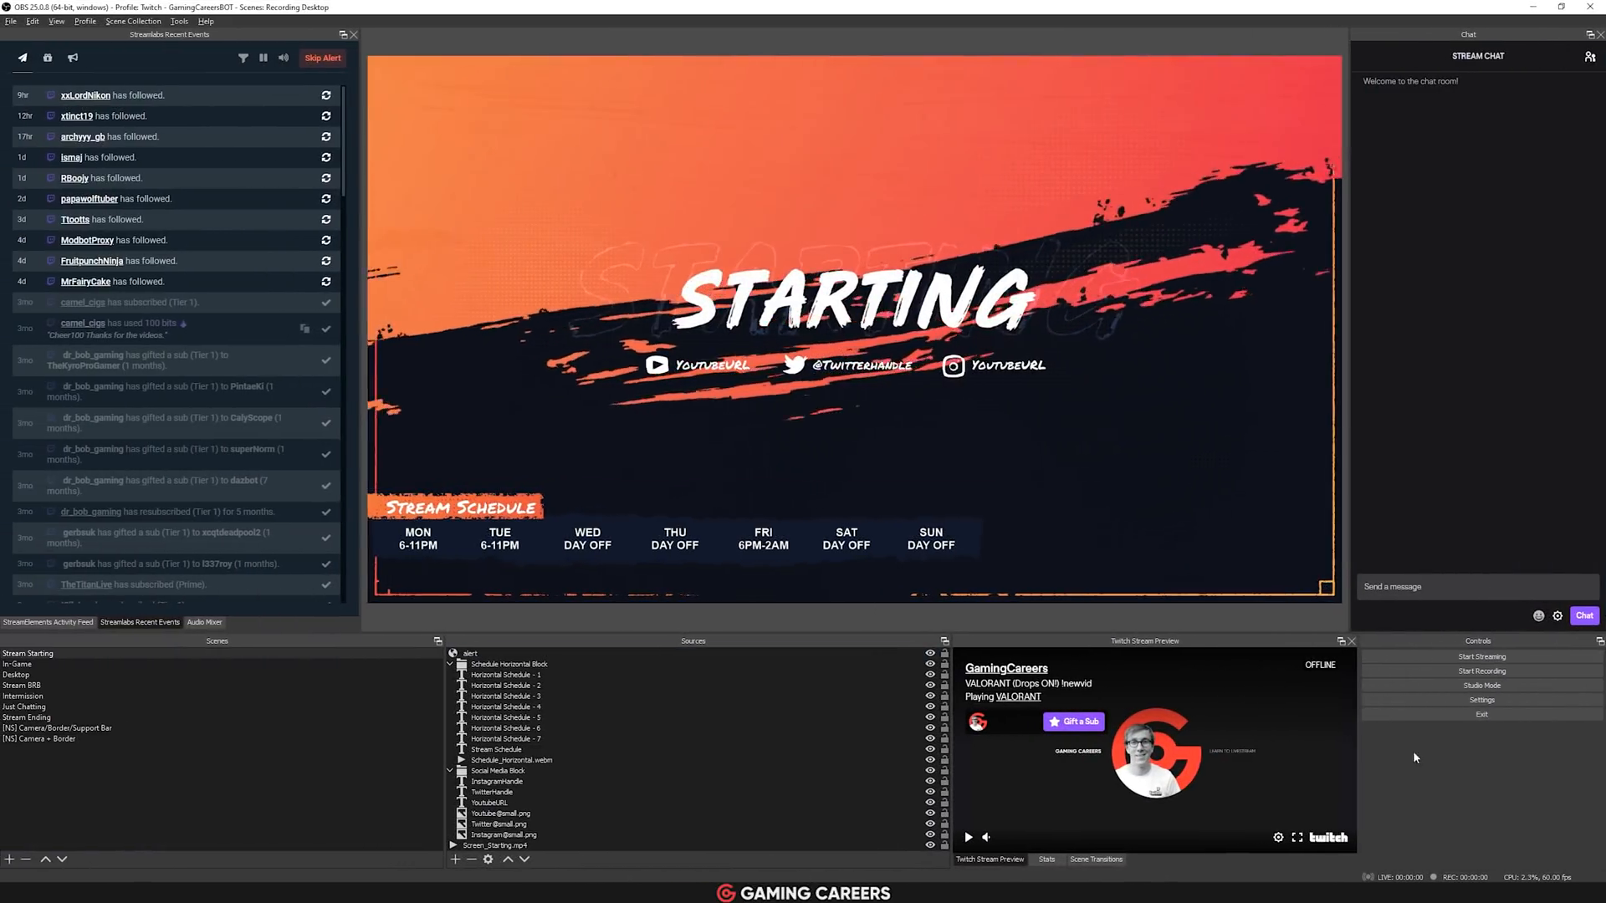
Save the recent gameplay as a replay clip from the replay buffer.
click(1480, 699)
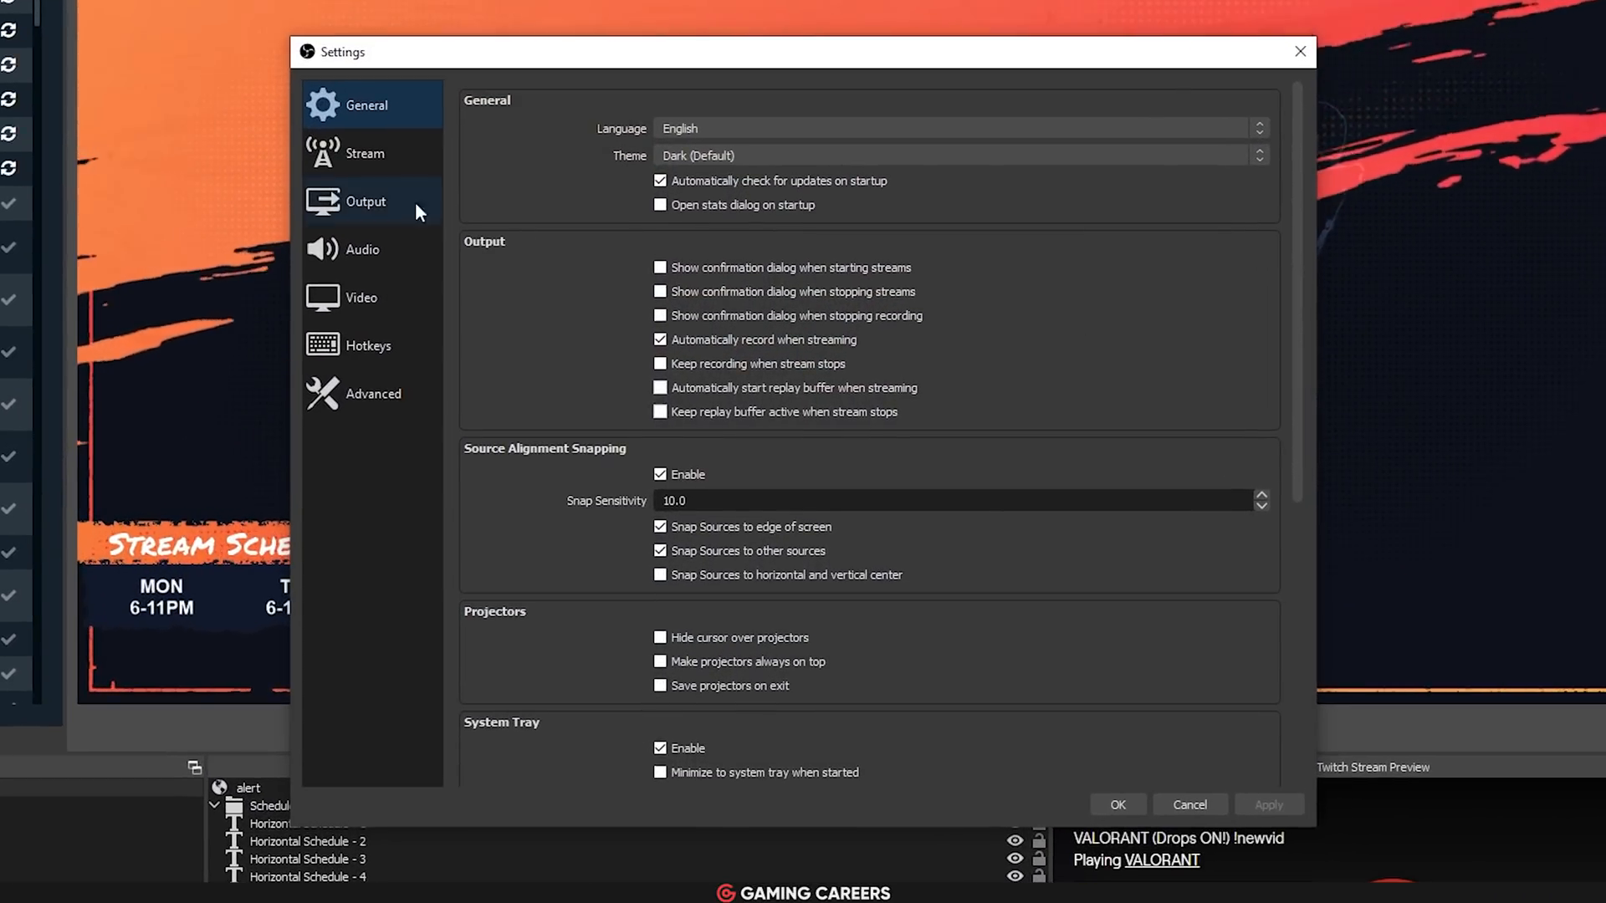
click(364, 153)
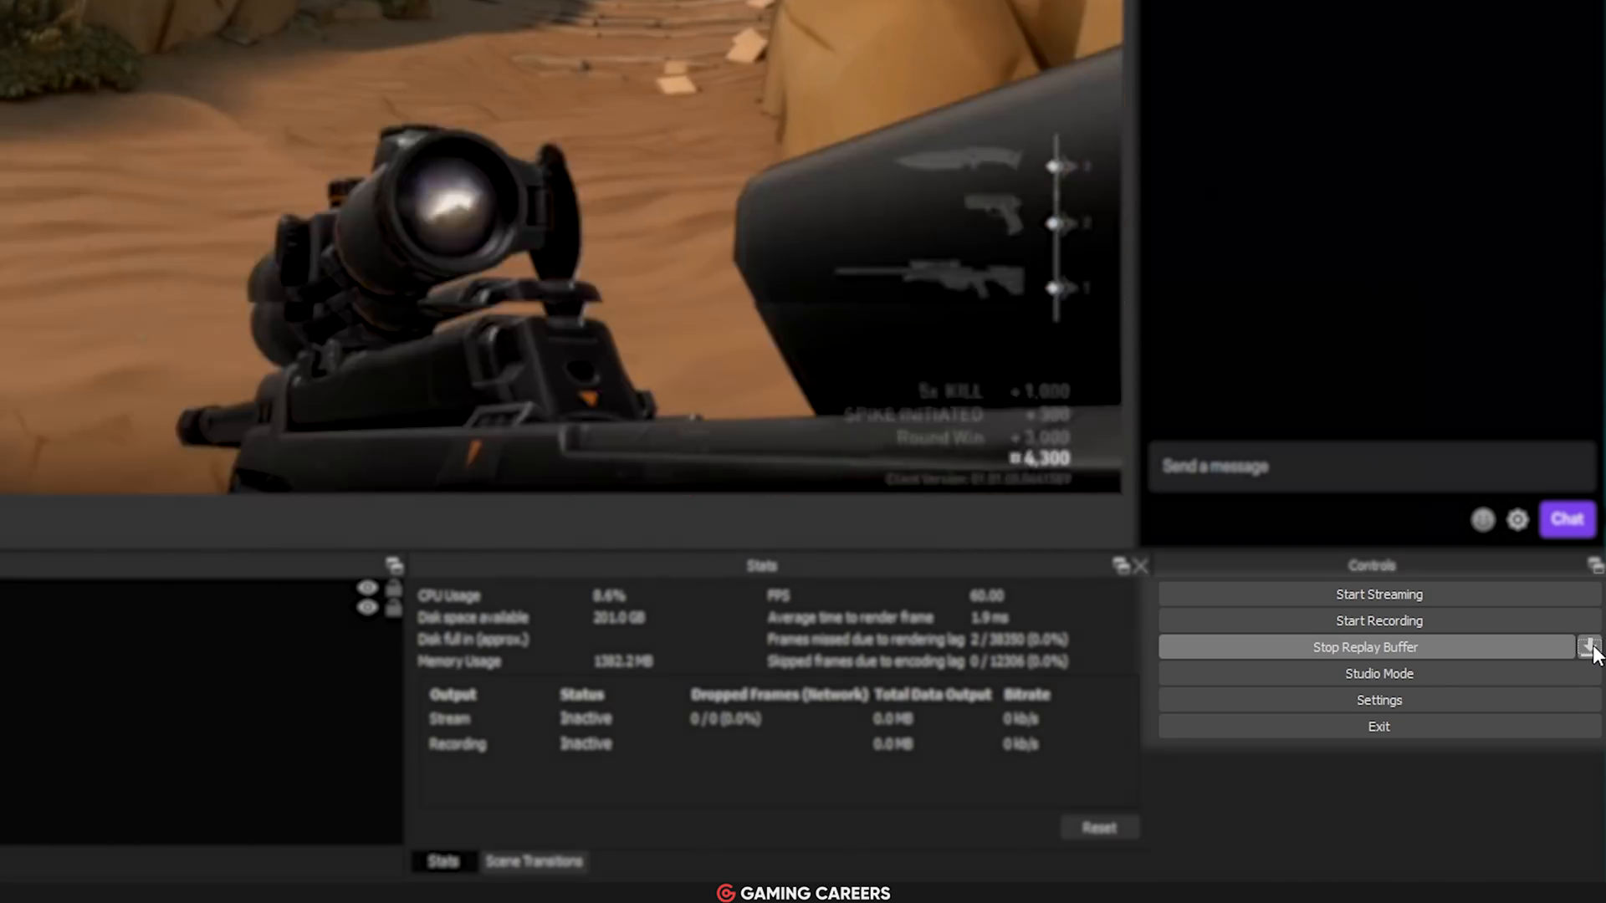
click(1366, 646)
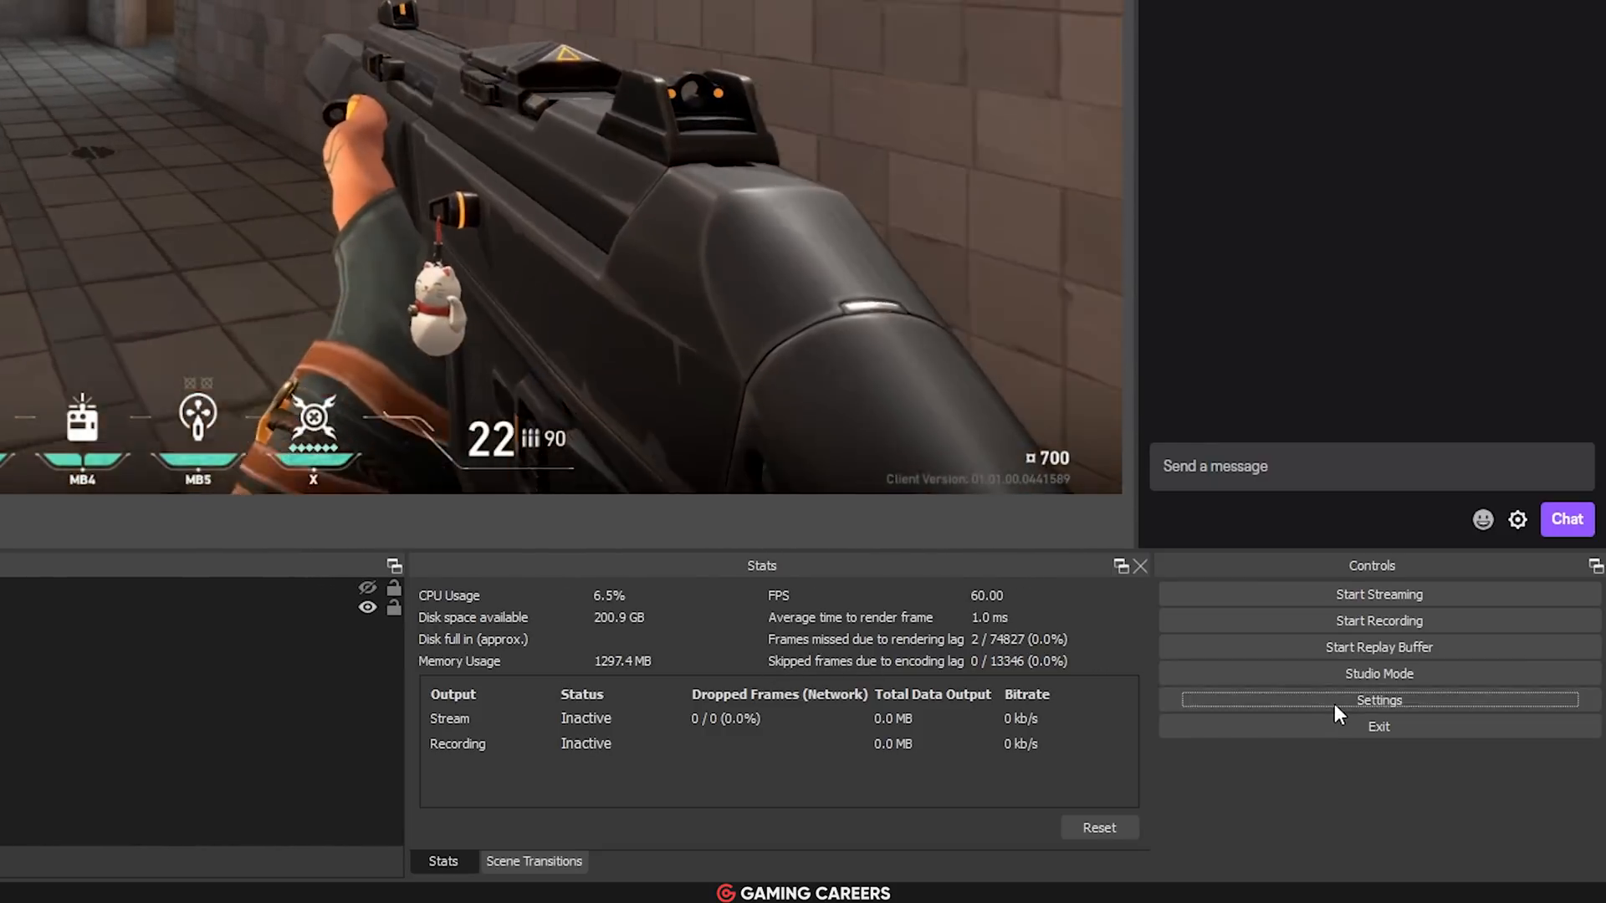
Switch the Output settings to Advanced output mode.
click(1377, 700)
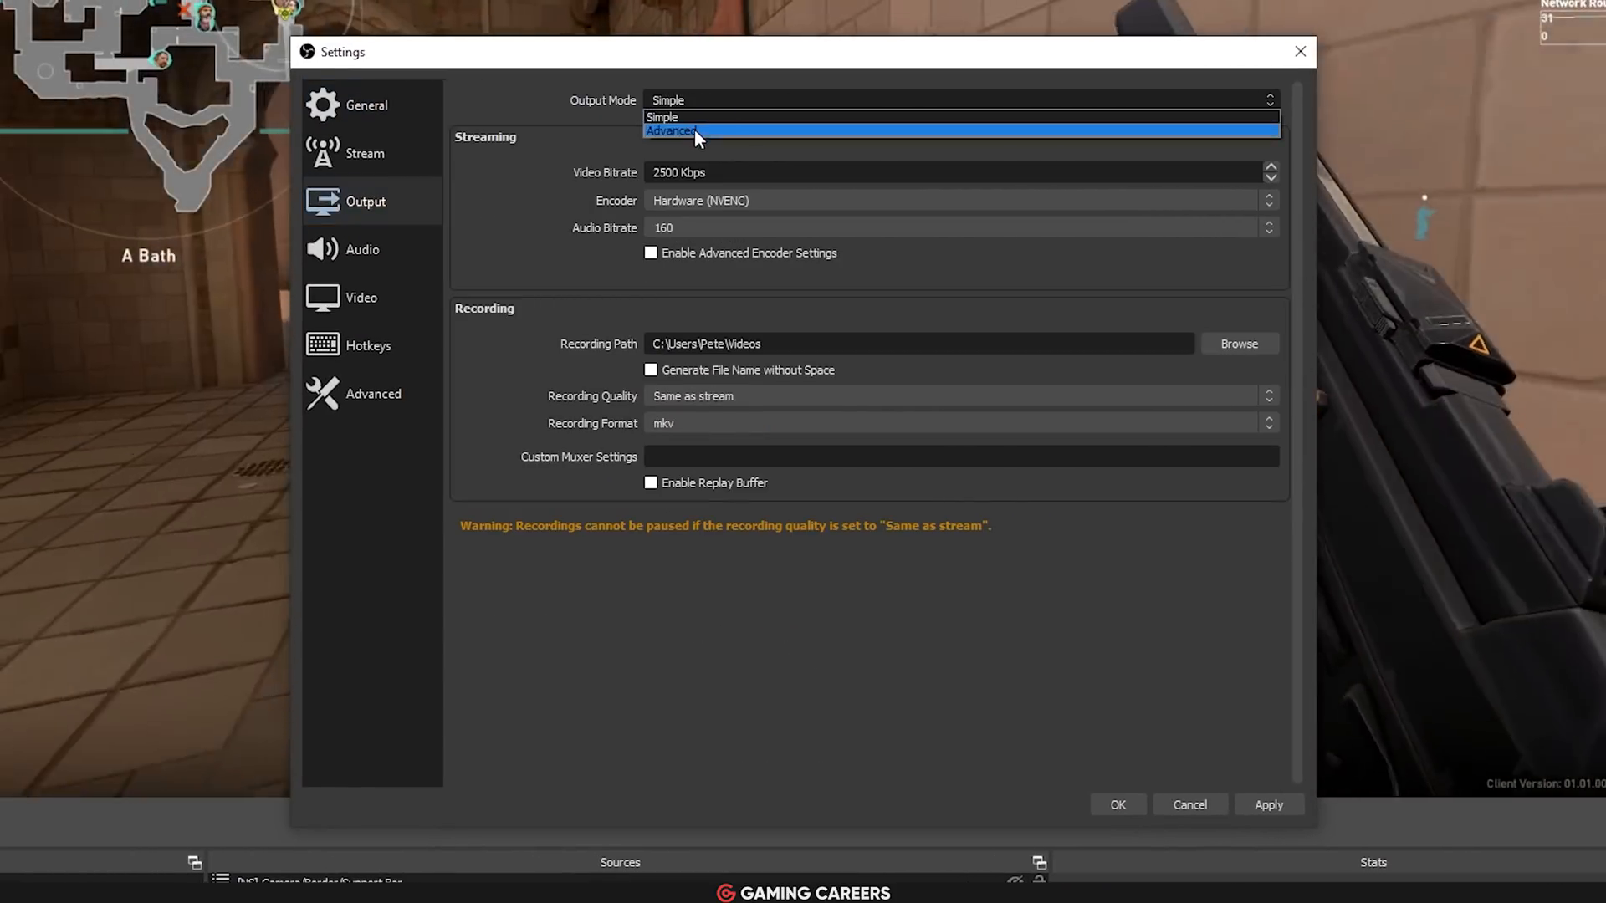
click(672, 130)
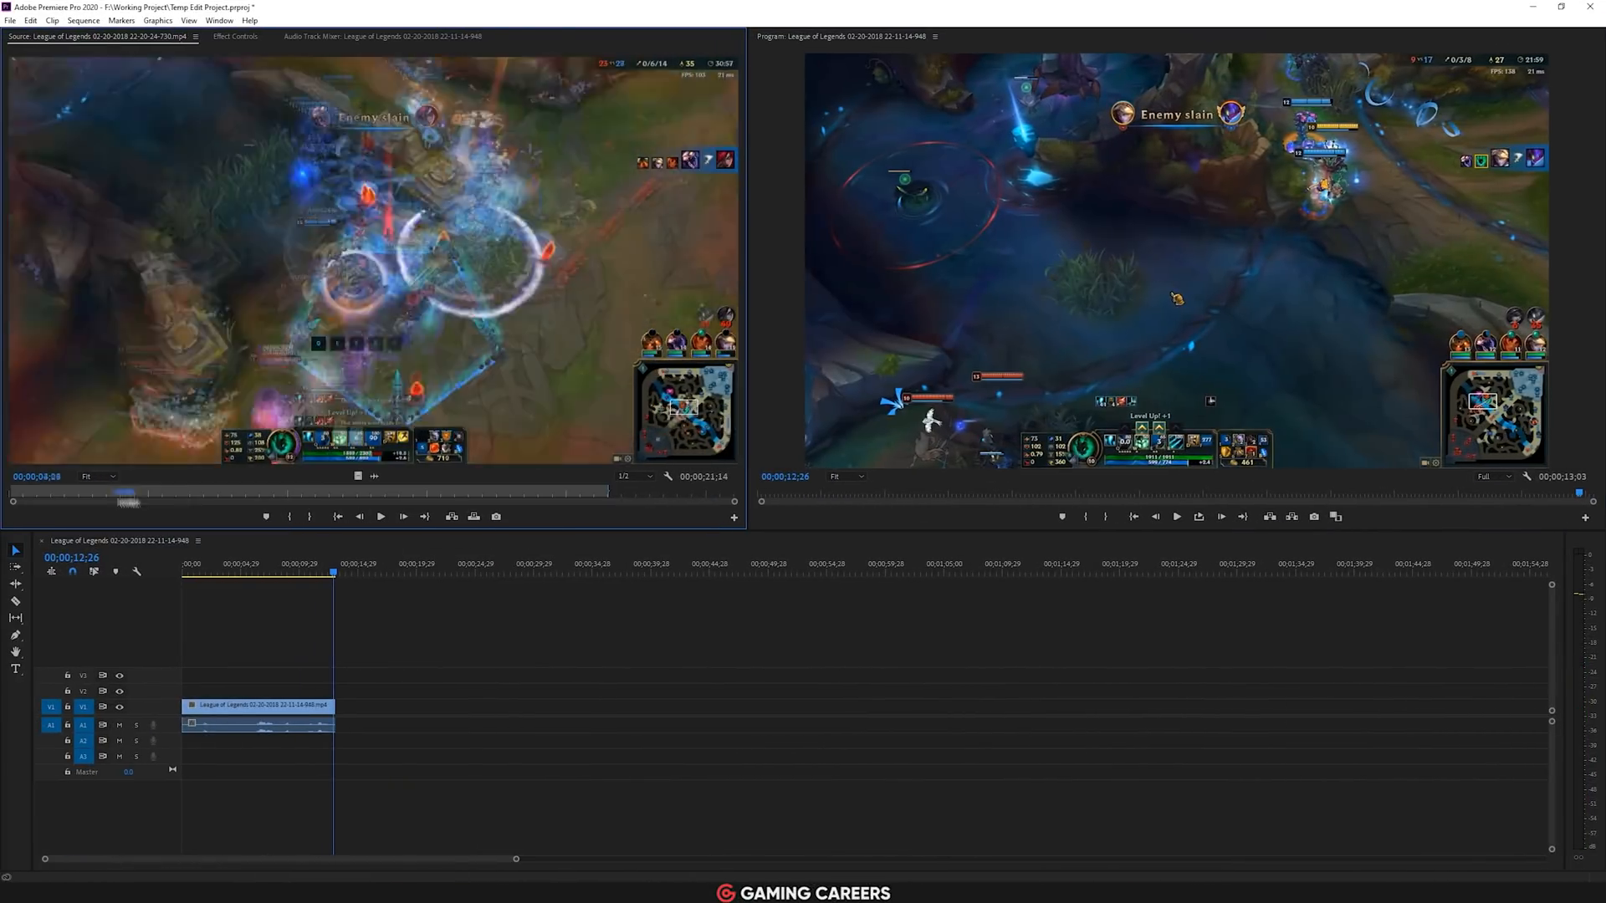
Overwrite two more League of Legends source clips onto the timeline.
click(474, 517)
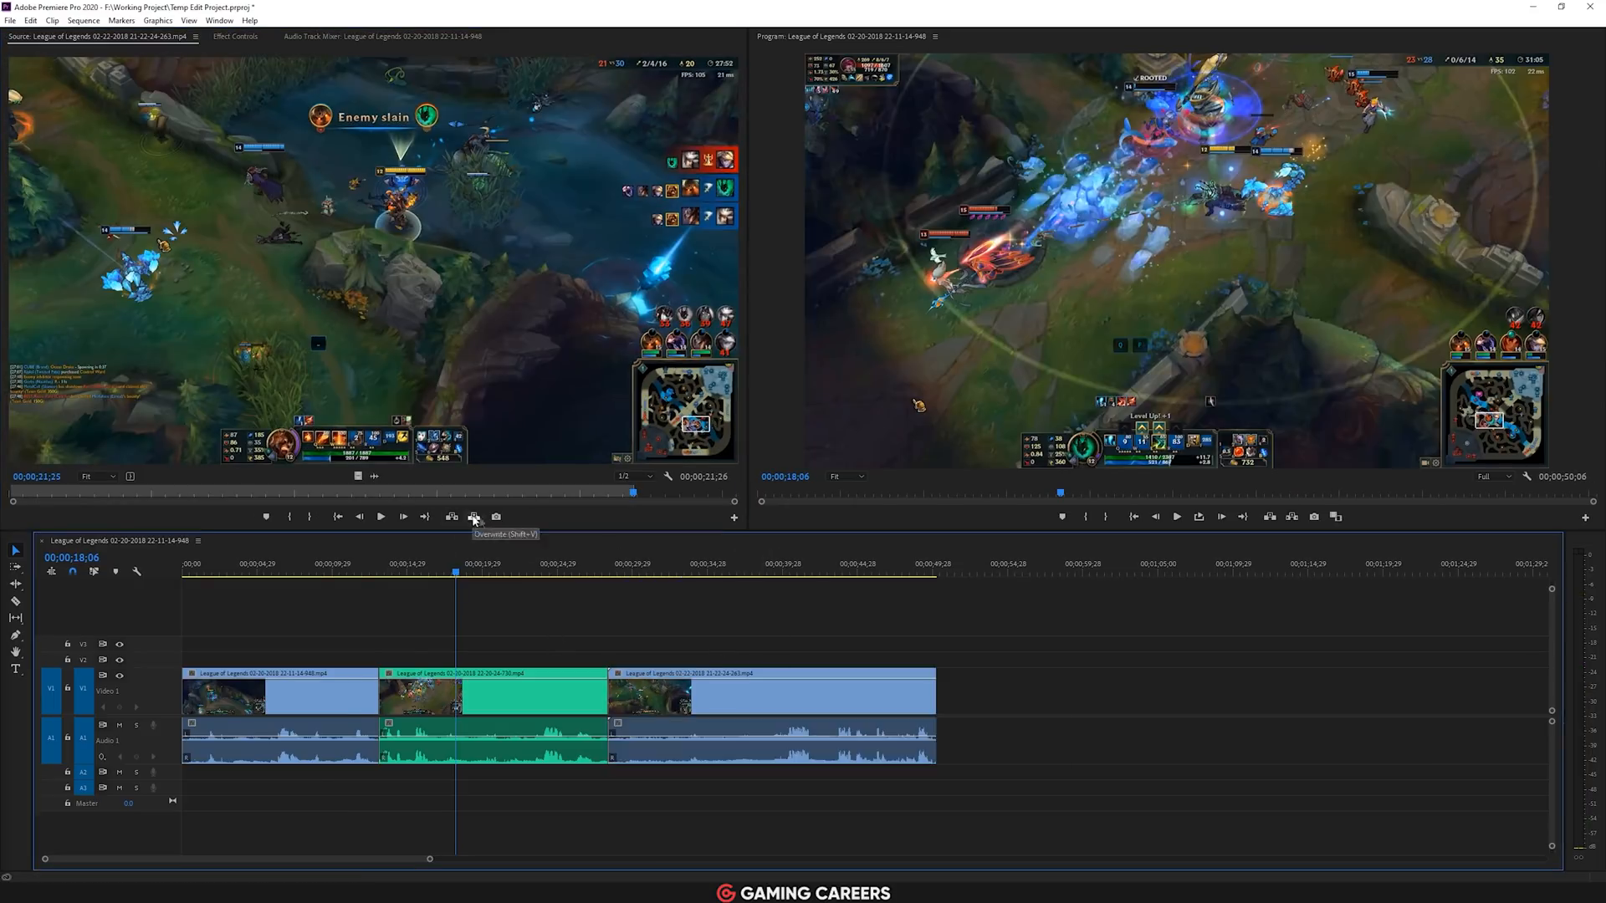
click(473, 517)
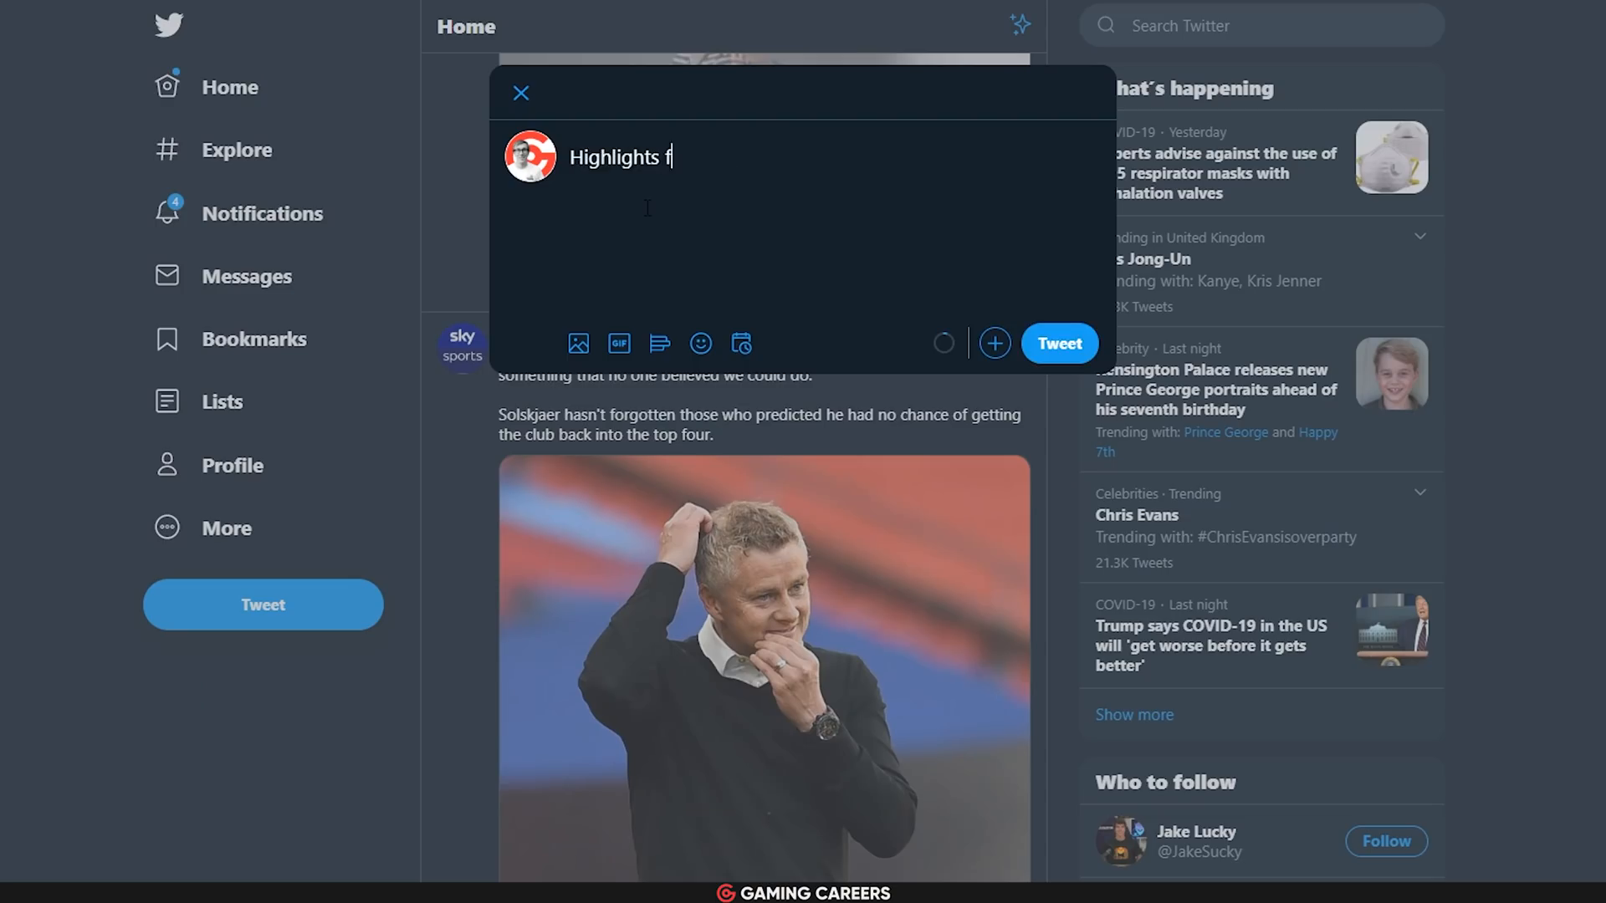
text(rom @IGFestUK LAN tourn)
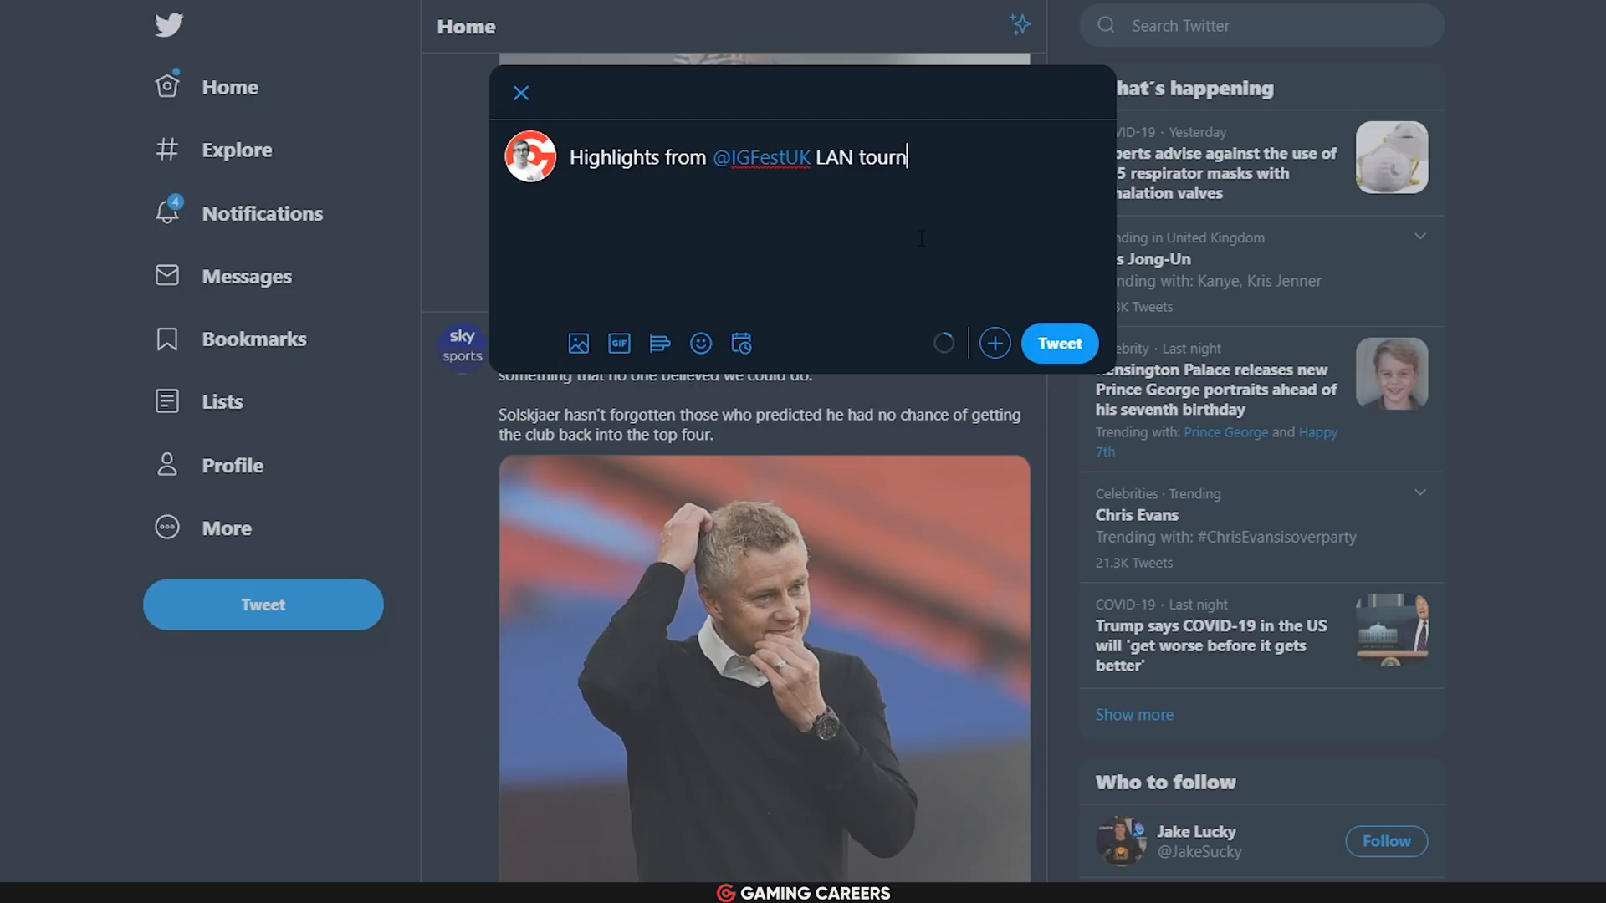
click(701, 343)
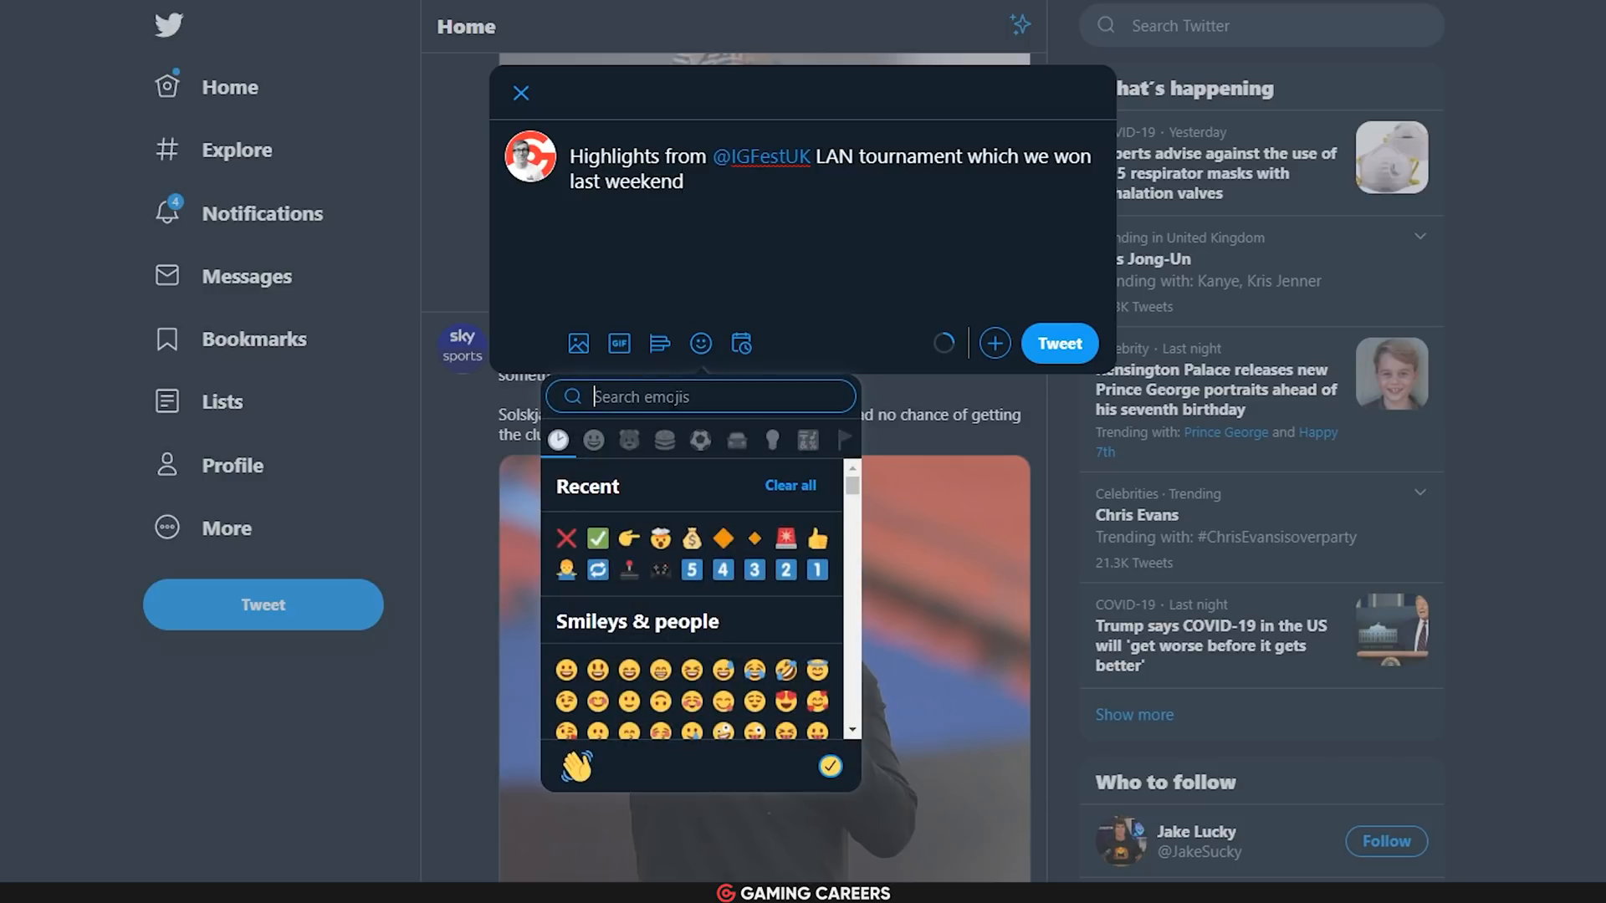
click(574, 766)
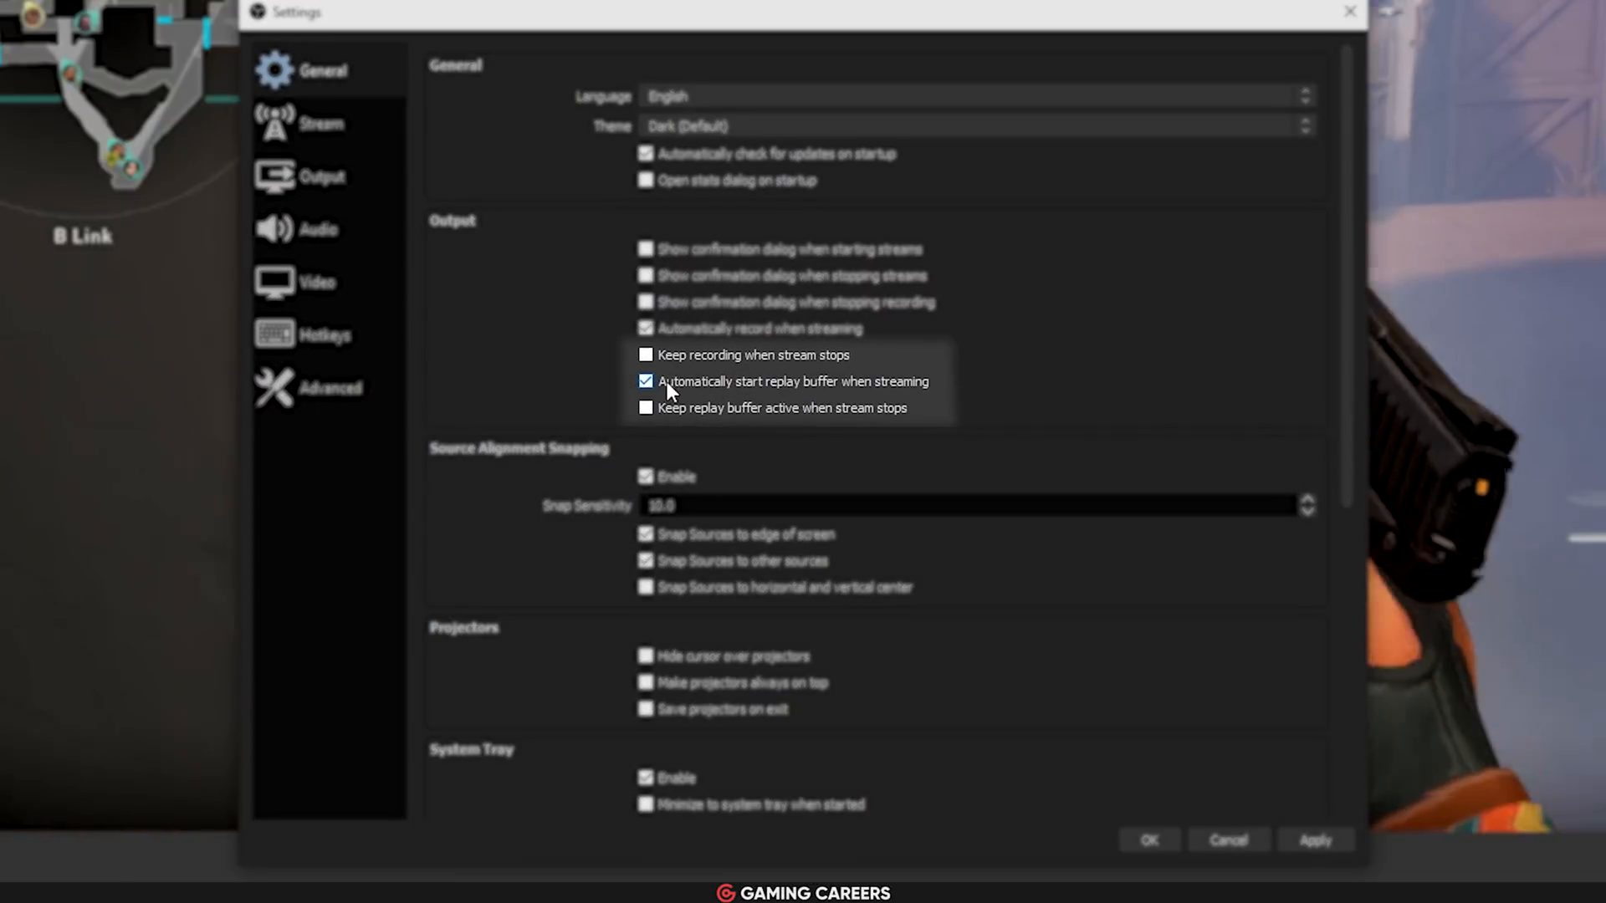
mouse_move(932, 400)
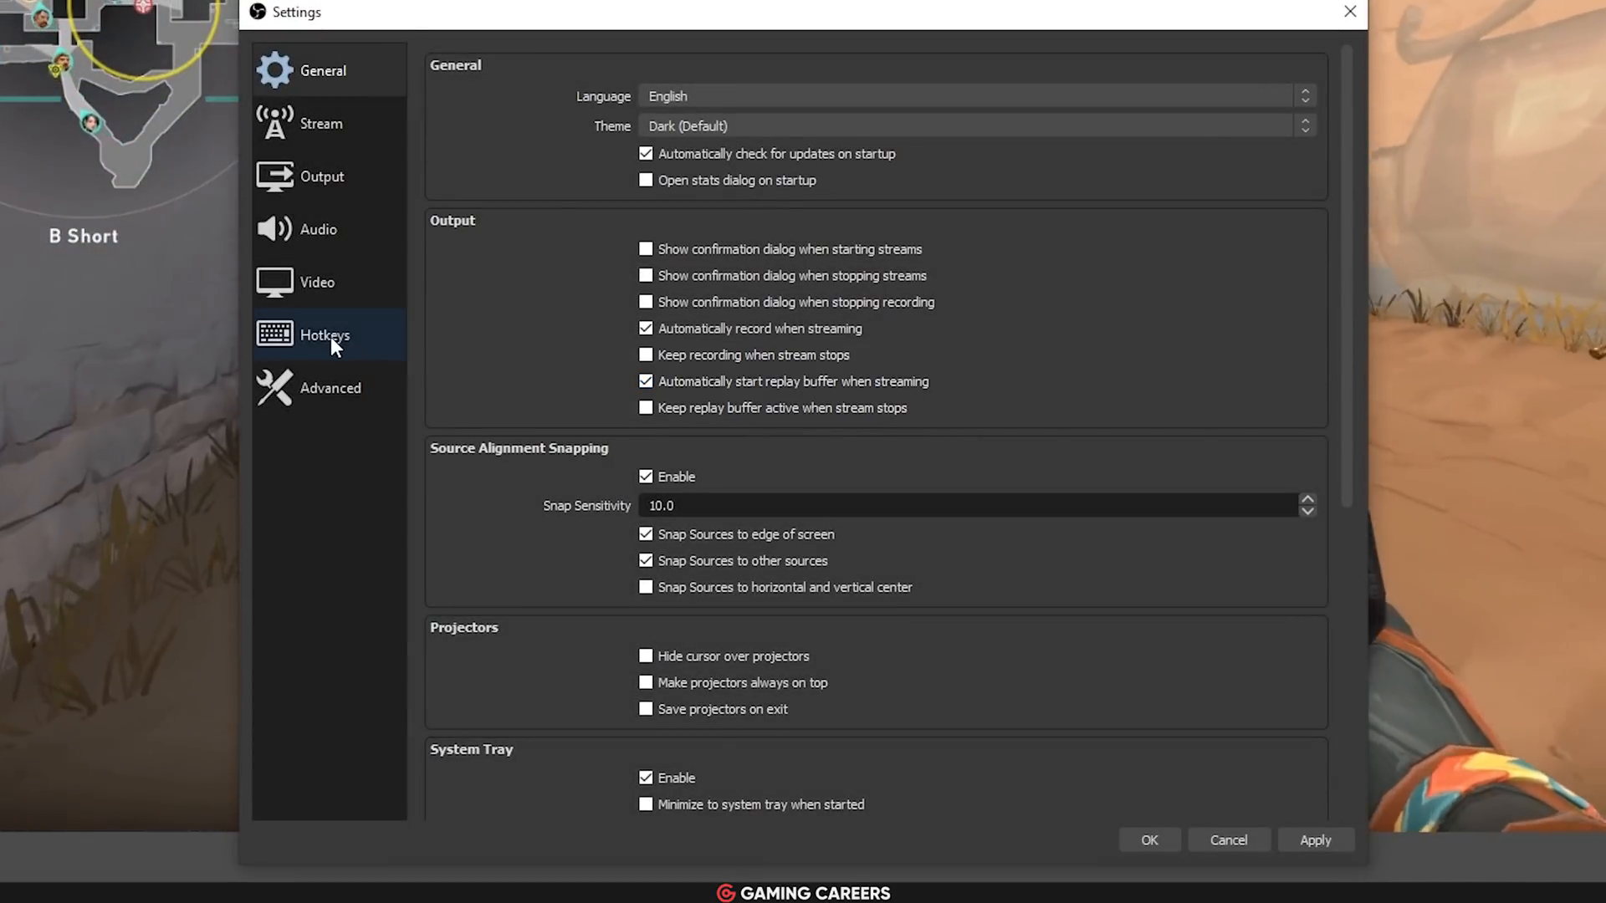
Go to the Hotkeys settings page.
click(324, 335)
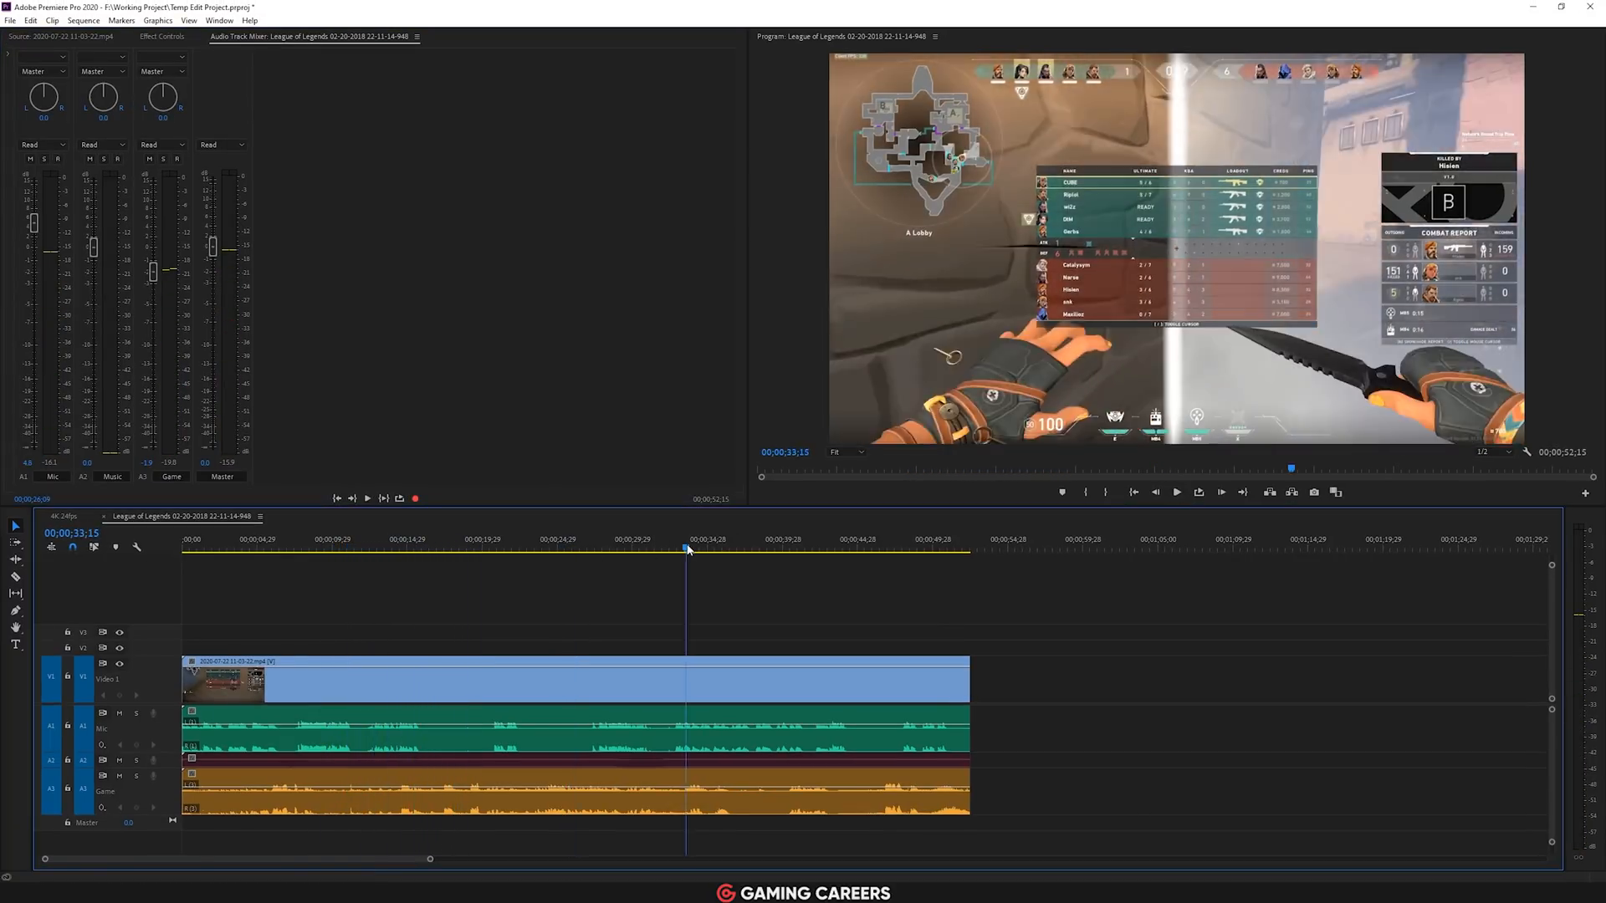
View the Valorant recording's separate Mic and Game audio tracks.
click(368, 498)
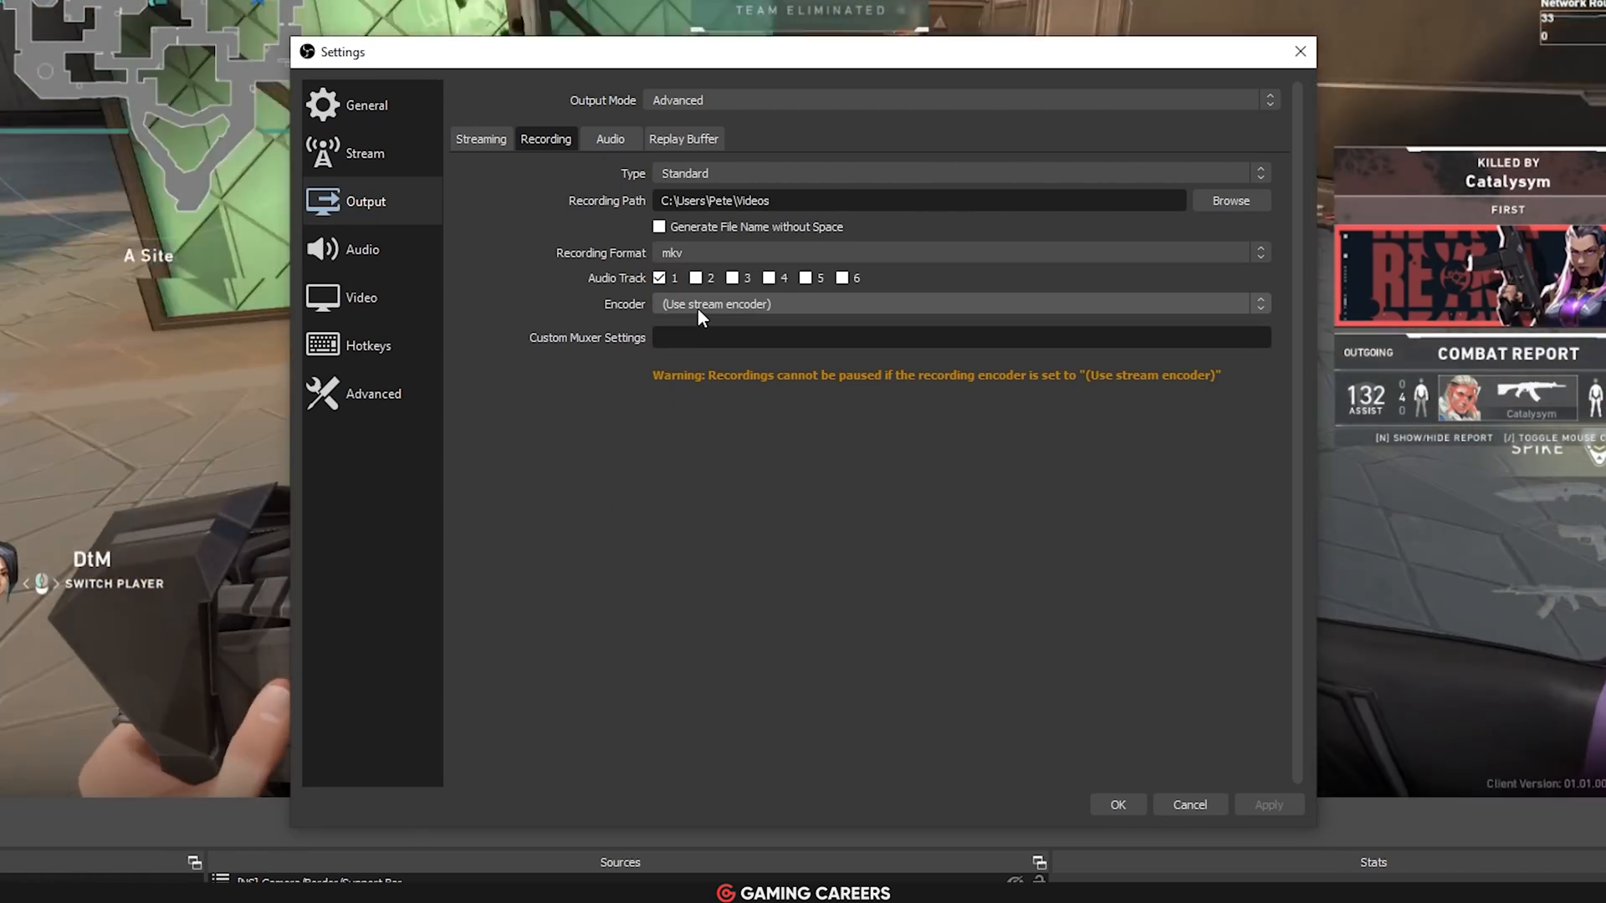
Enable recording of audio tracks 2 and 3 in Output settings and apply.
click(733, 277)
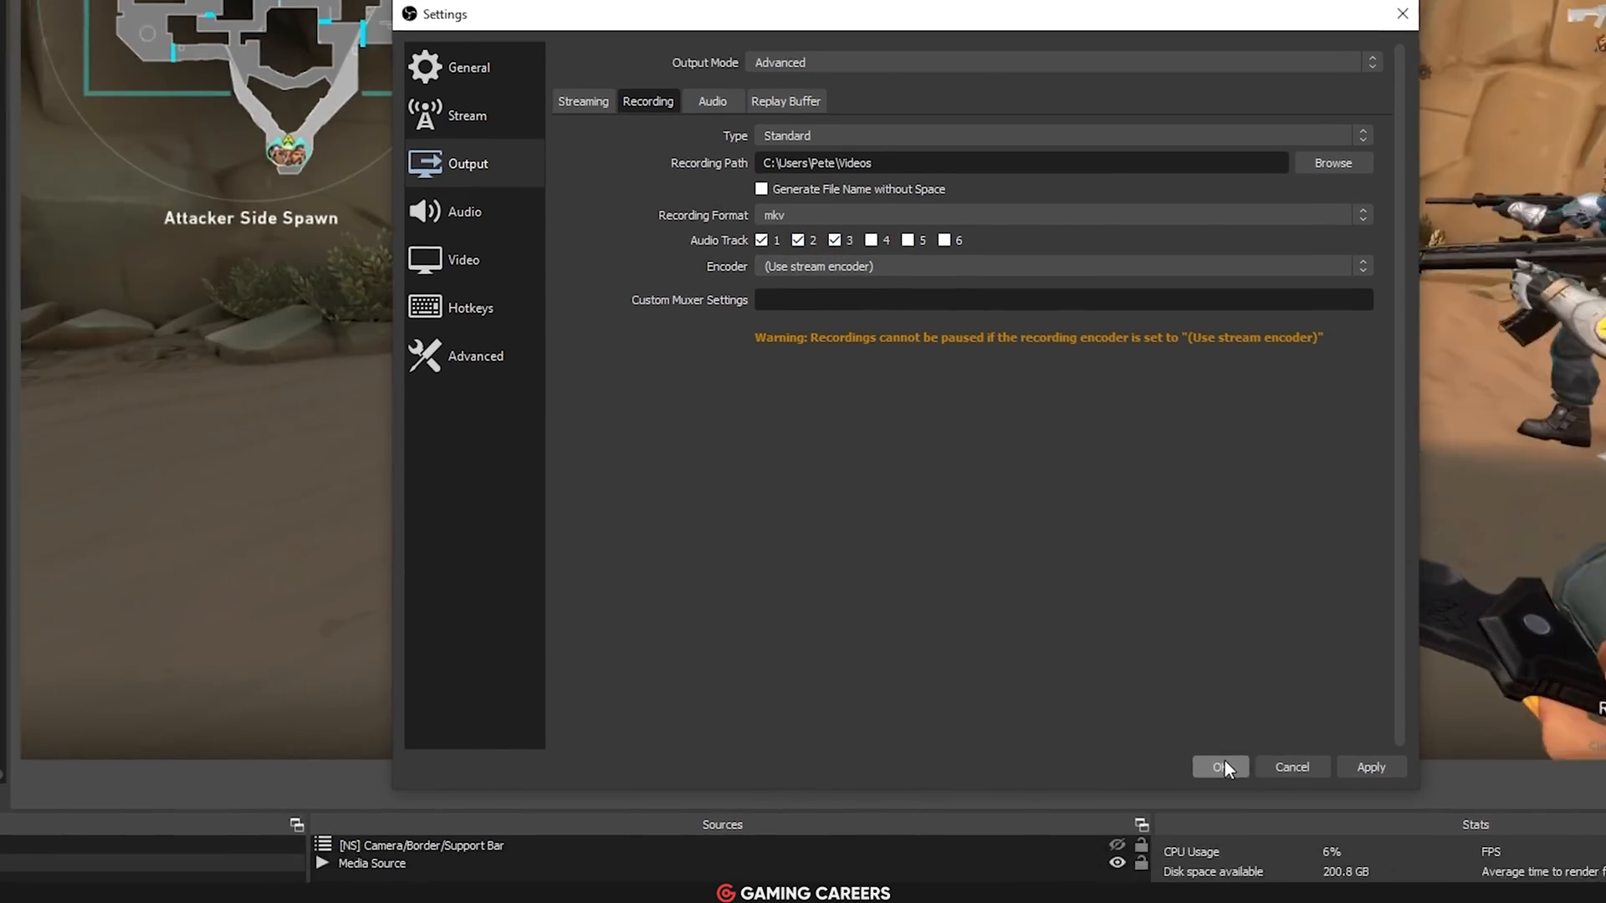
click(1220, 768)
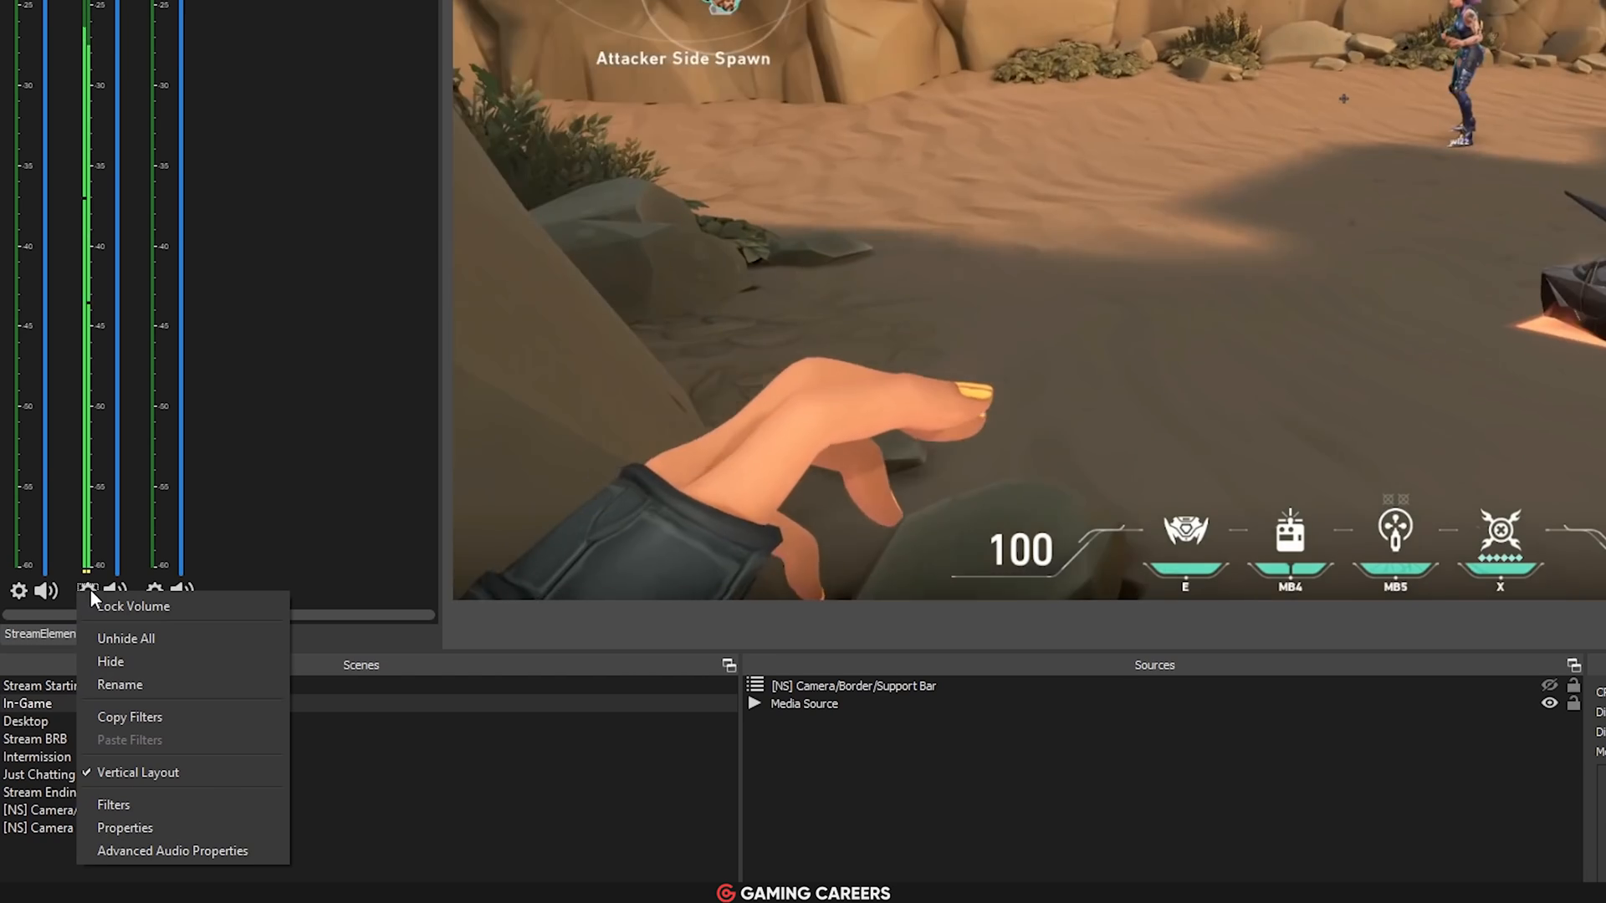
mouse_move(171, 852)
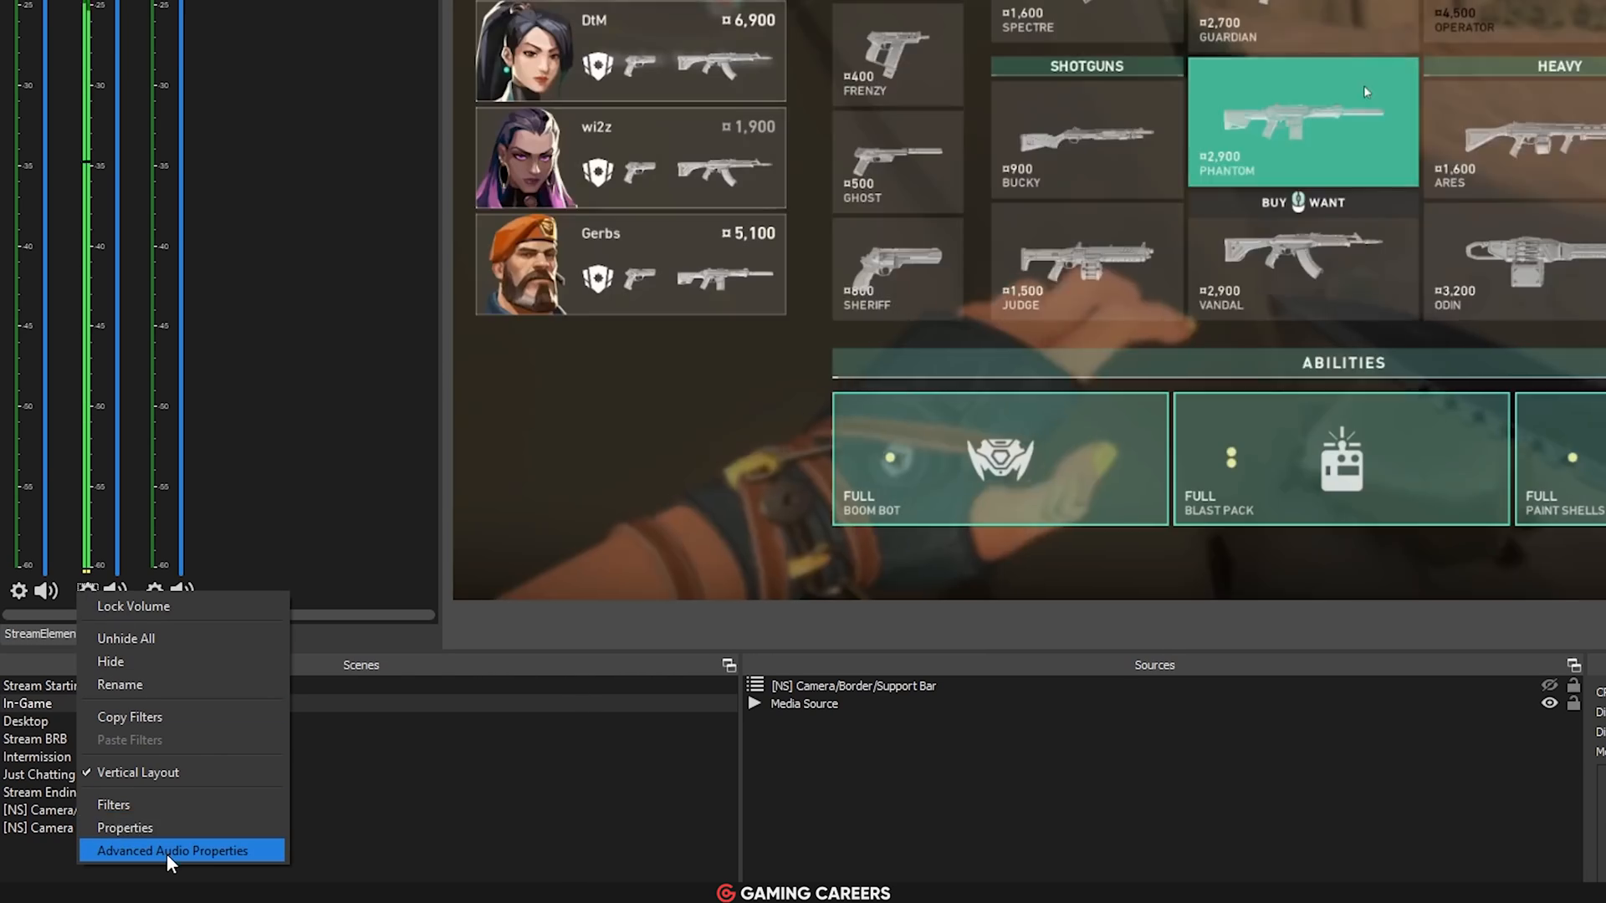
In Advanced Audio Properties assign Mic/Aux to track 1, Desktop Audio to 2, Media Source to 3.
click(172, 851)
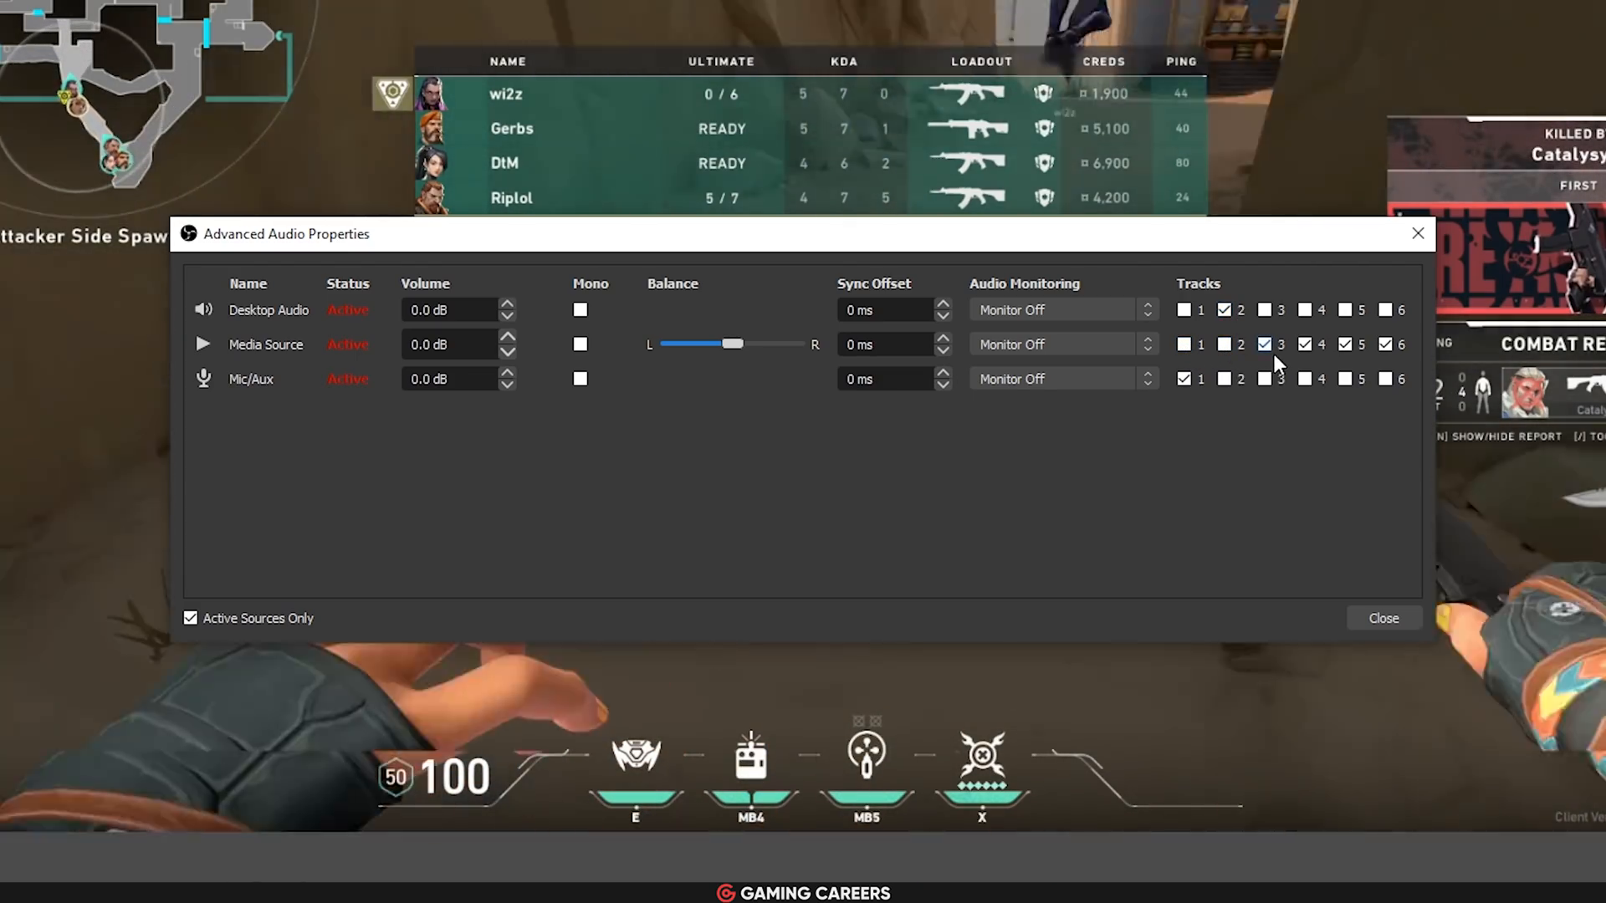
click(1385, 345)
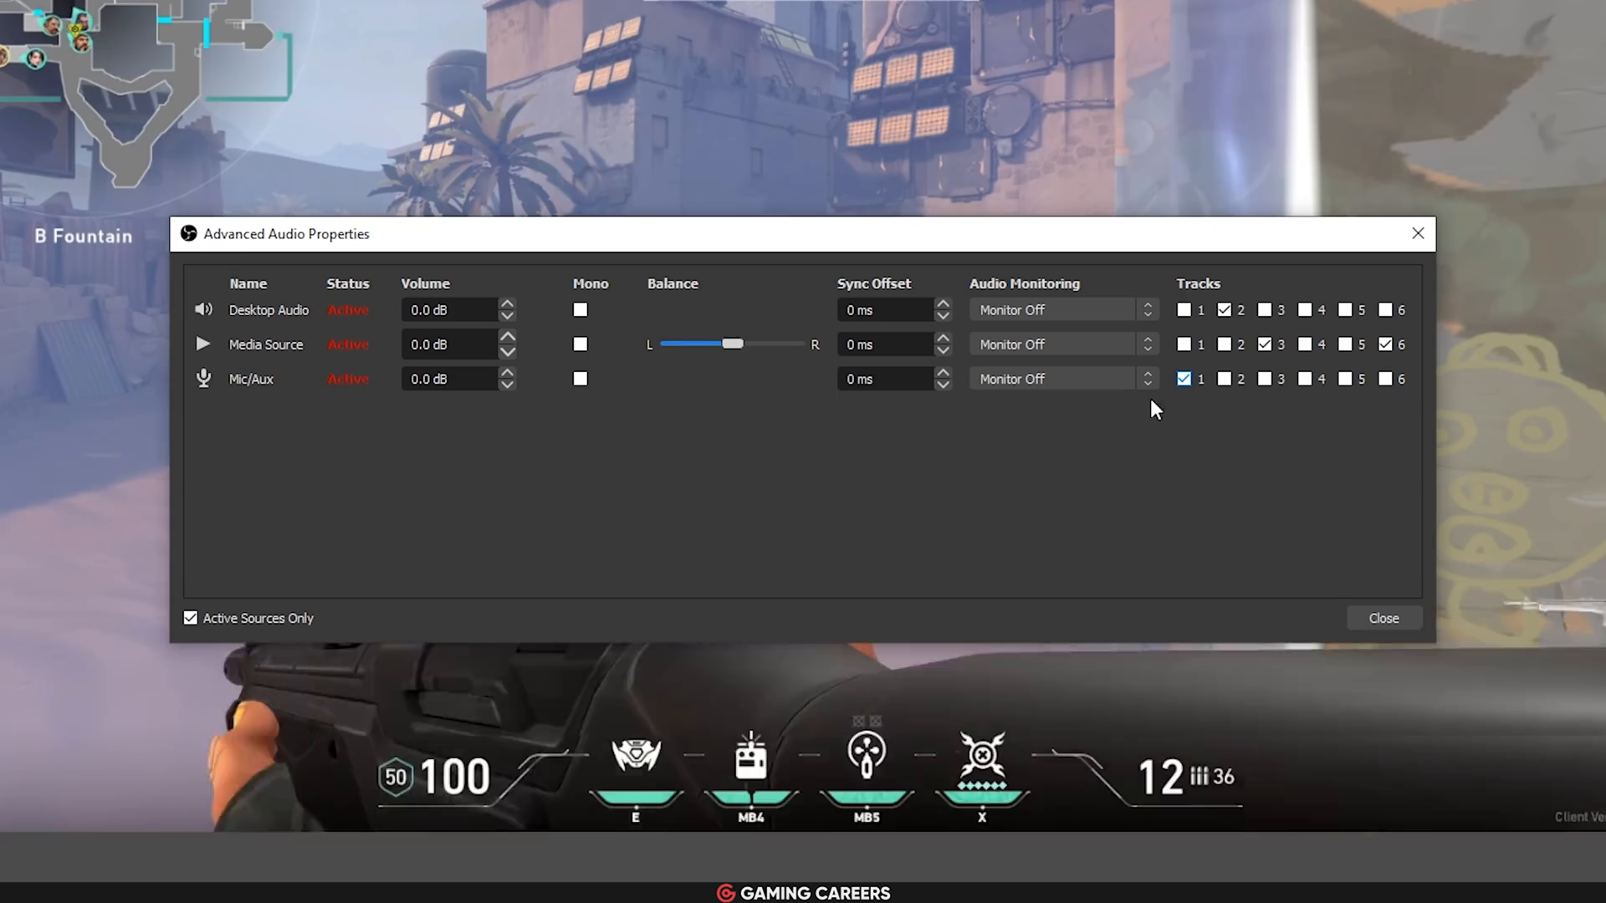
click(1223, 310)
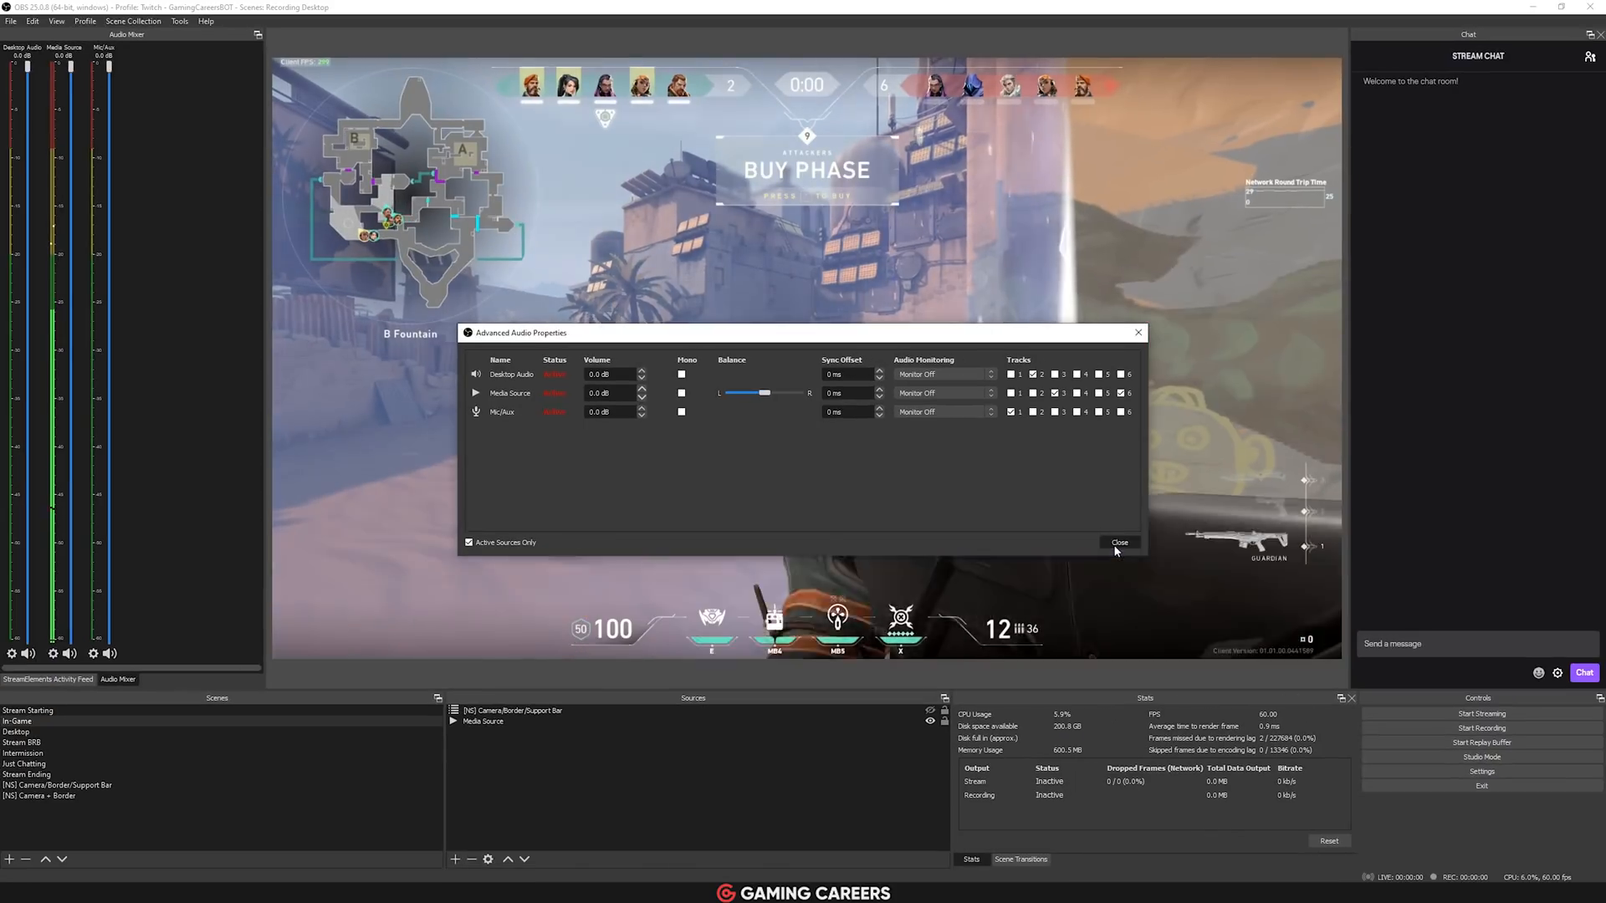
click(1119, 542)
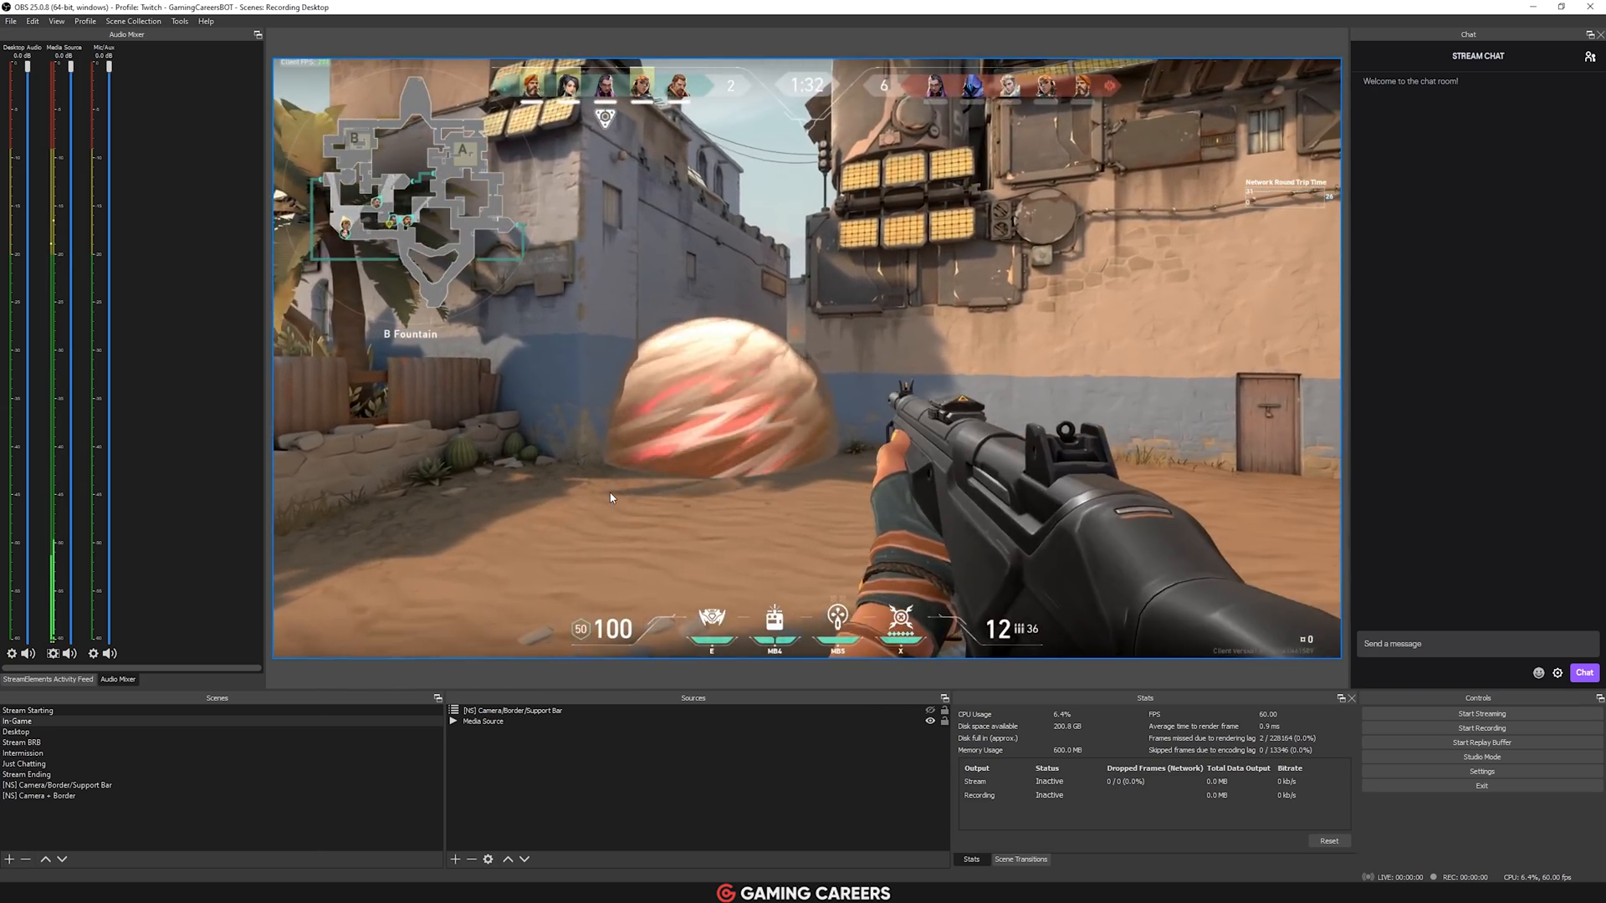
click(12, 20)
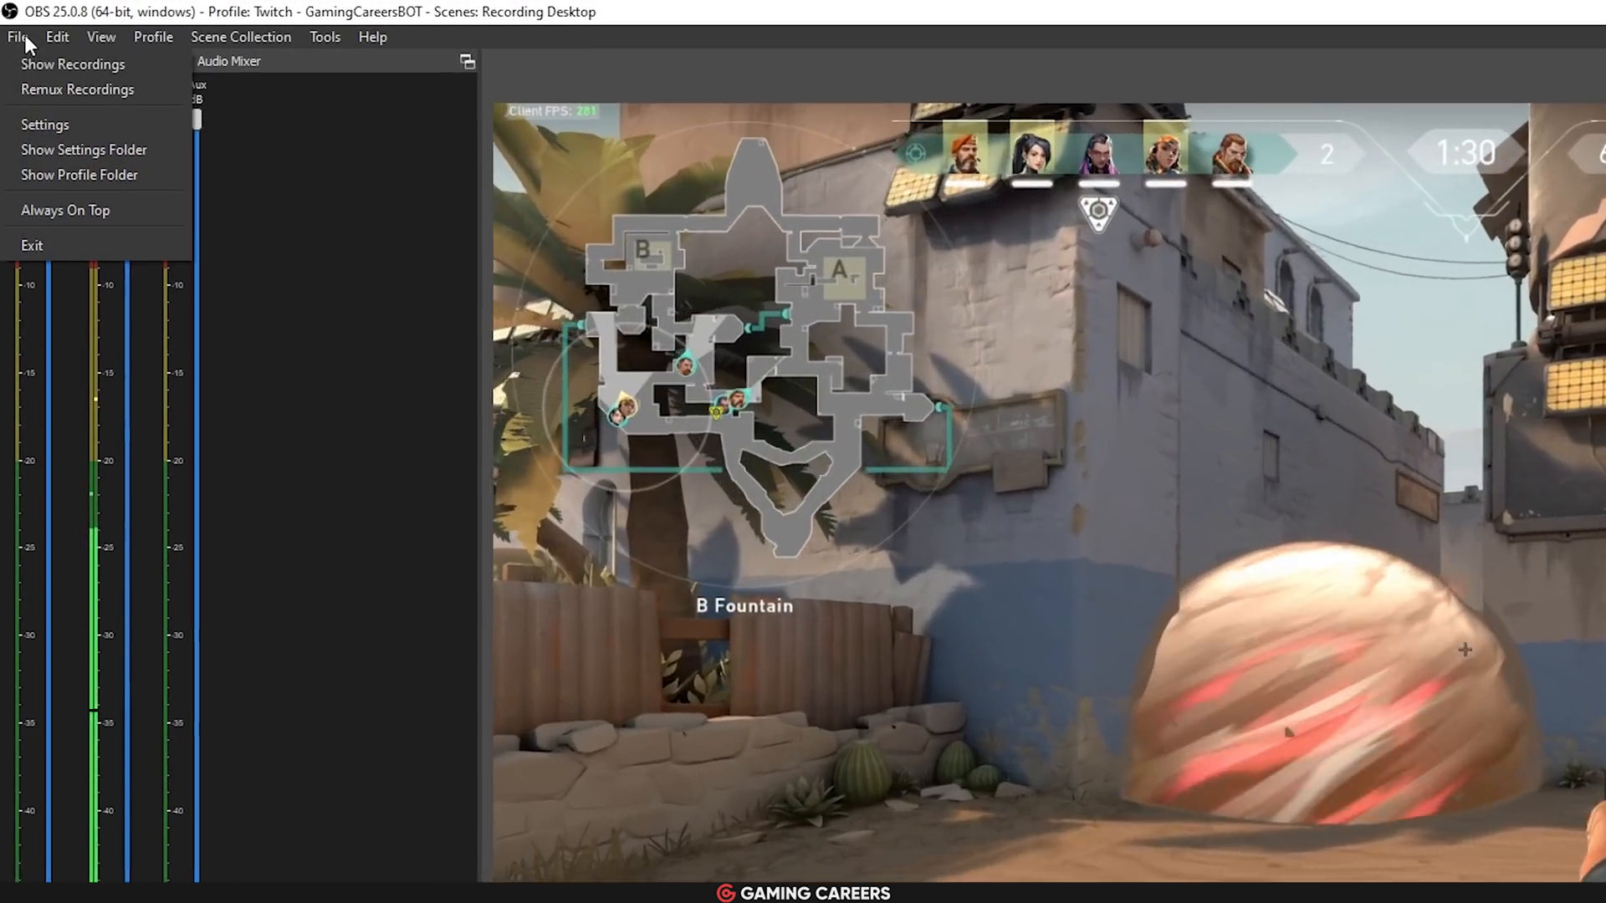
Review Remux Recordings, then the Advanced settings' automatic remux-to-mp4 recording option.
click(79, 89)
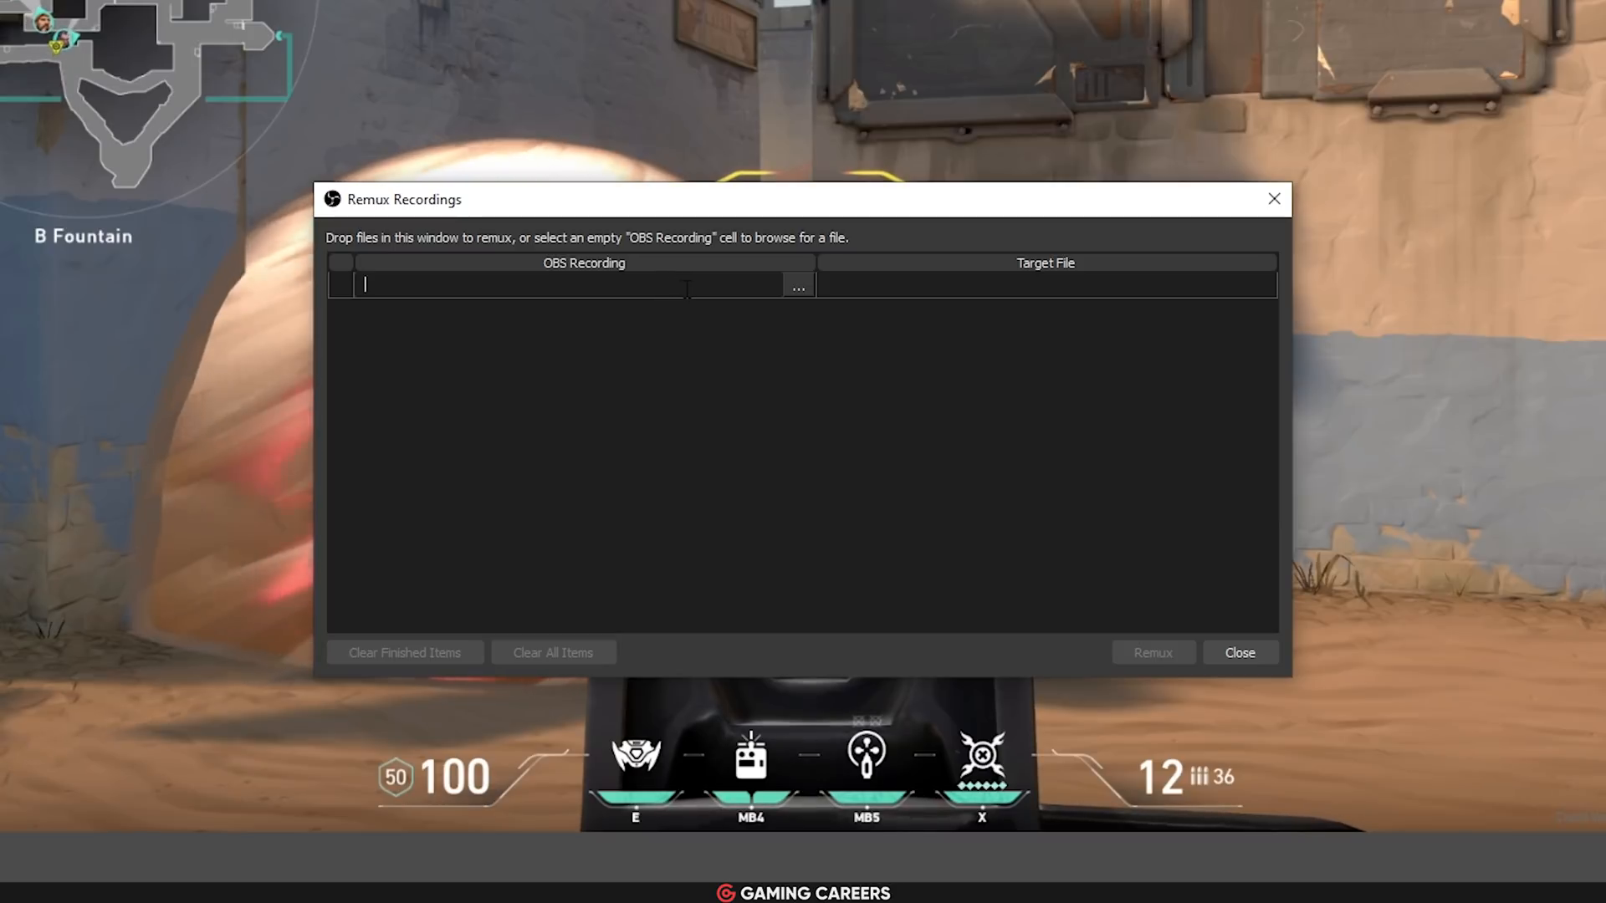
click(1238, 652)
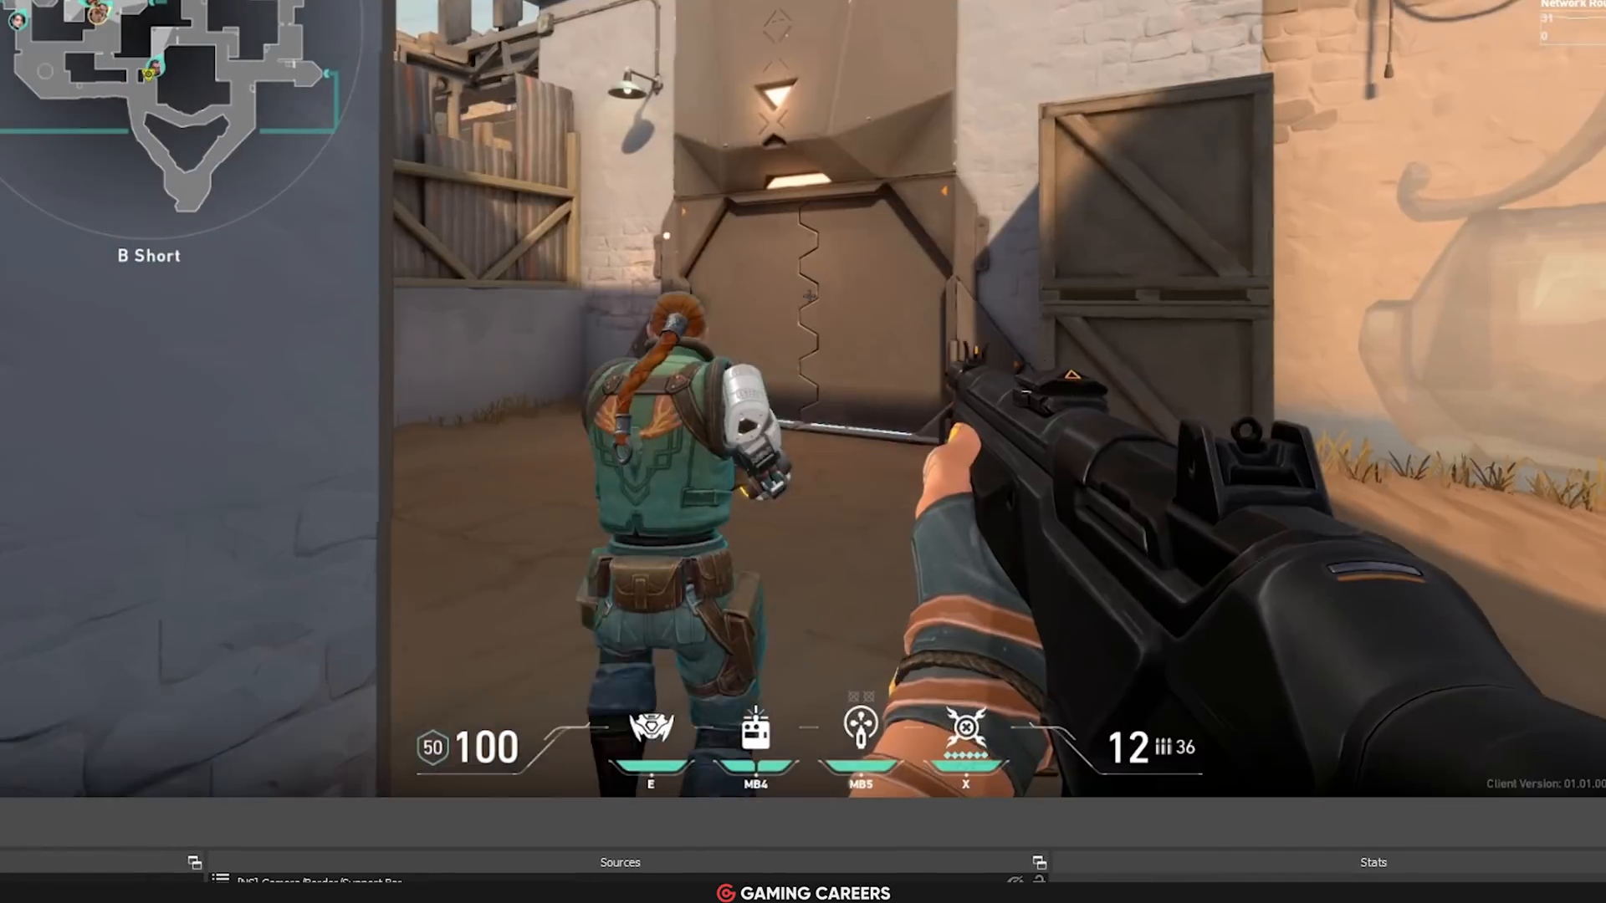
click(373, 394)
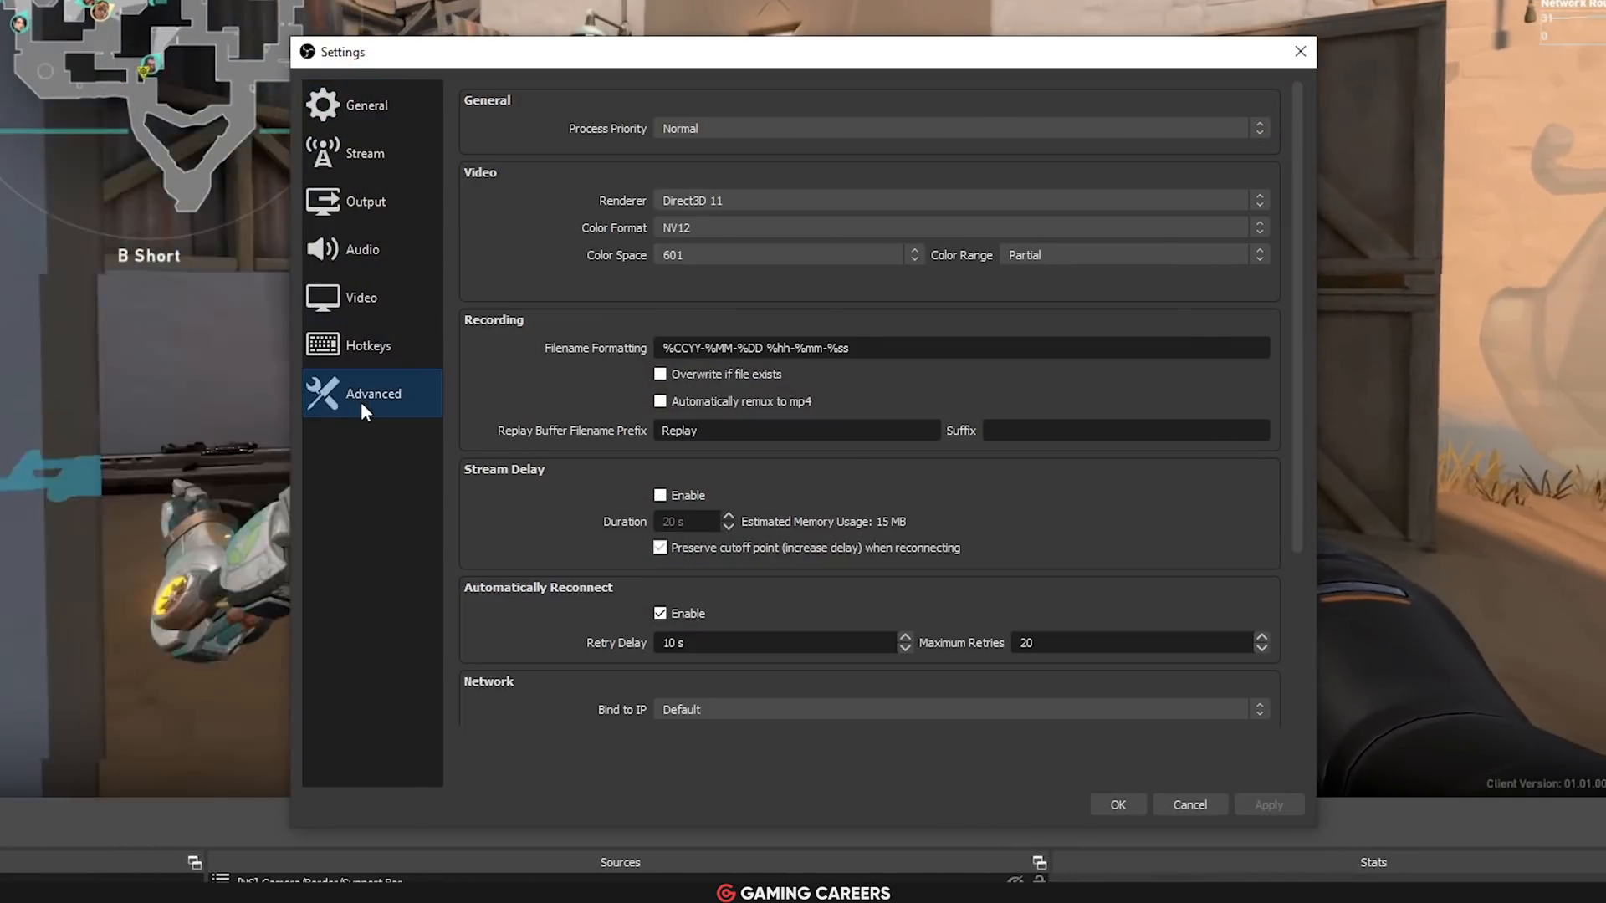
click(661, 400)
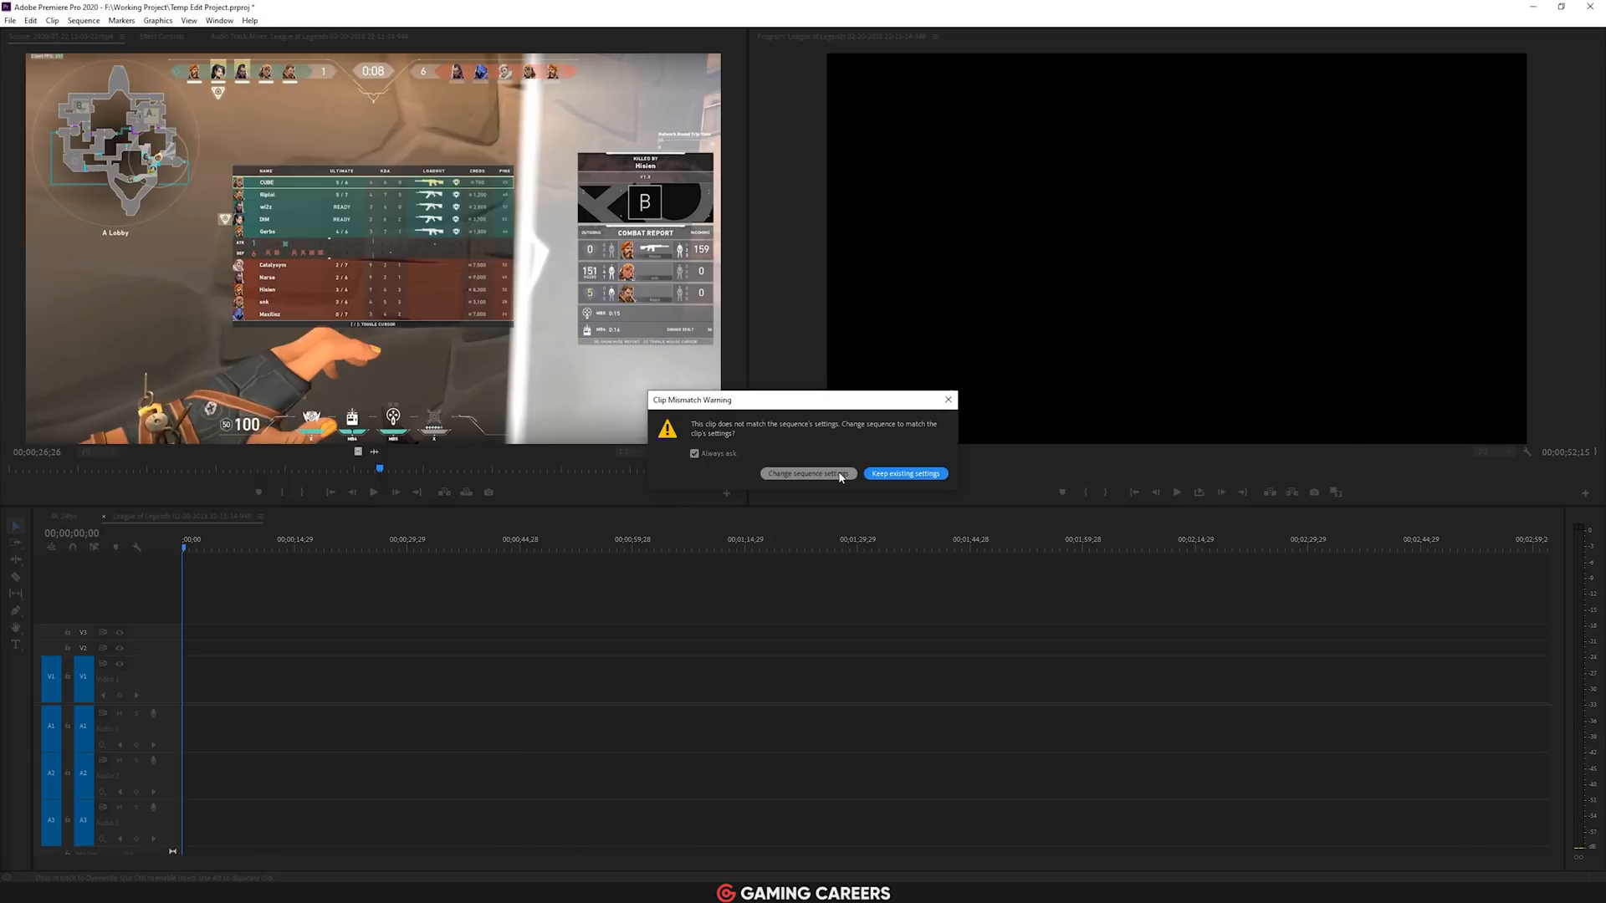
Match the sequence to the Valorant clip and rename its audio tracks Mic, Music and Game.
click(904, 474)
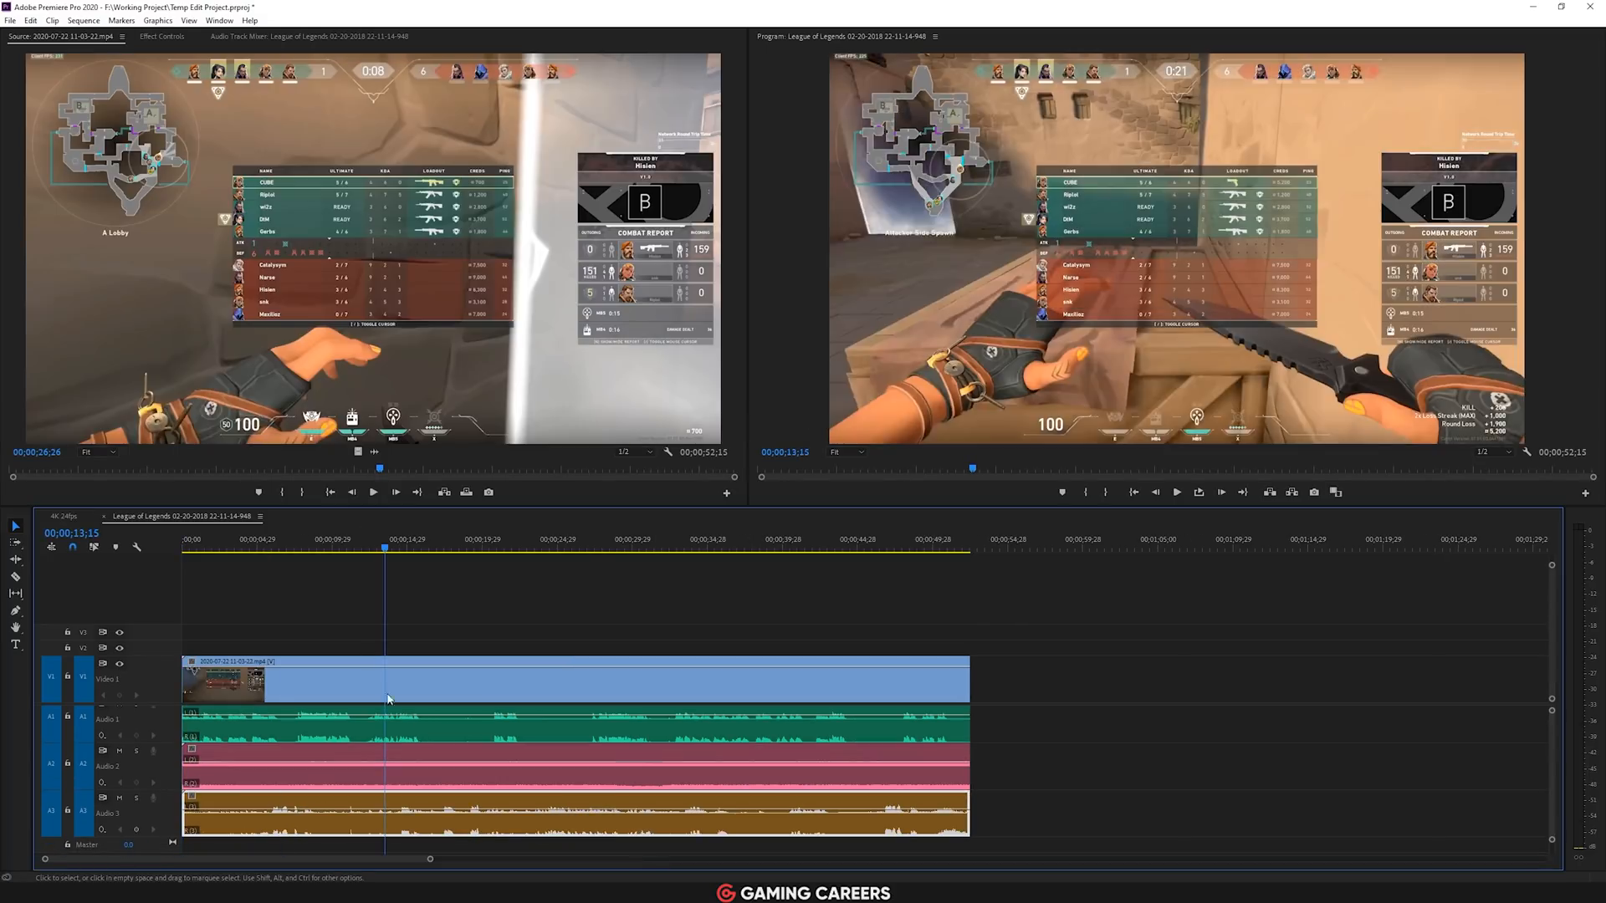
right_click(92, 661)
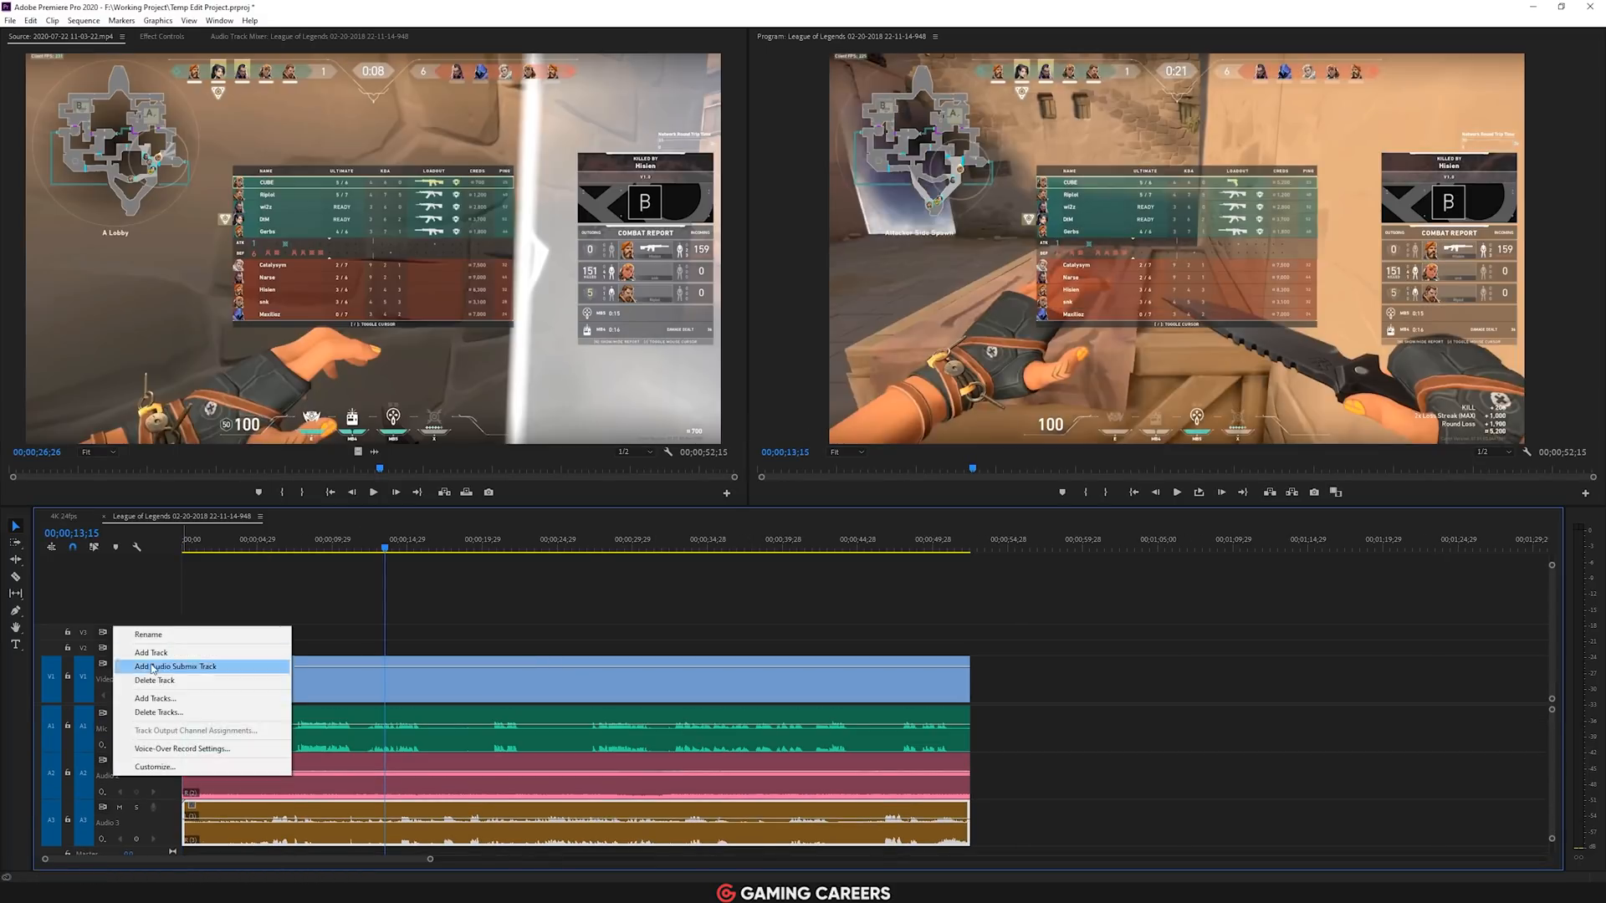
click(151, 653)
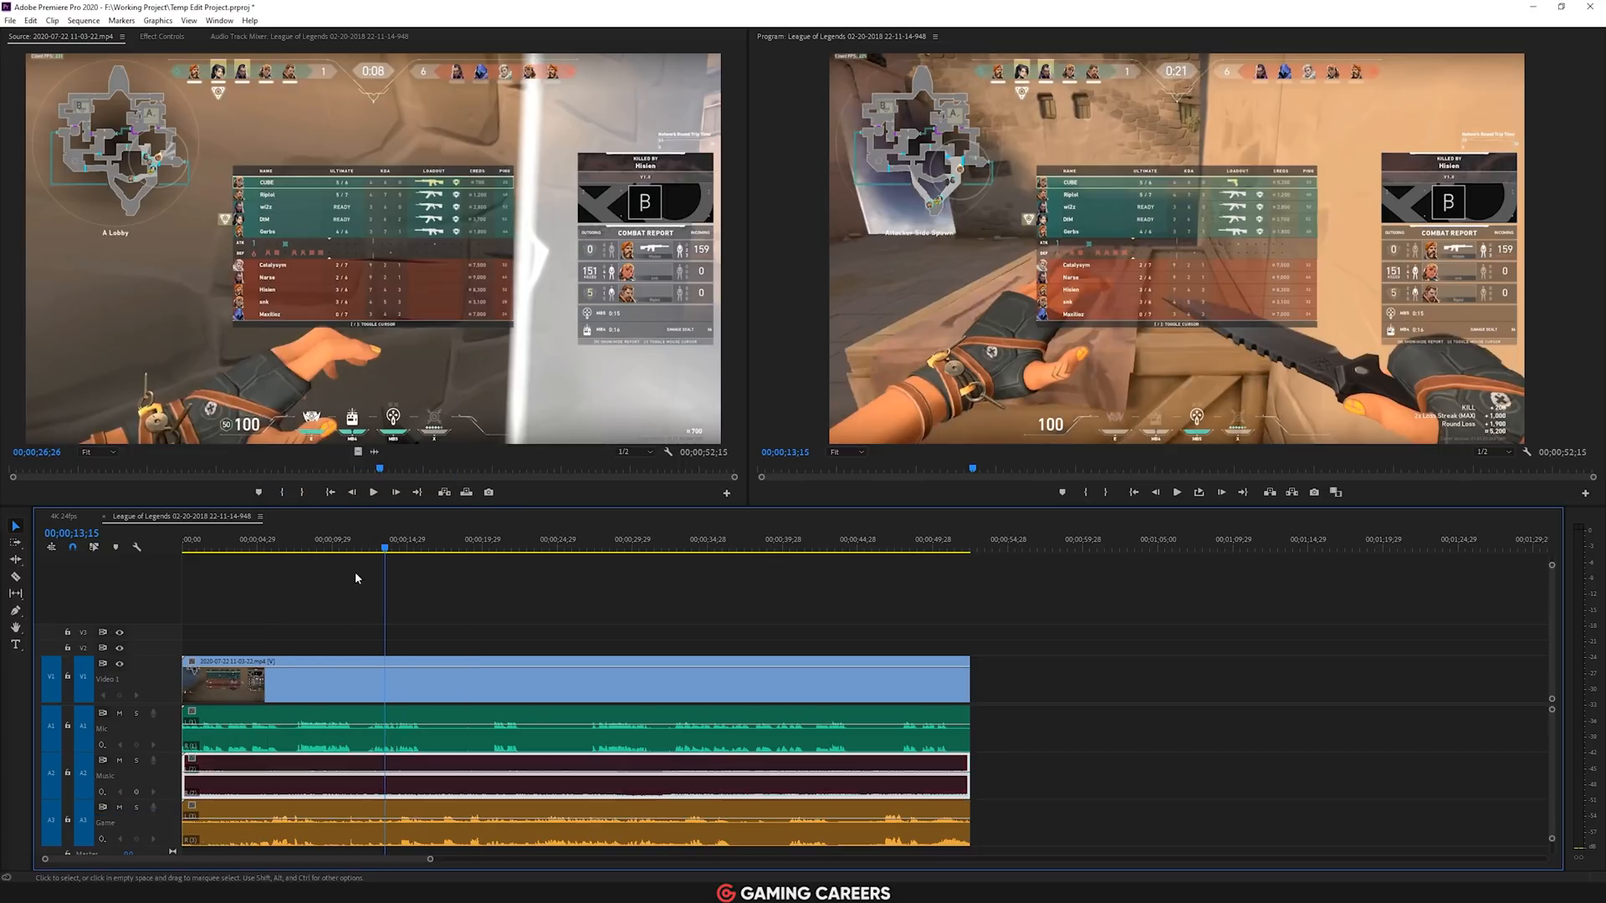
click(308, 35)
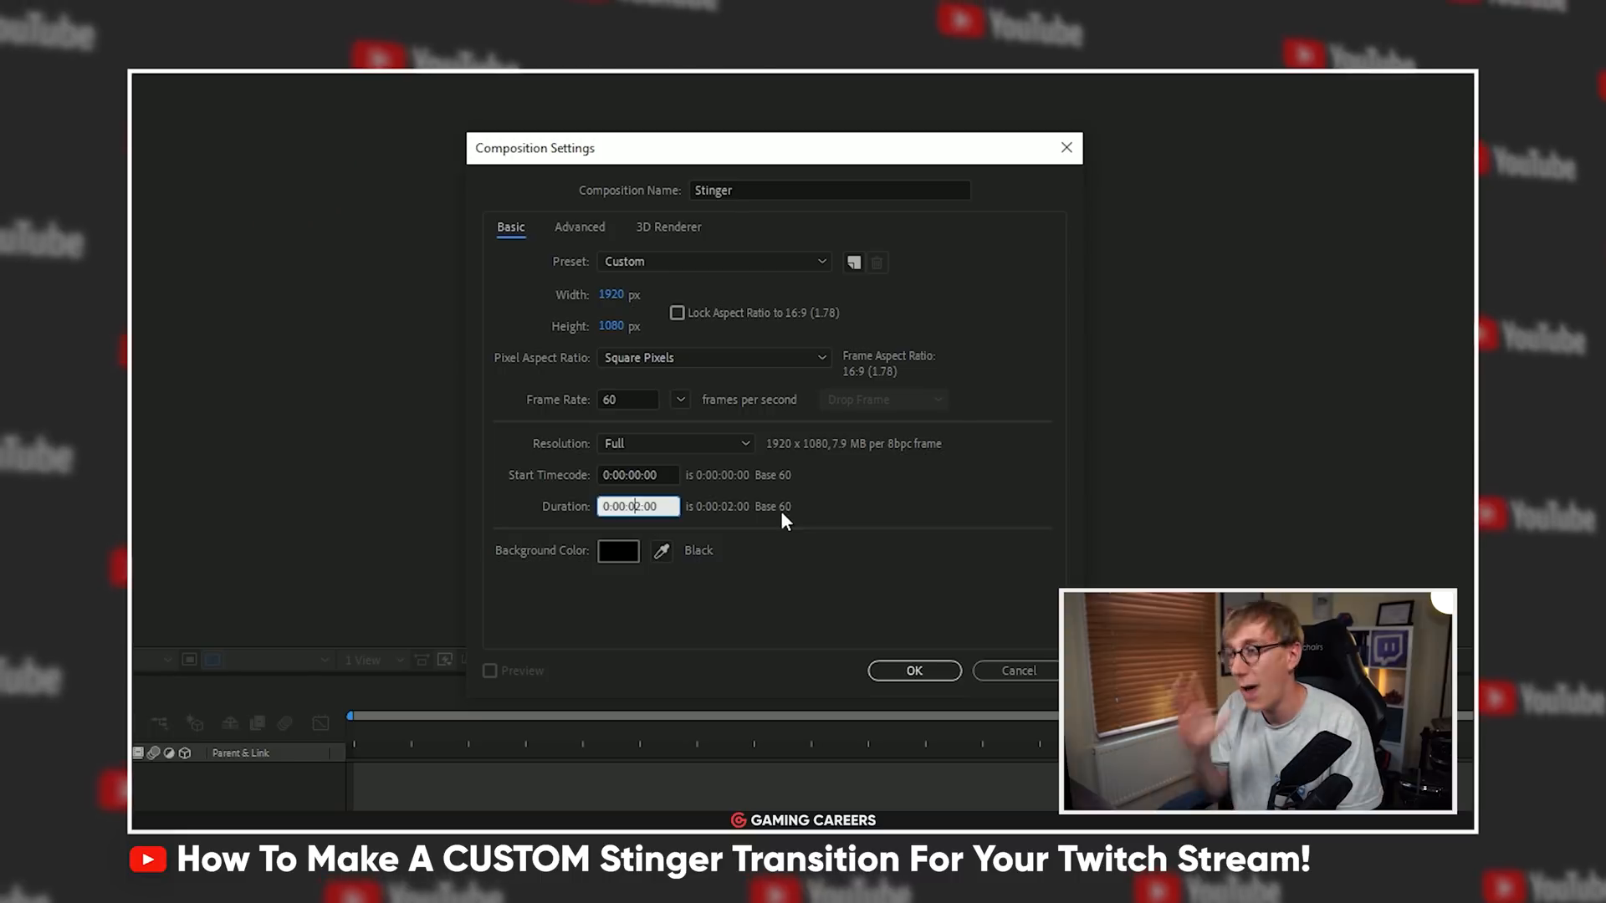
Create the 1920×1080 60 fps 2-second Stinger composition with a red-filled shape layer.
click(914, 671)
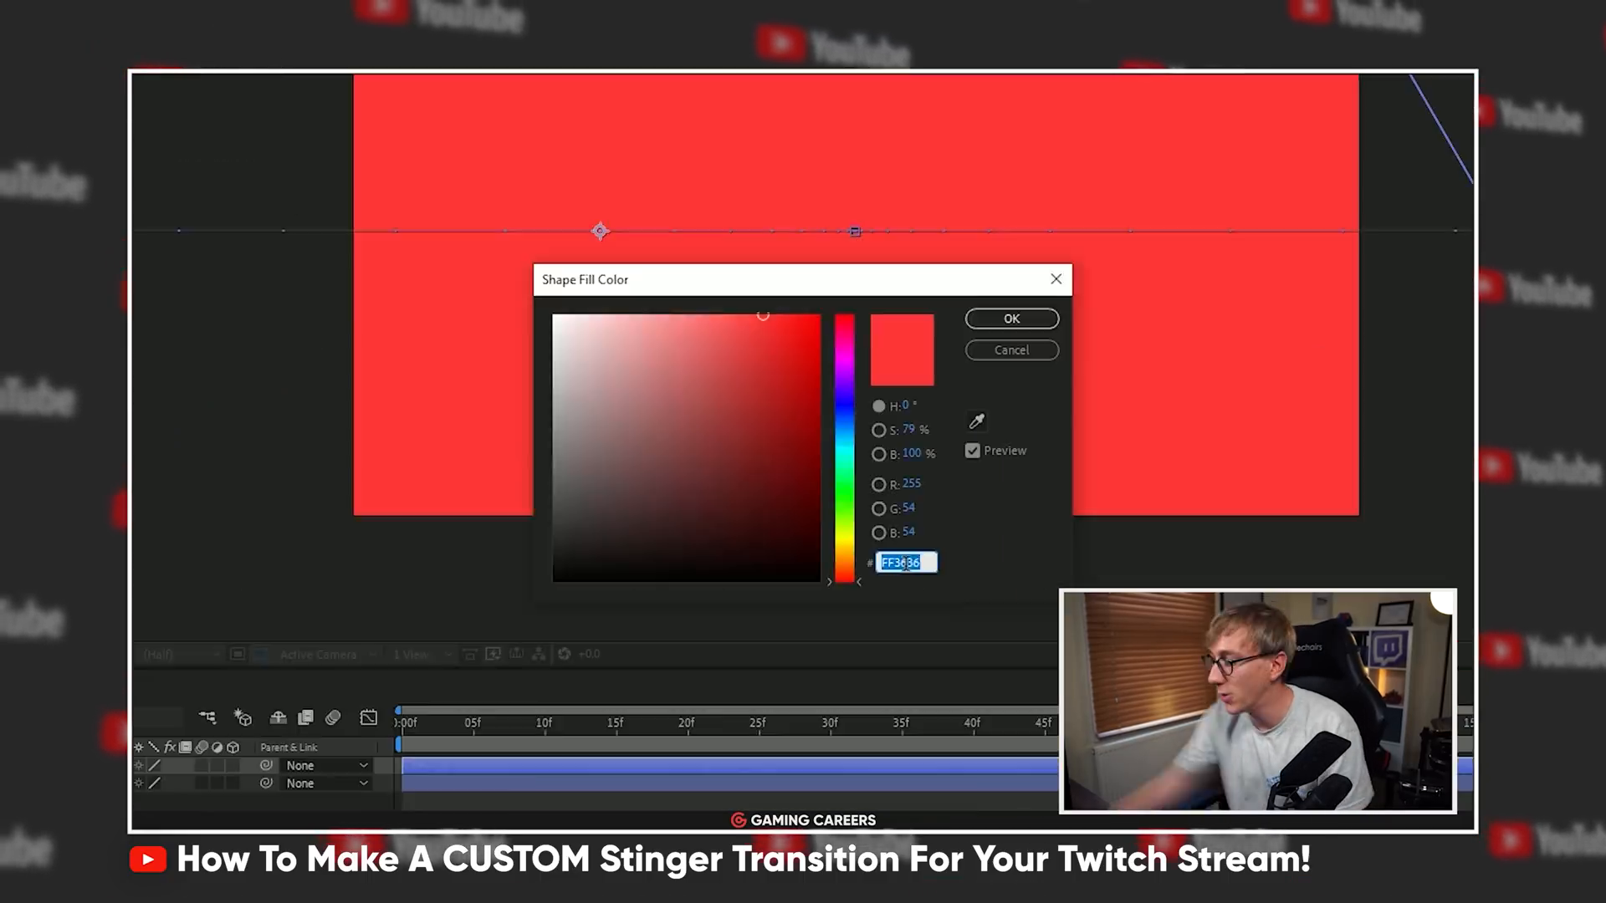
click(1011, 318)
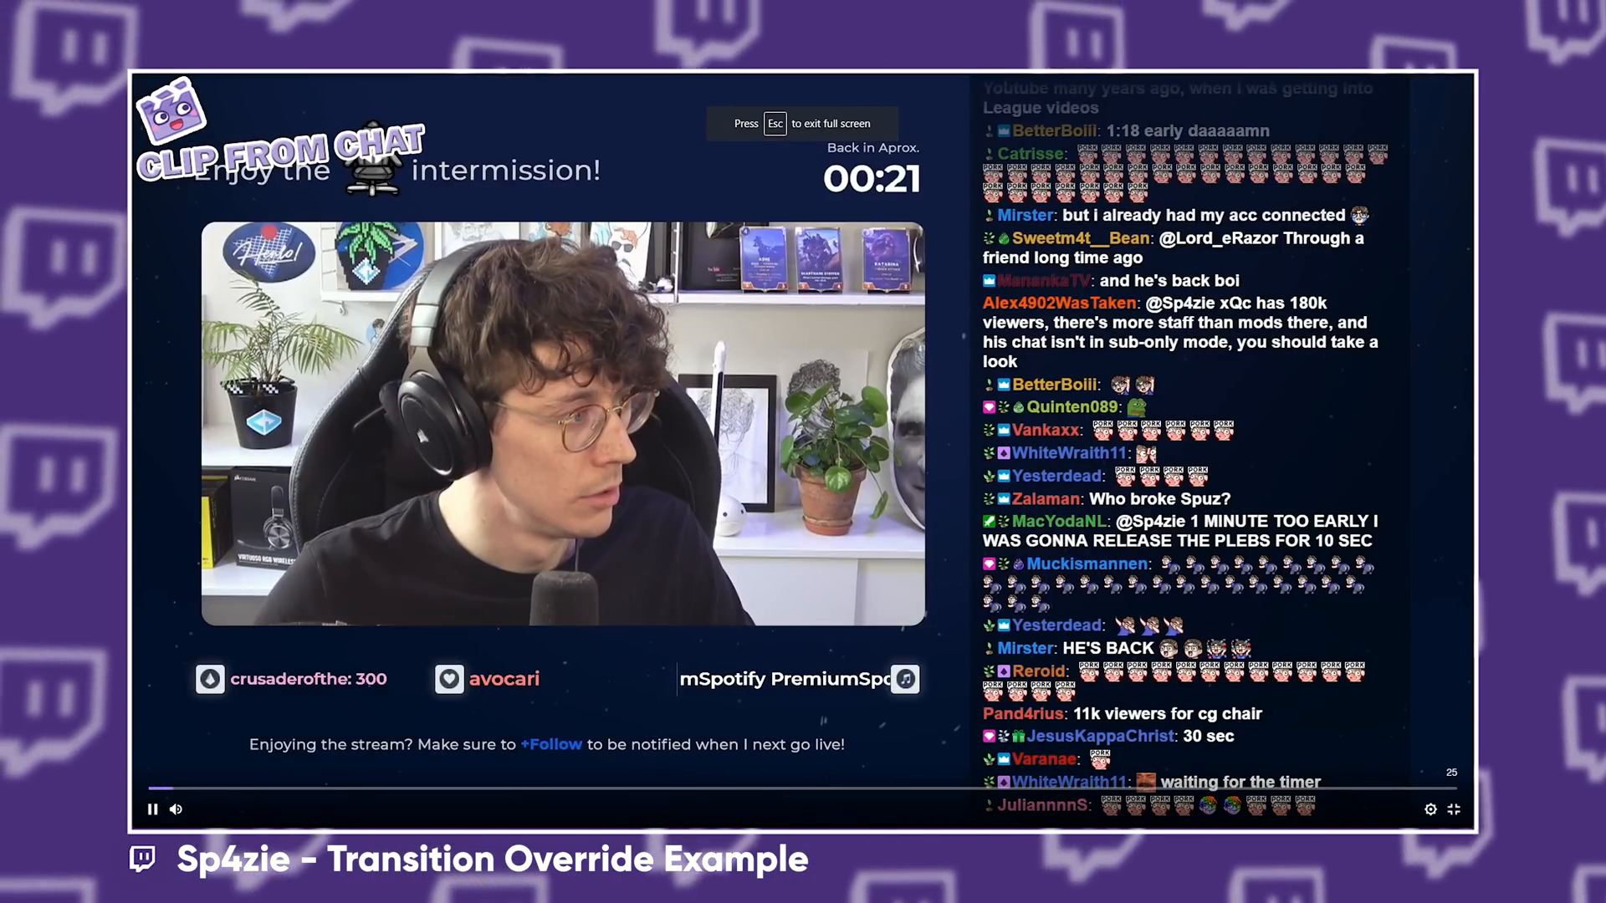
key(Escape)
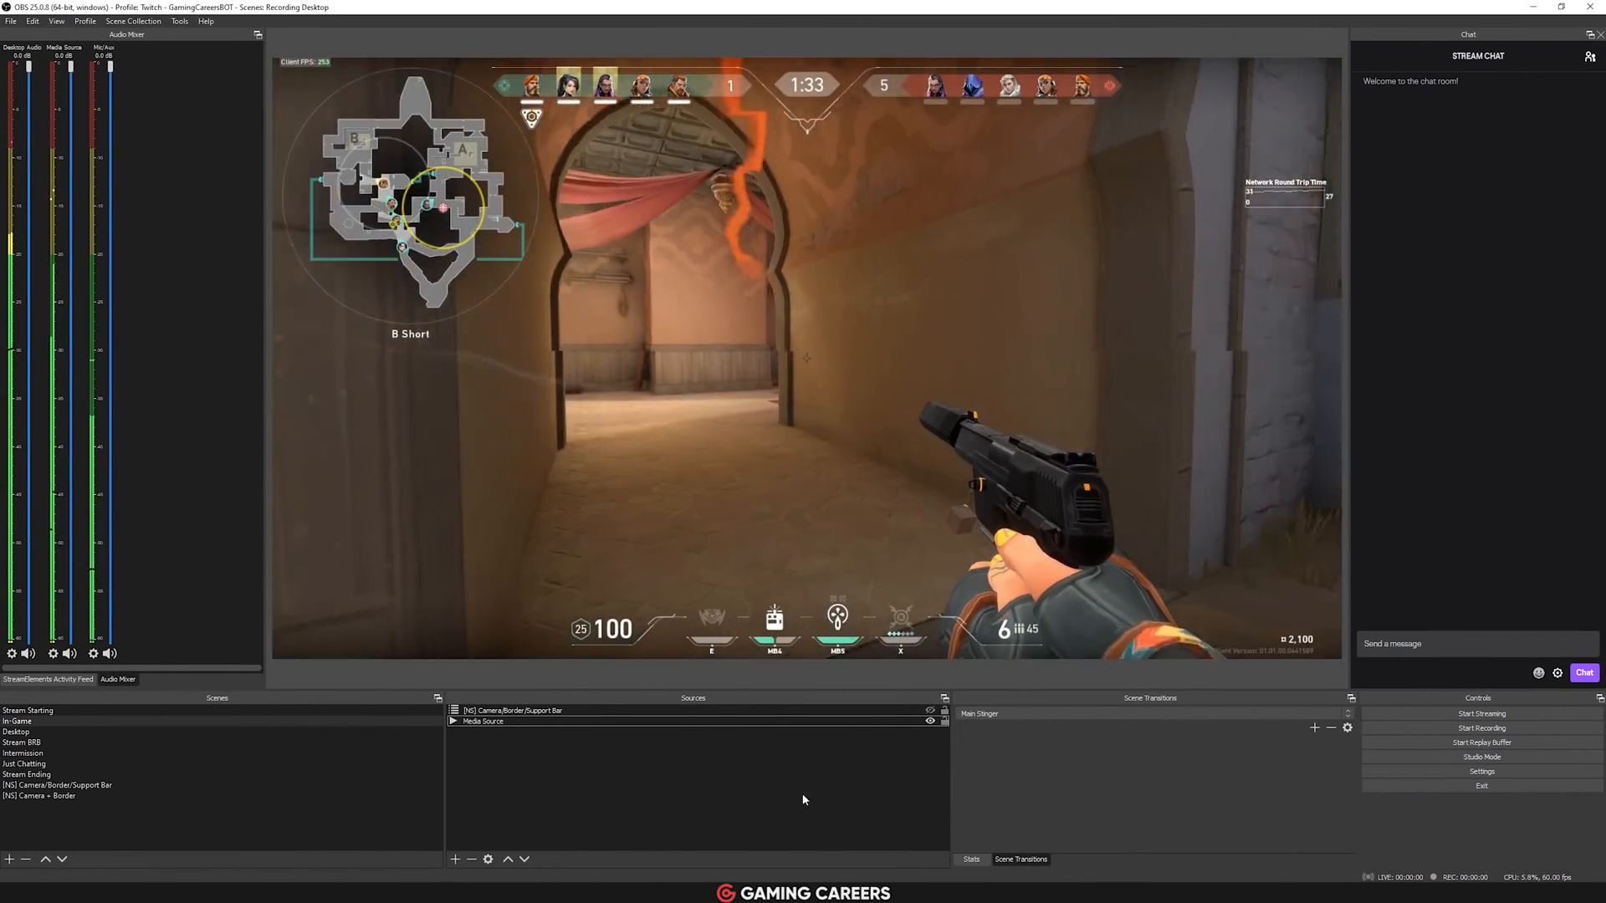
Add a Stinger VALORANT transition using the webm video with a 1000 ms transition point.
click(1024, 712)
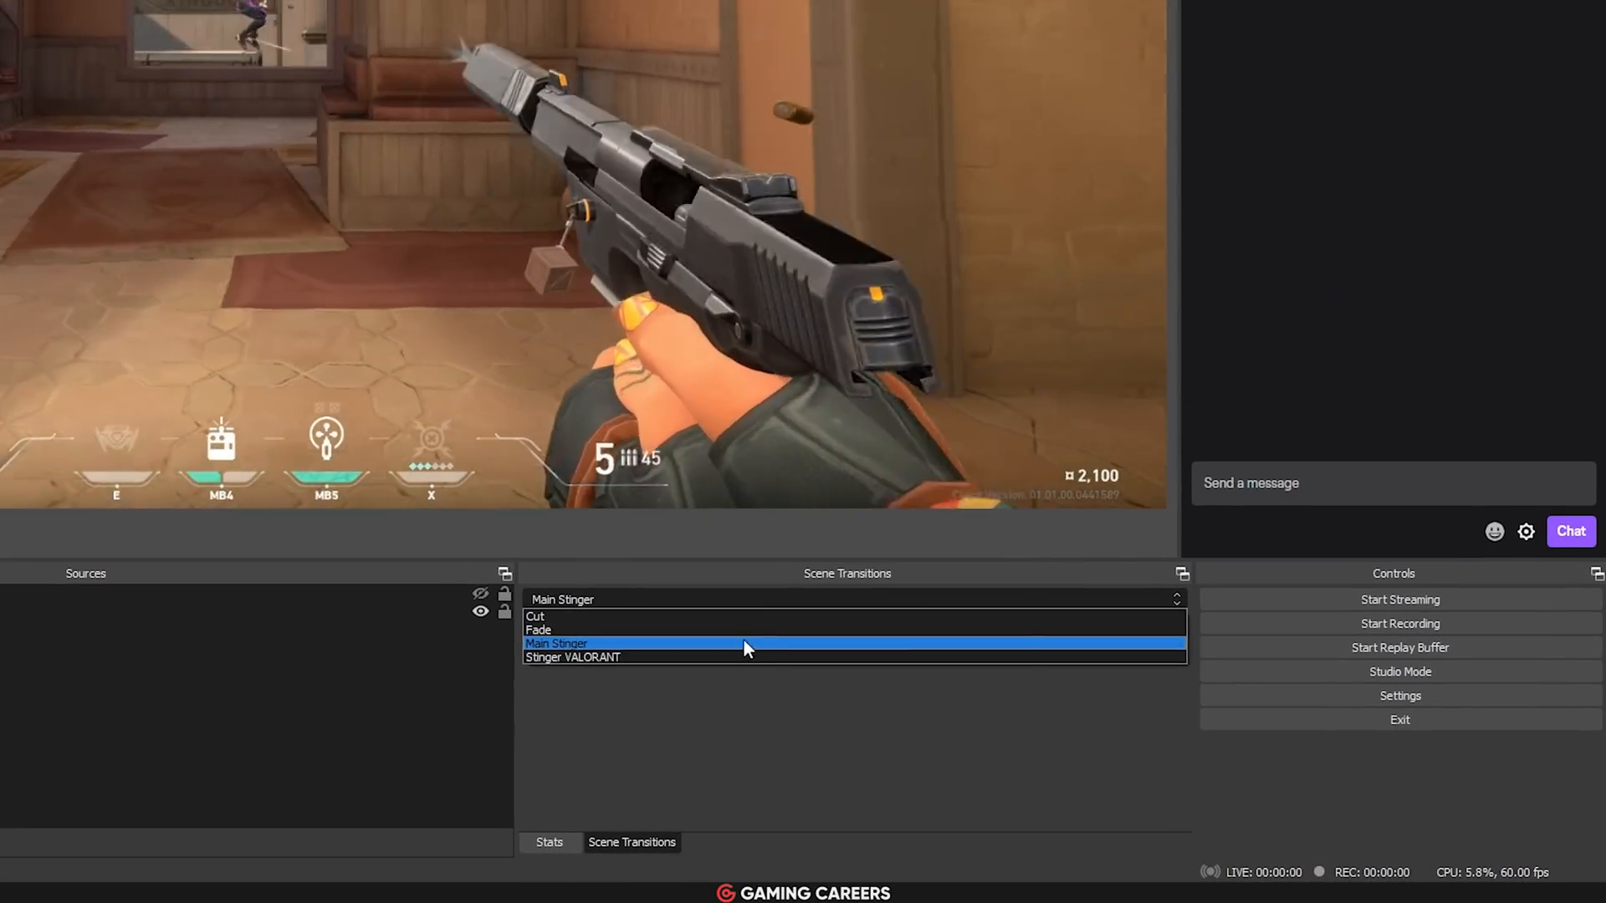
click(555, 642)
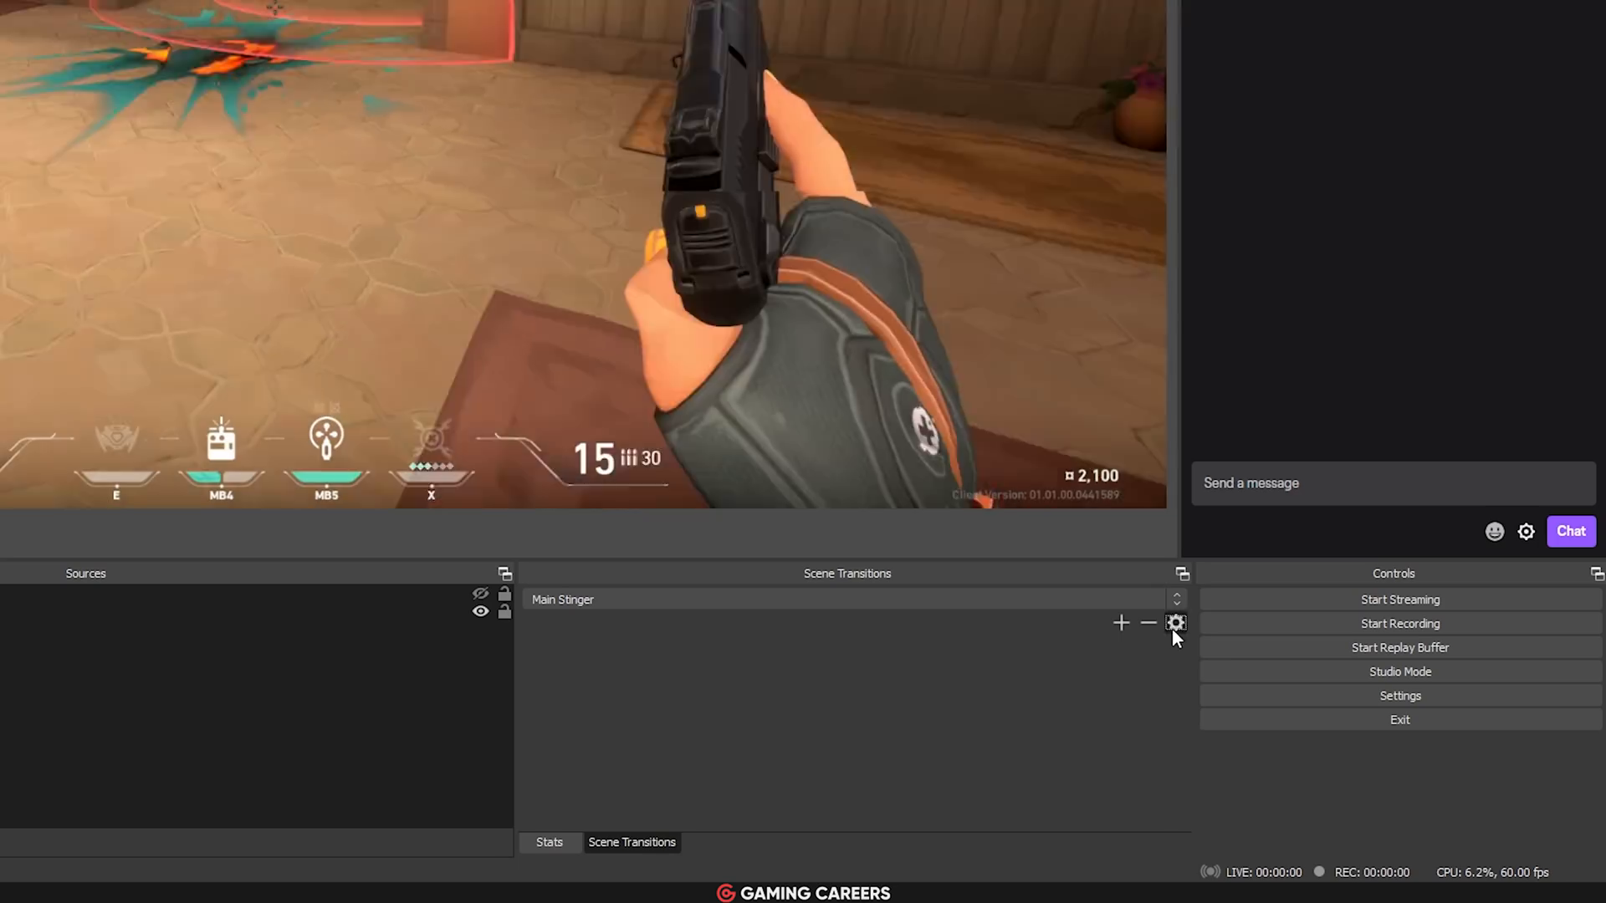
click(1175, 622)
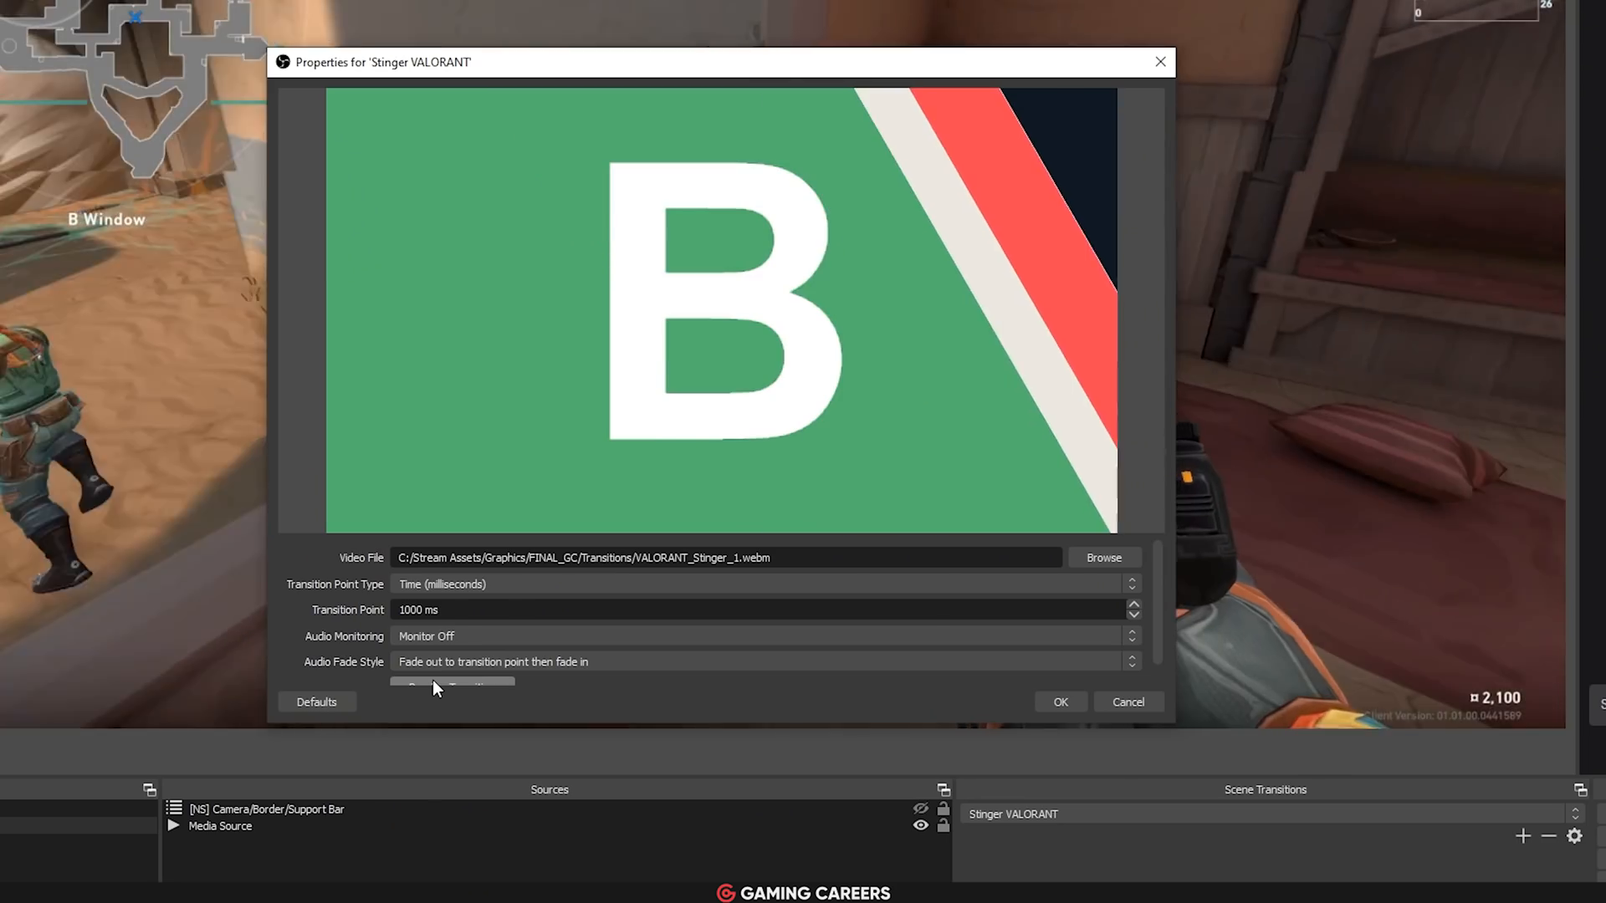
click(1059, 701)
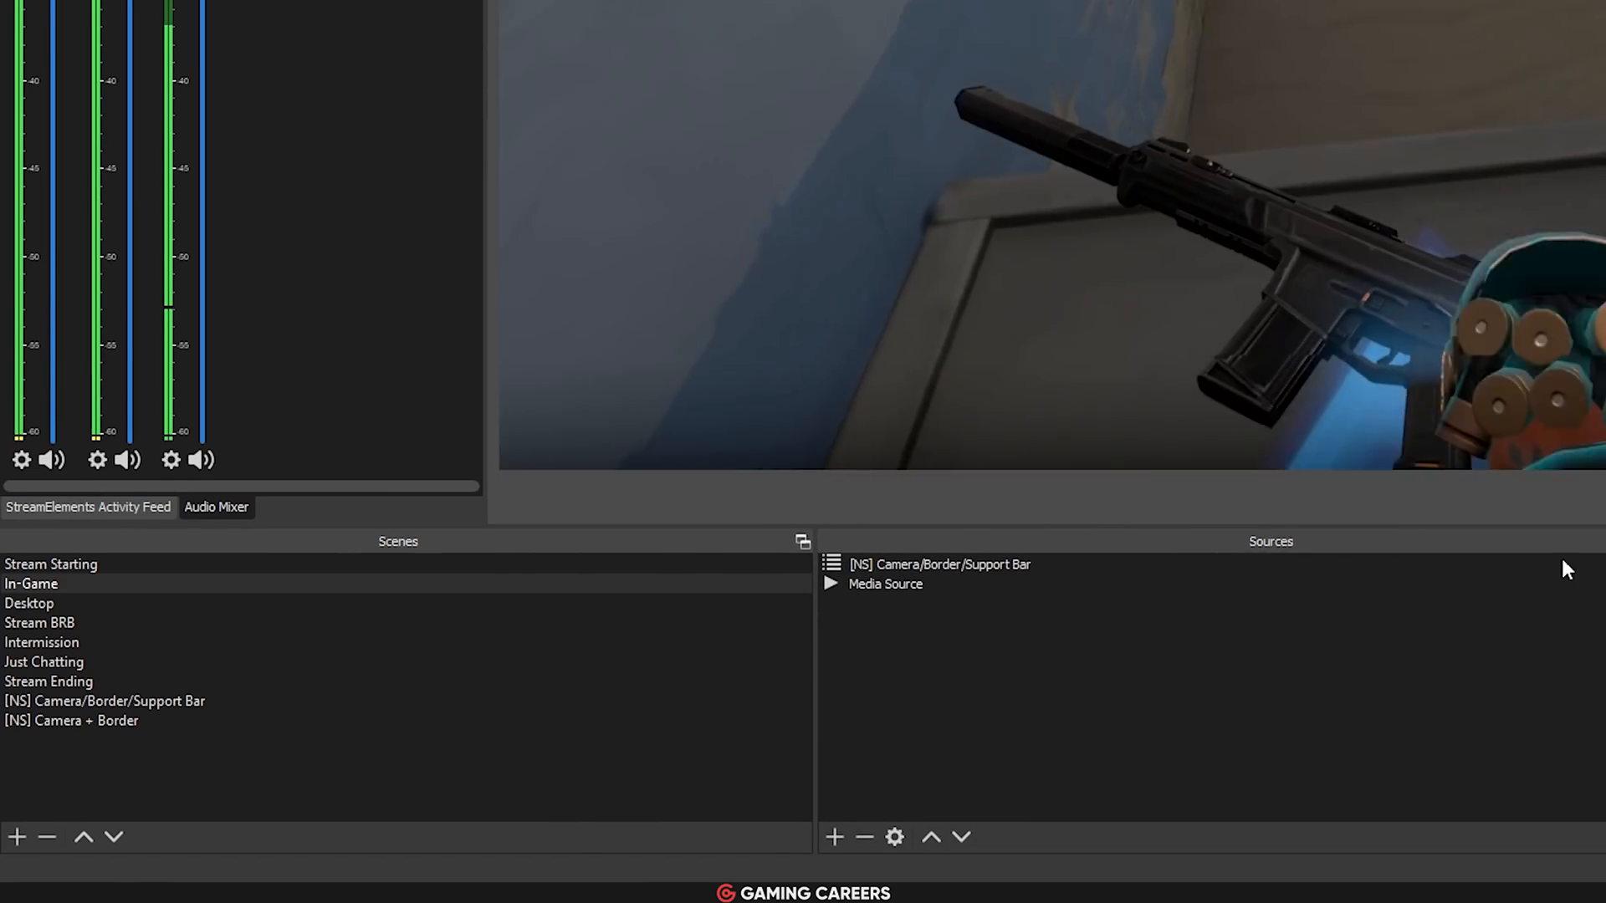
right_click(30, 584)
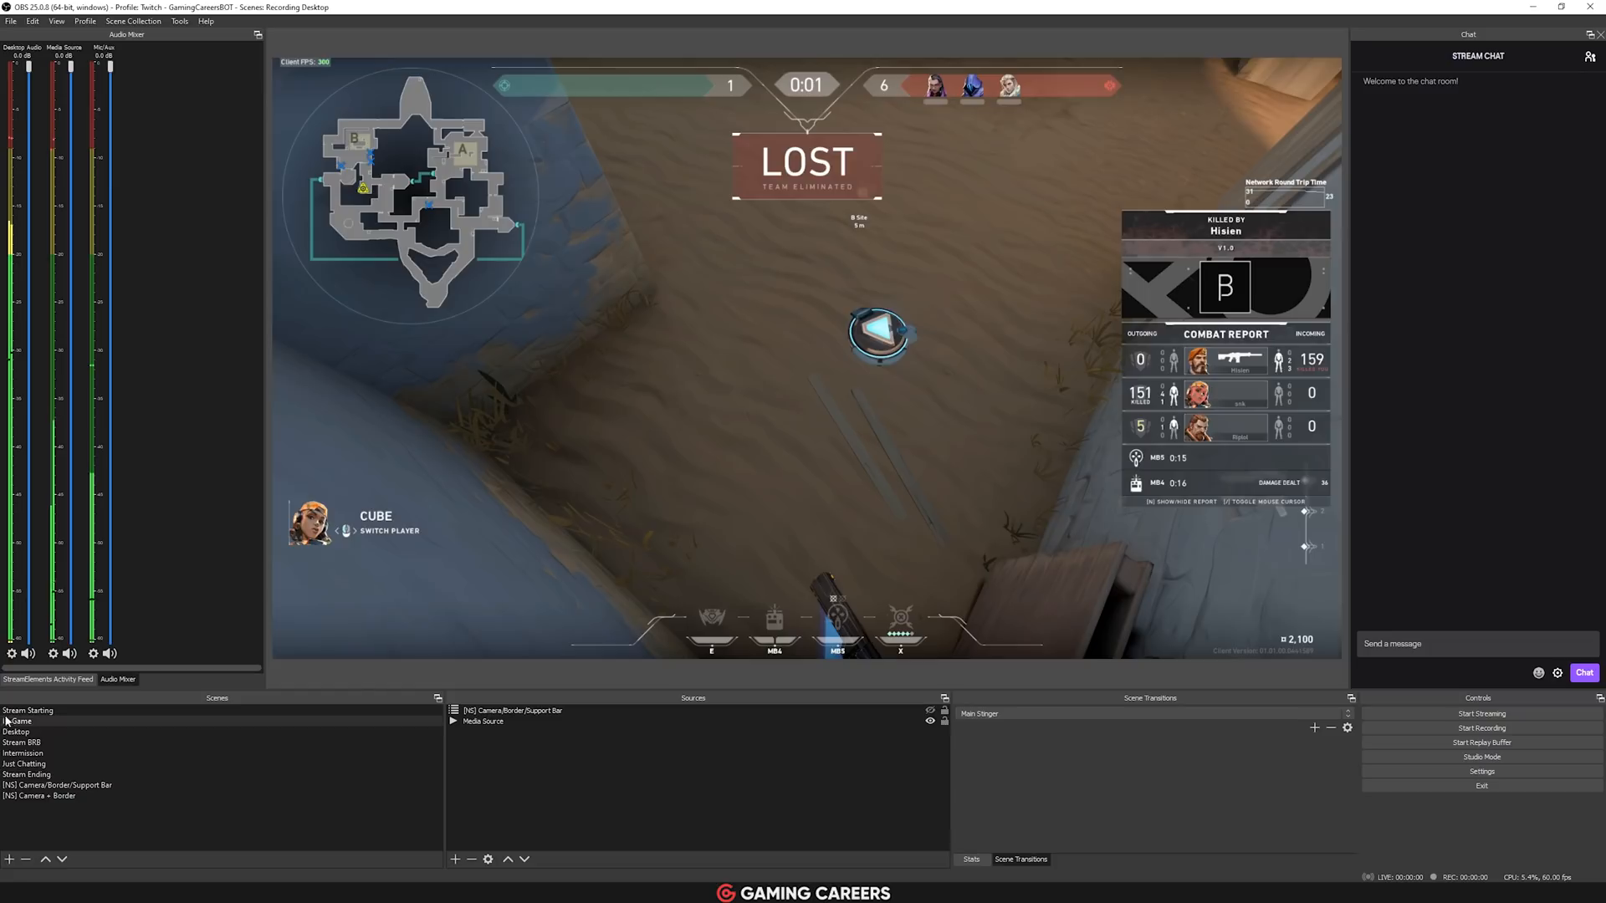
Switch to the Stream Starting scene so the stinger plays into its schedule screen.
click(29, 711)
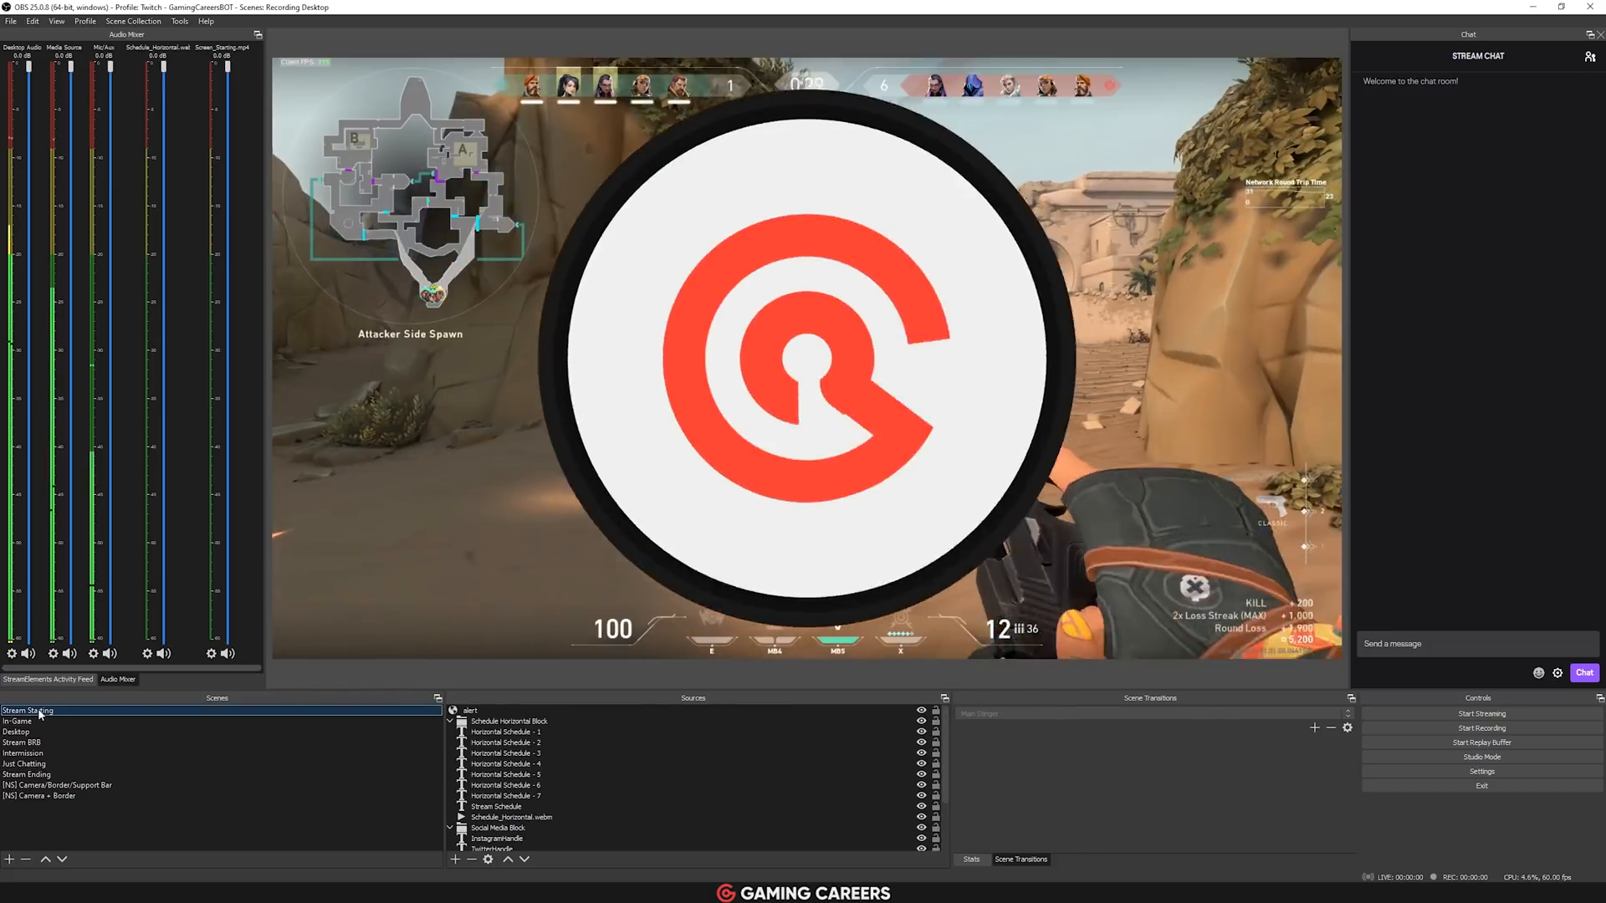
click(29, 711)
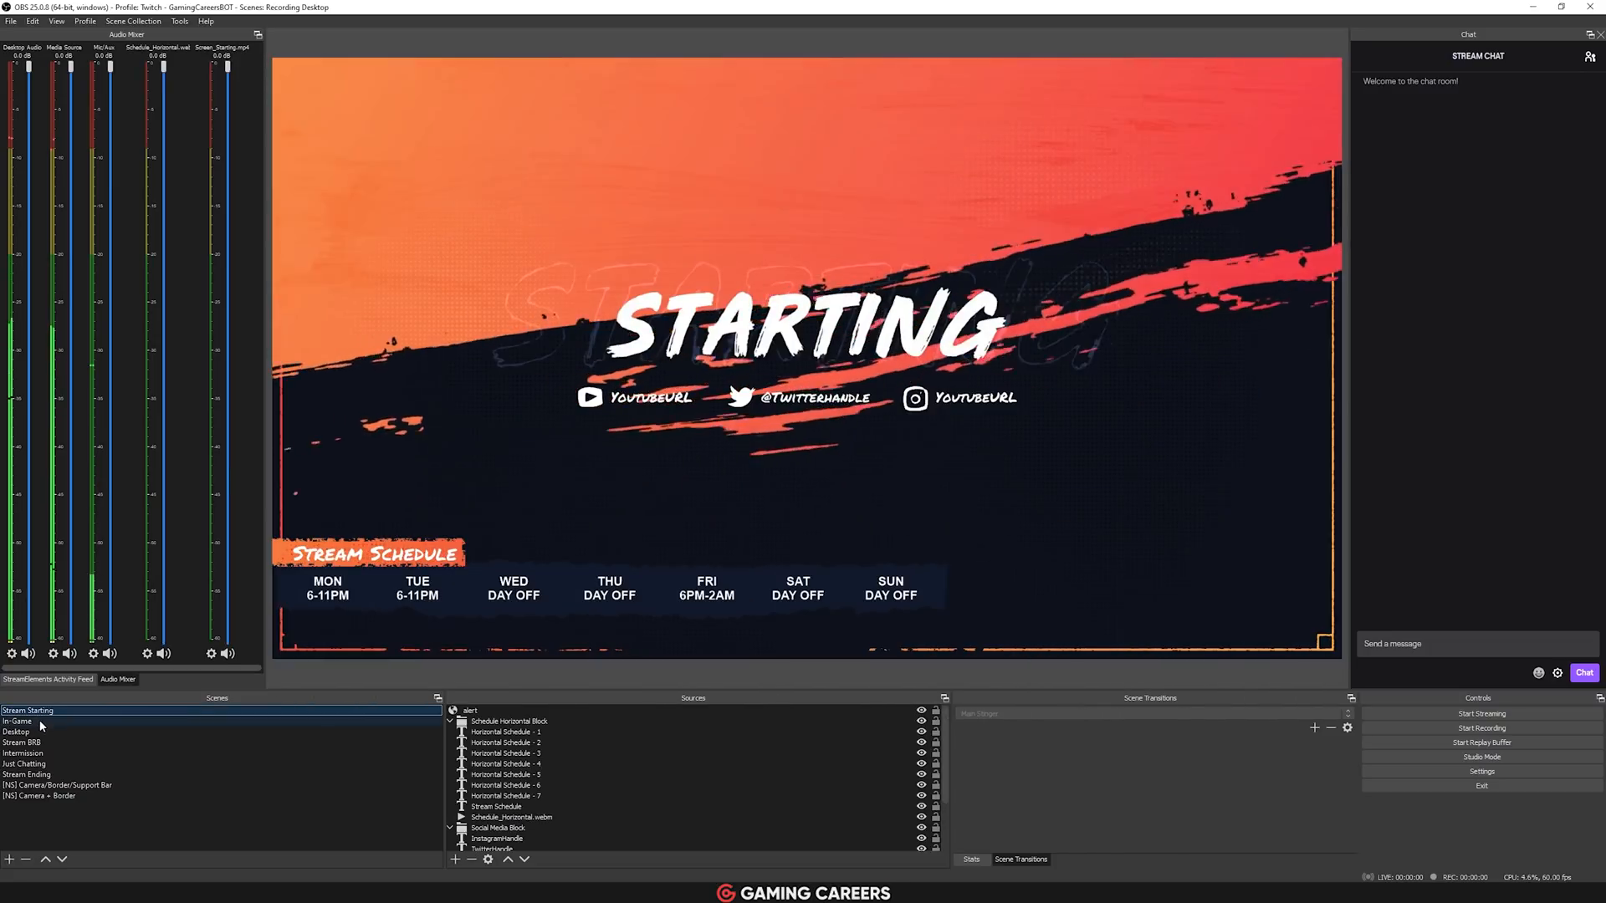
click(16, 721)
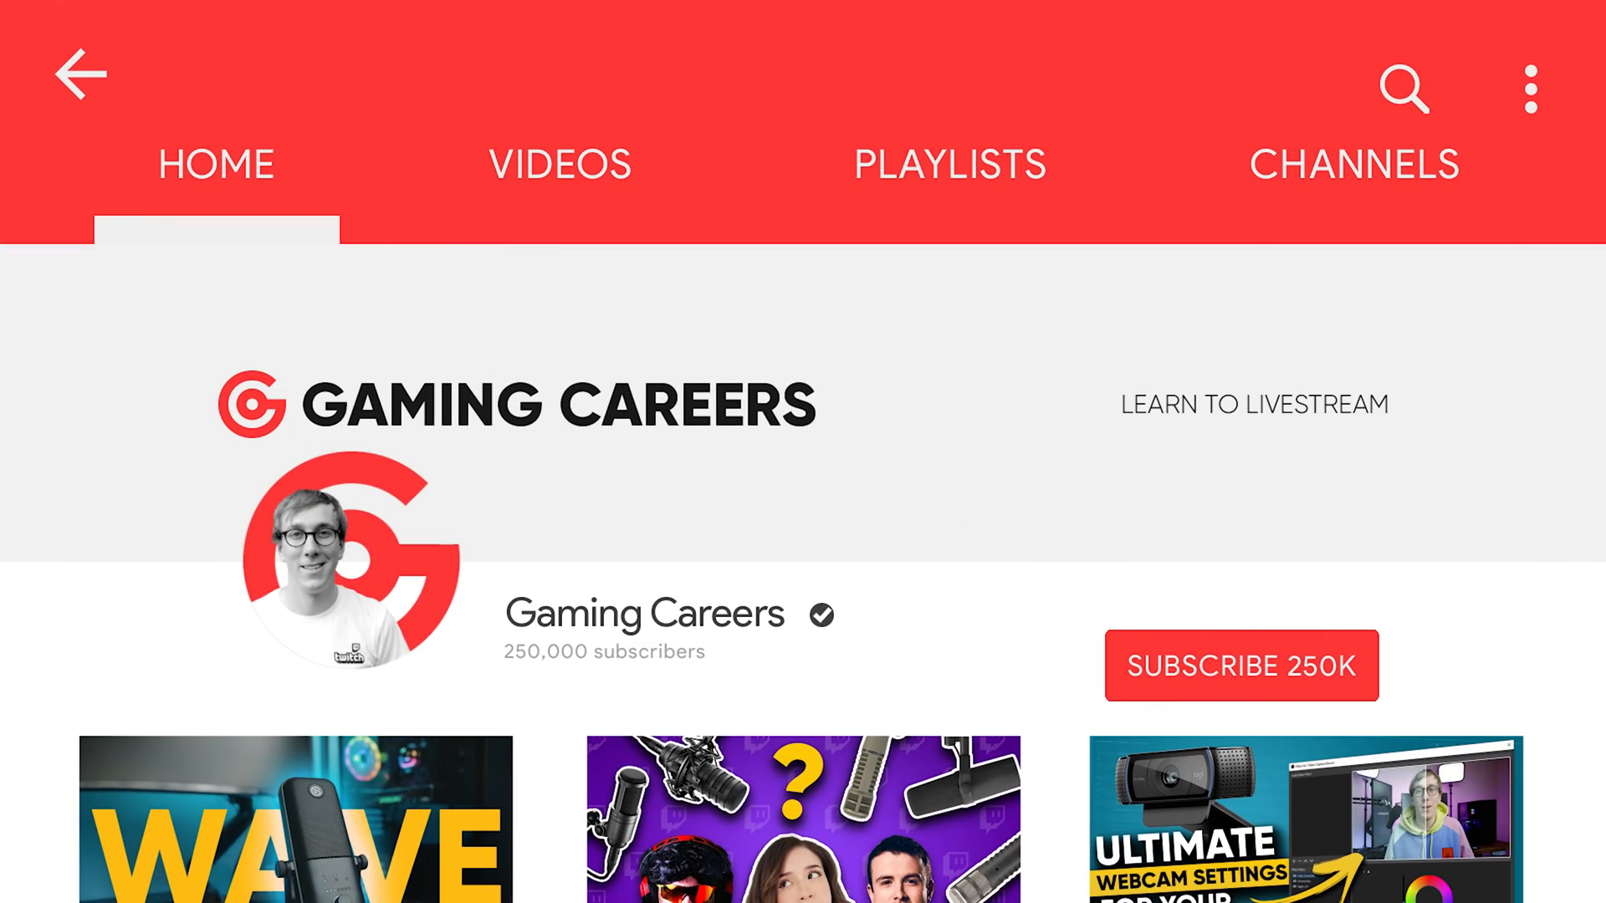
click(1240, 664)
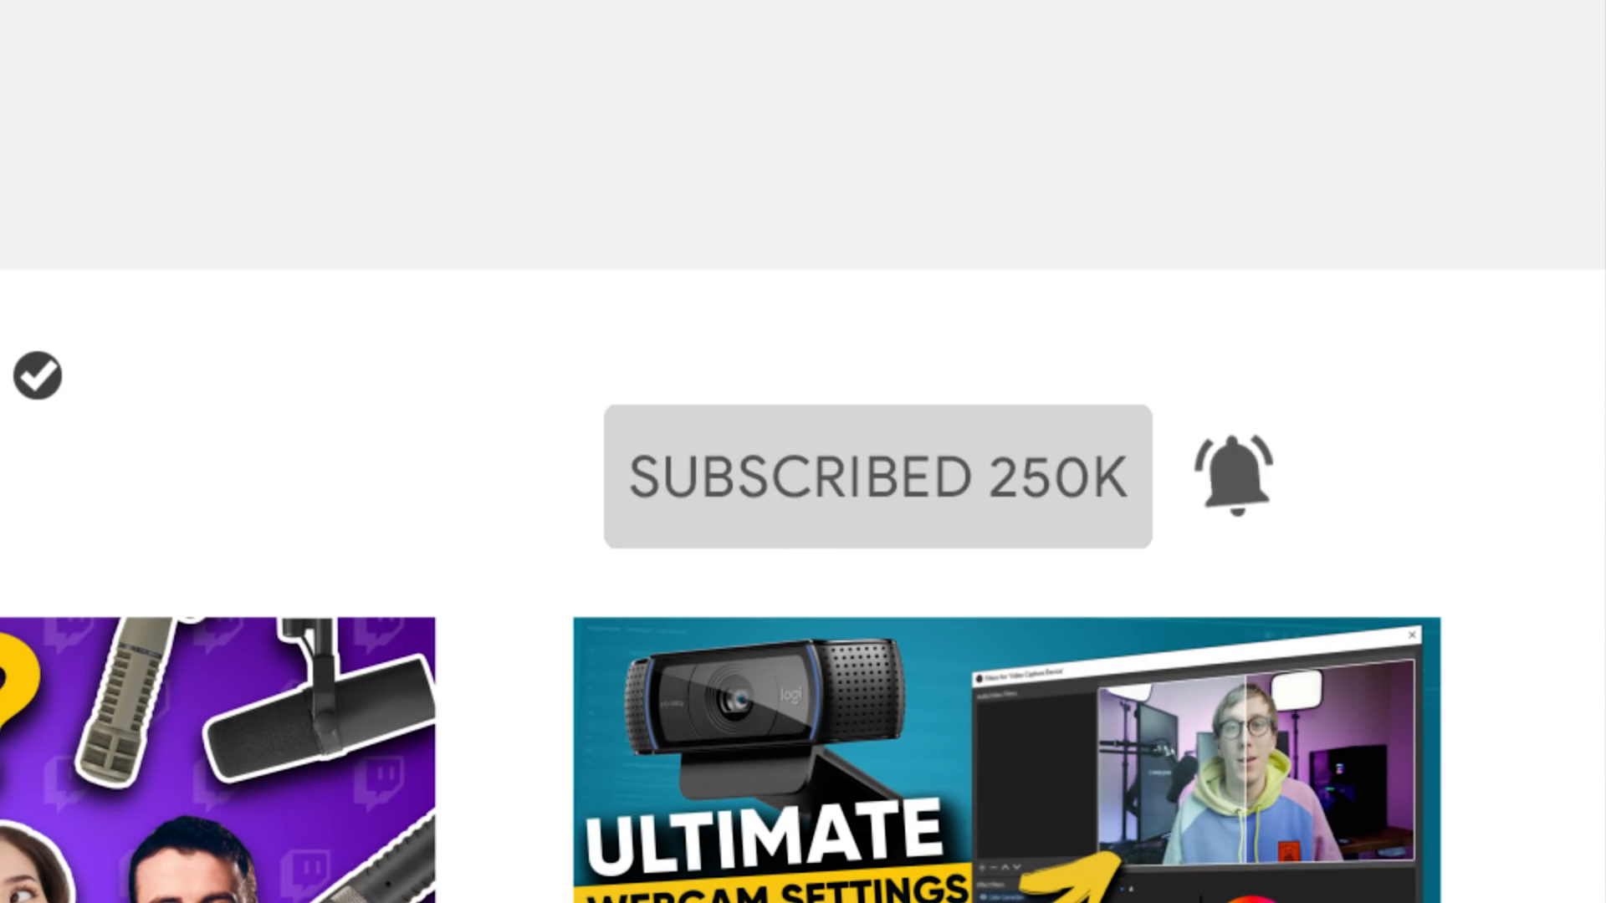